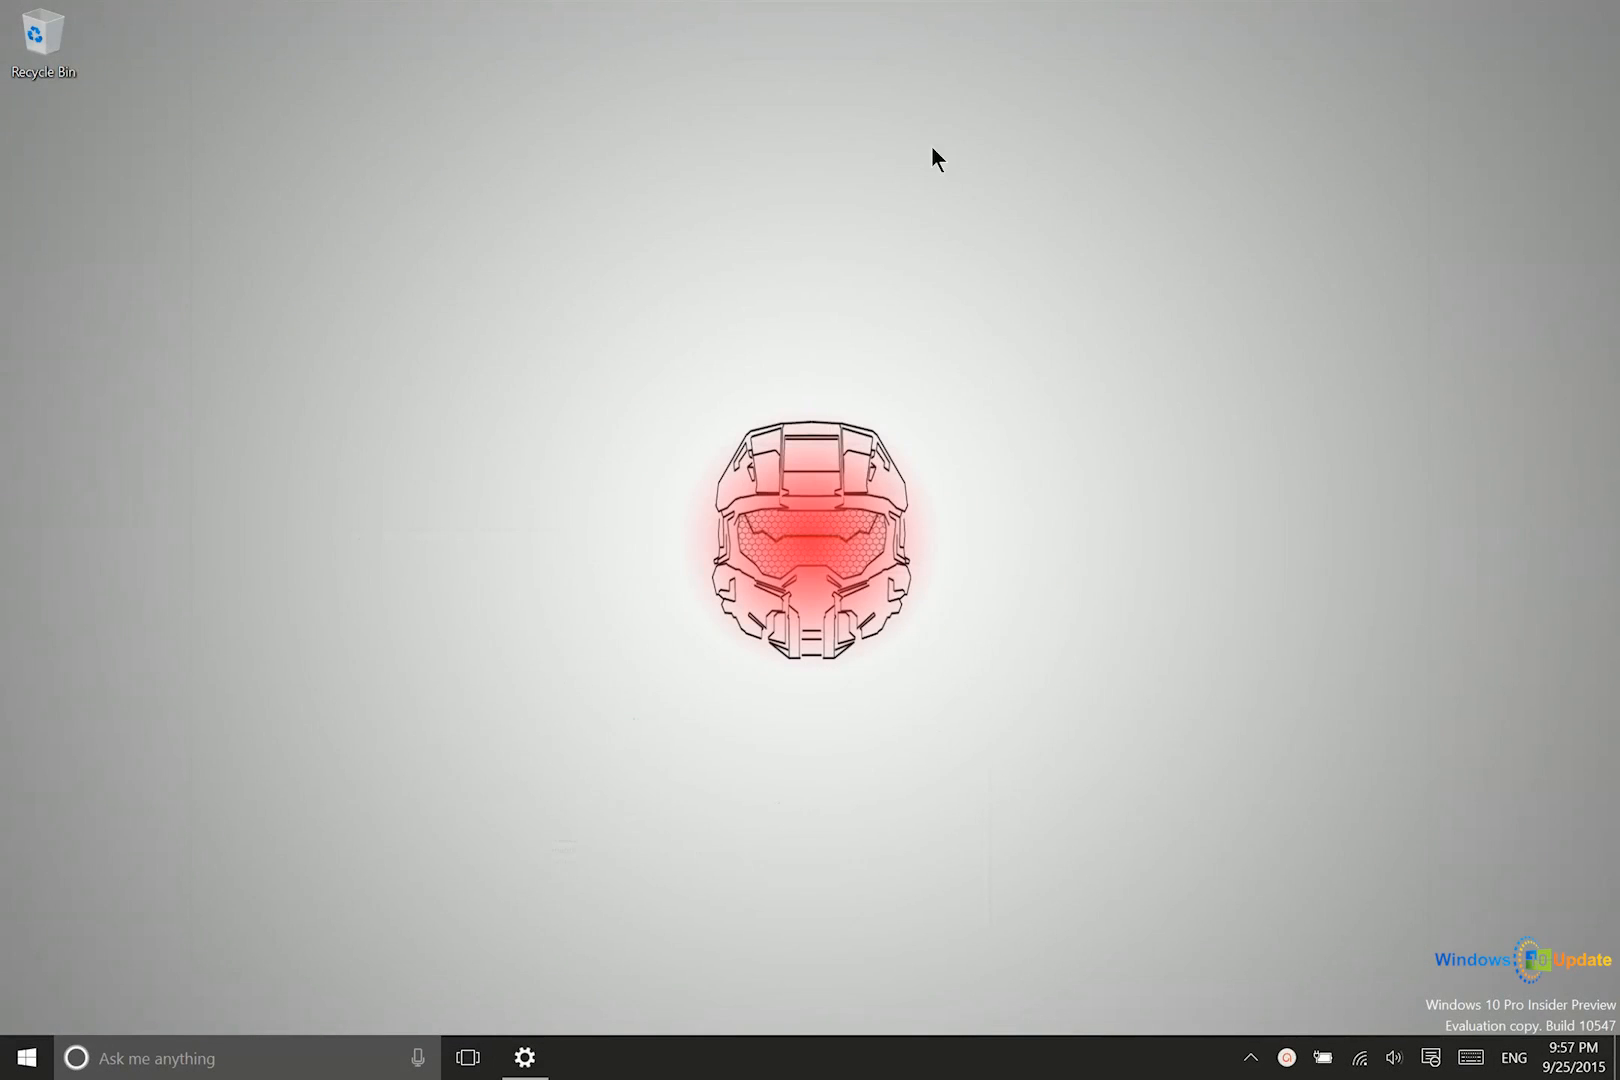
pyautogui.moveTo(1114, 399)
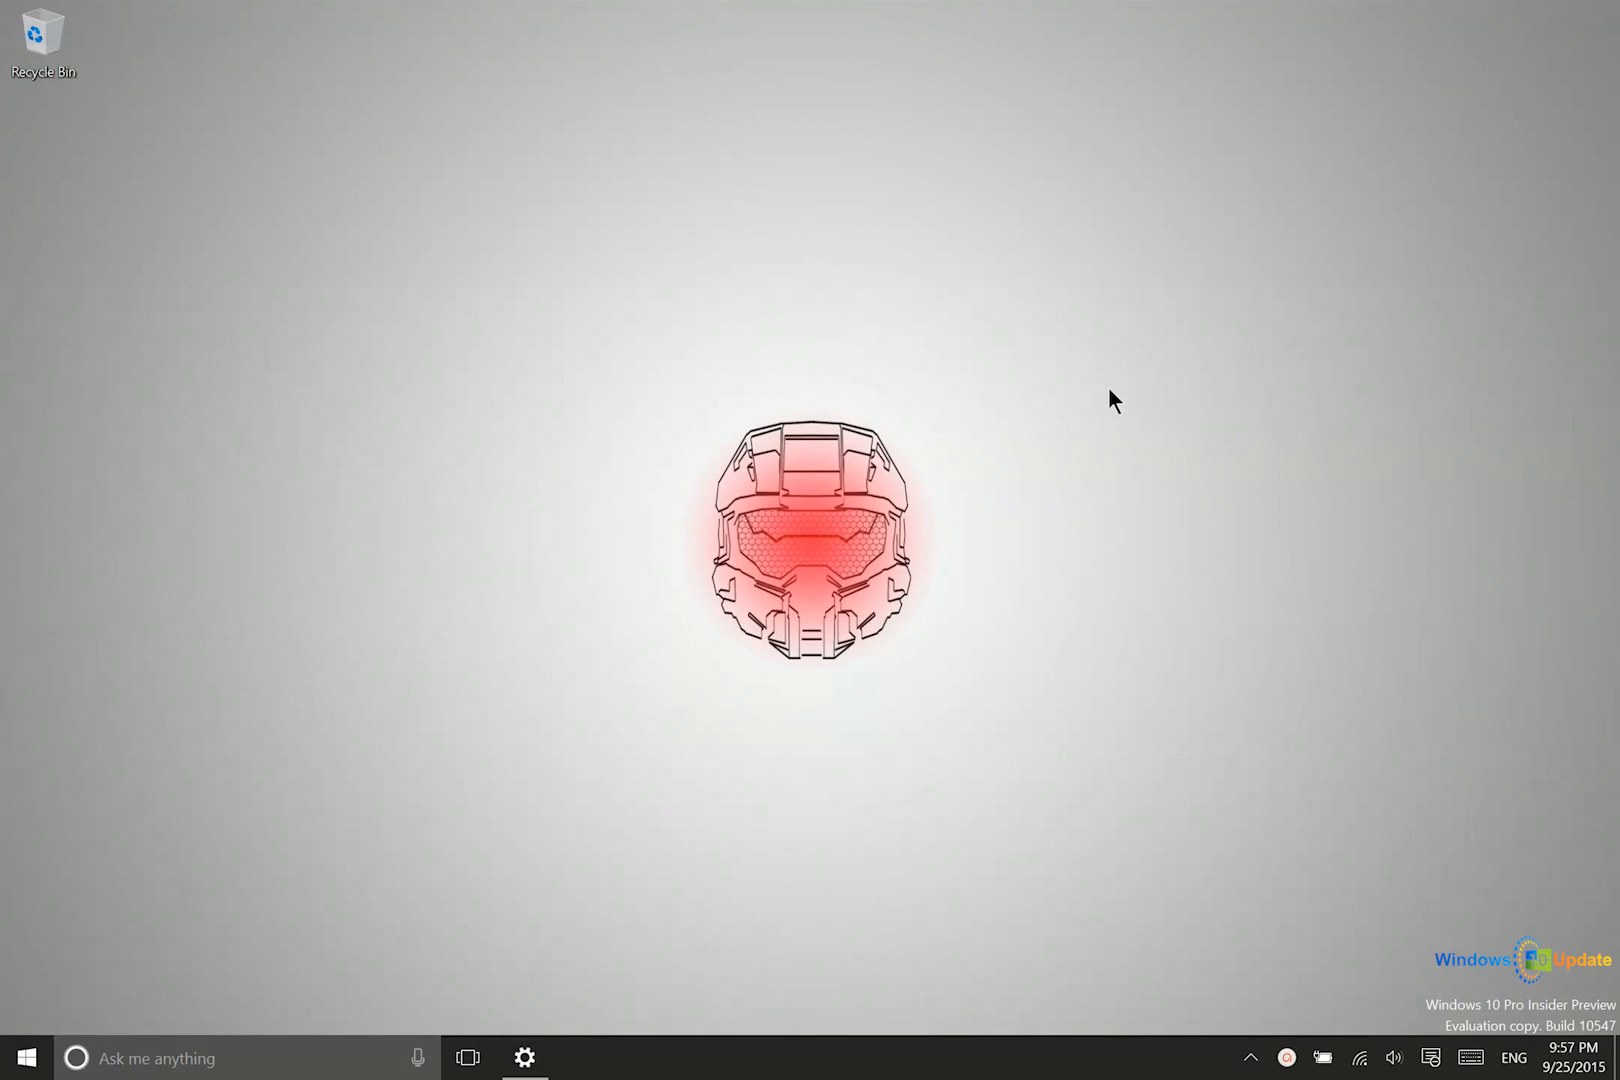
pyautogui.moveTo(886, 429)
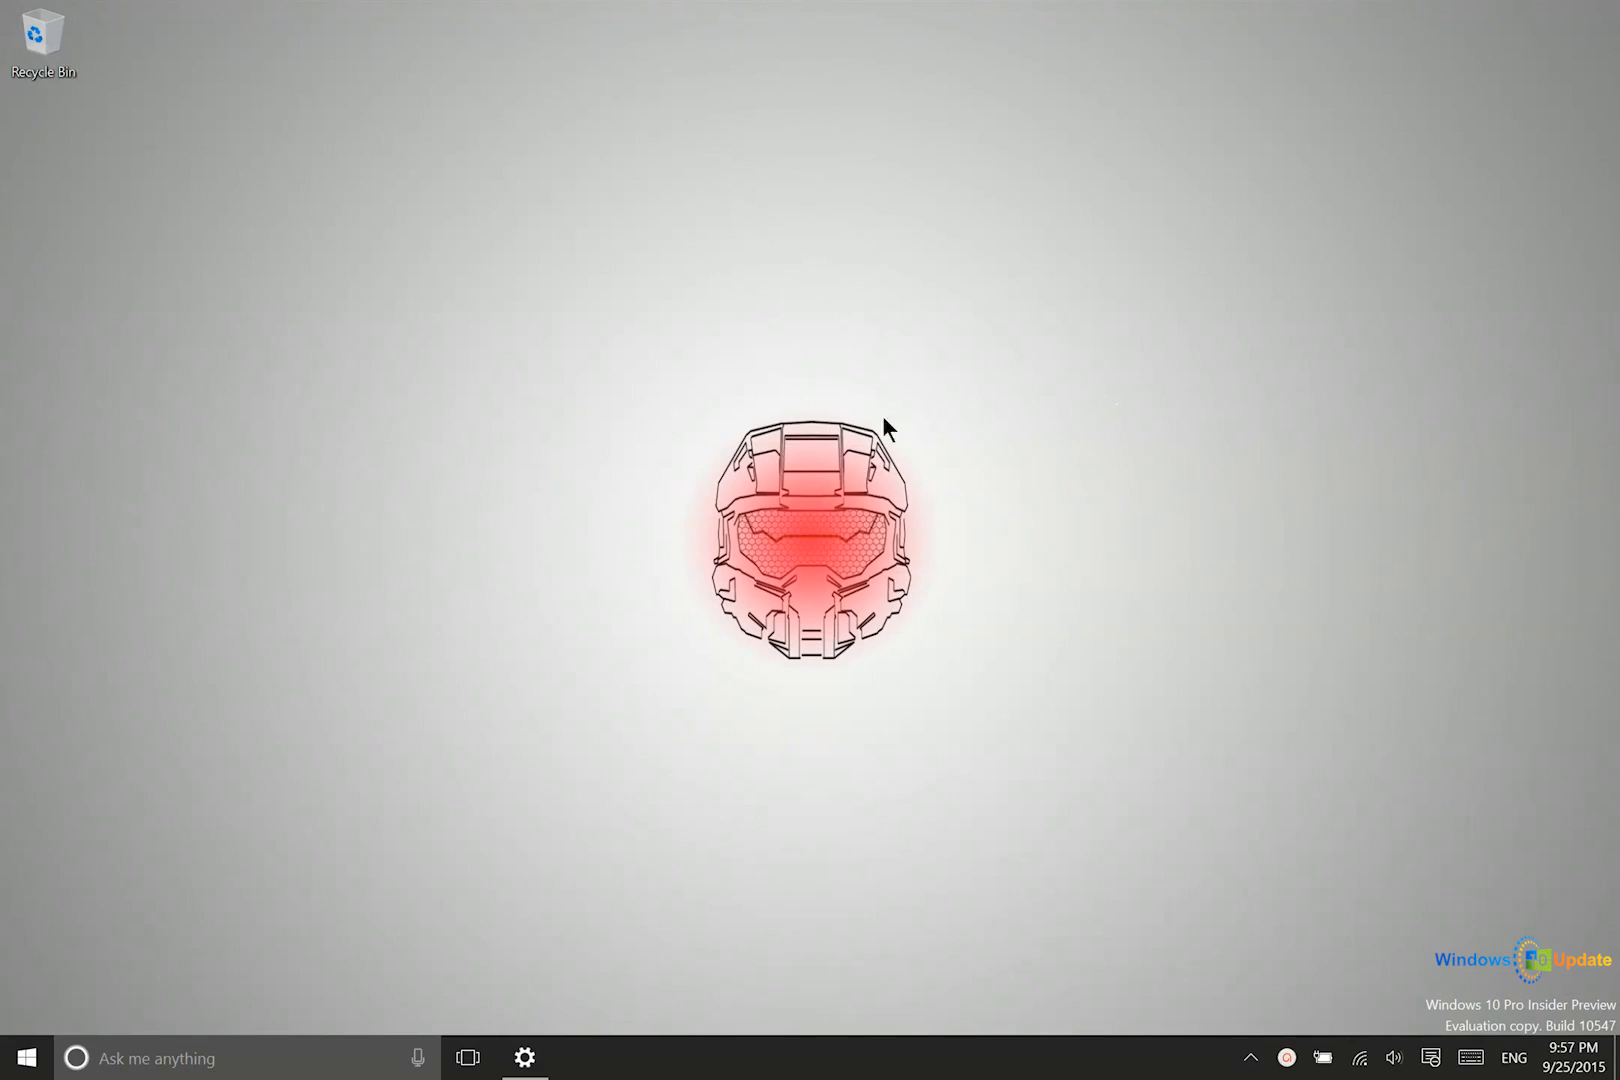
pyautogui.moveTo(640, 348)
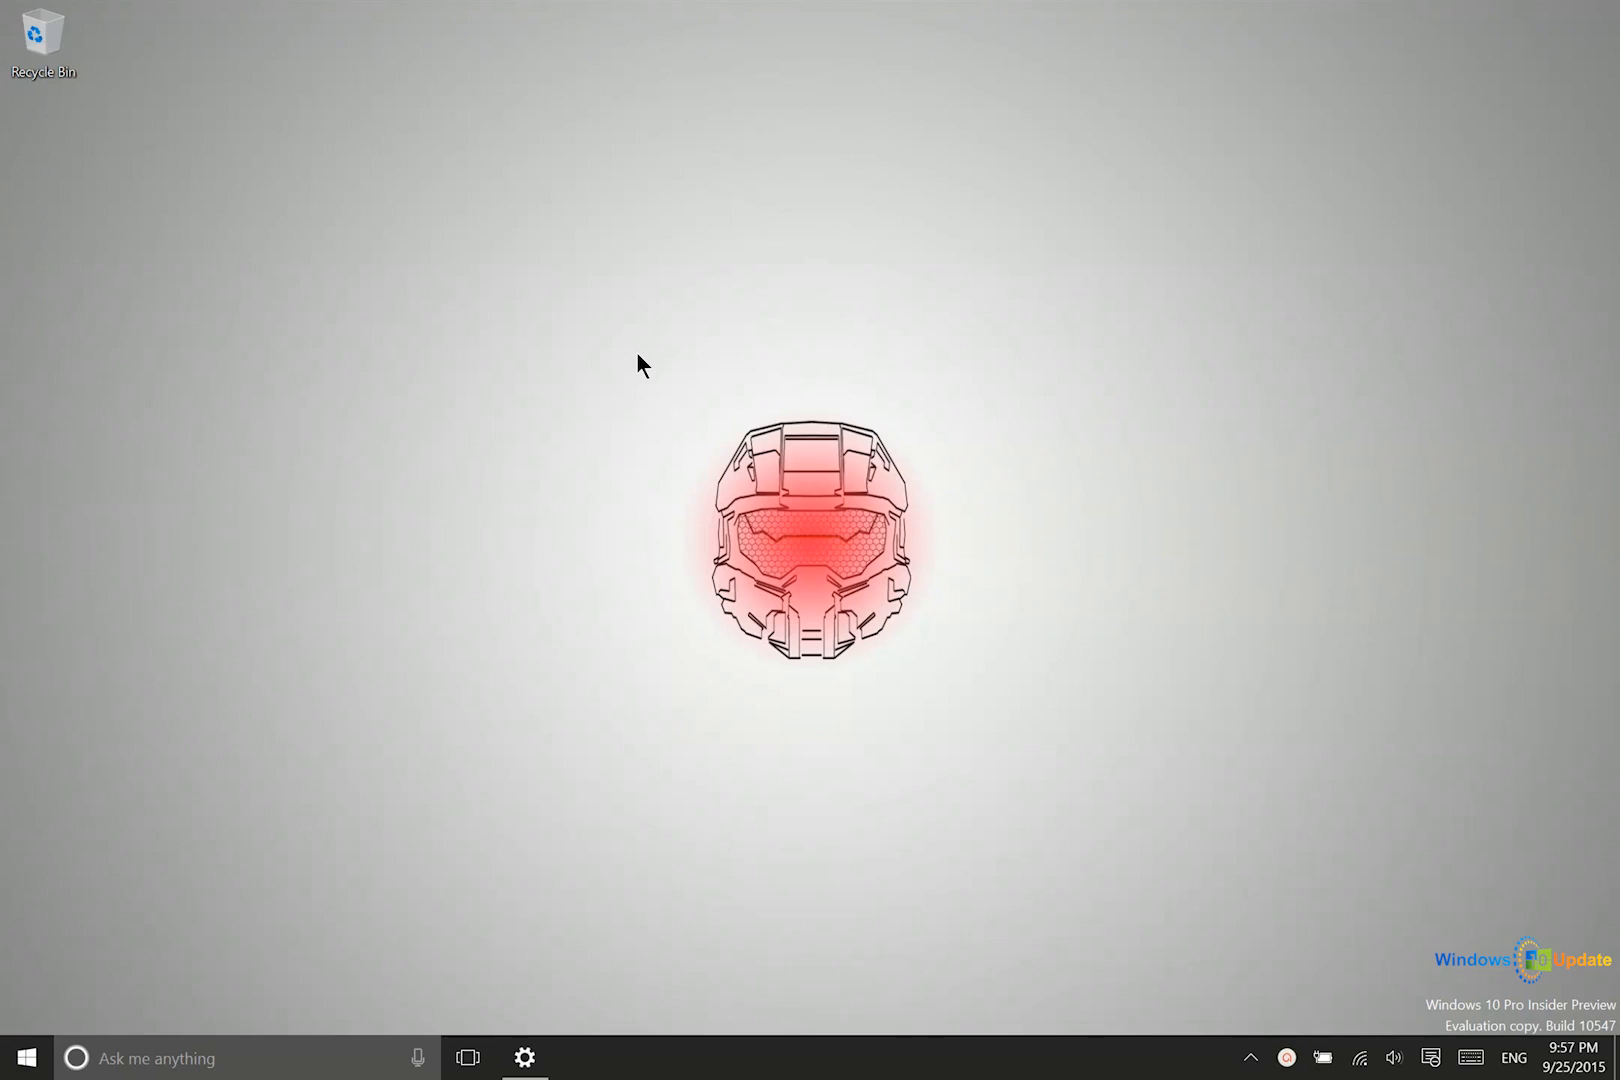
# Open Personalization > Background from the desktop's right-click Personalize option
pyautogui.rightClick(638, 364)
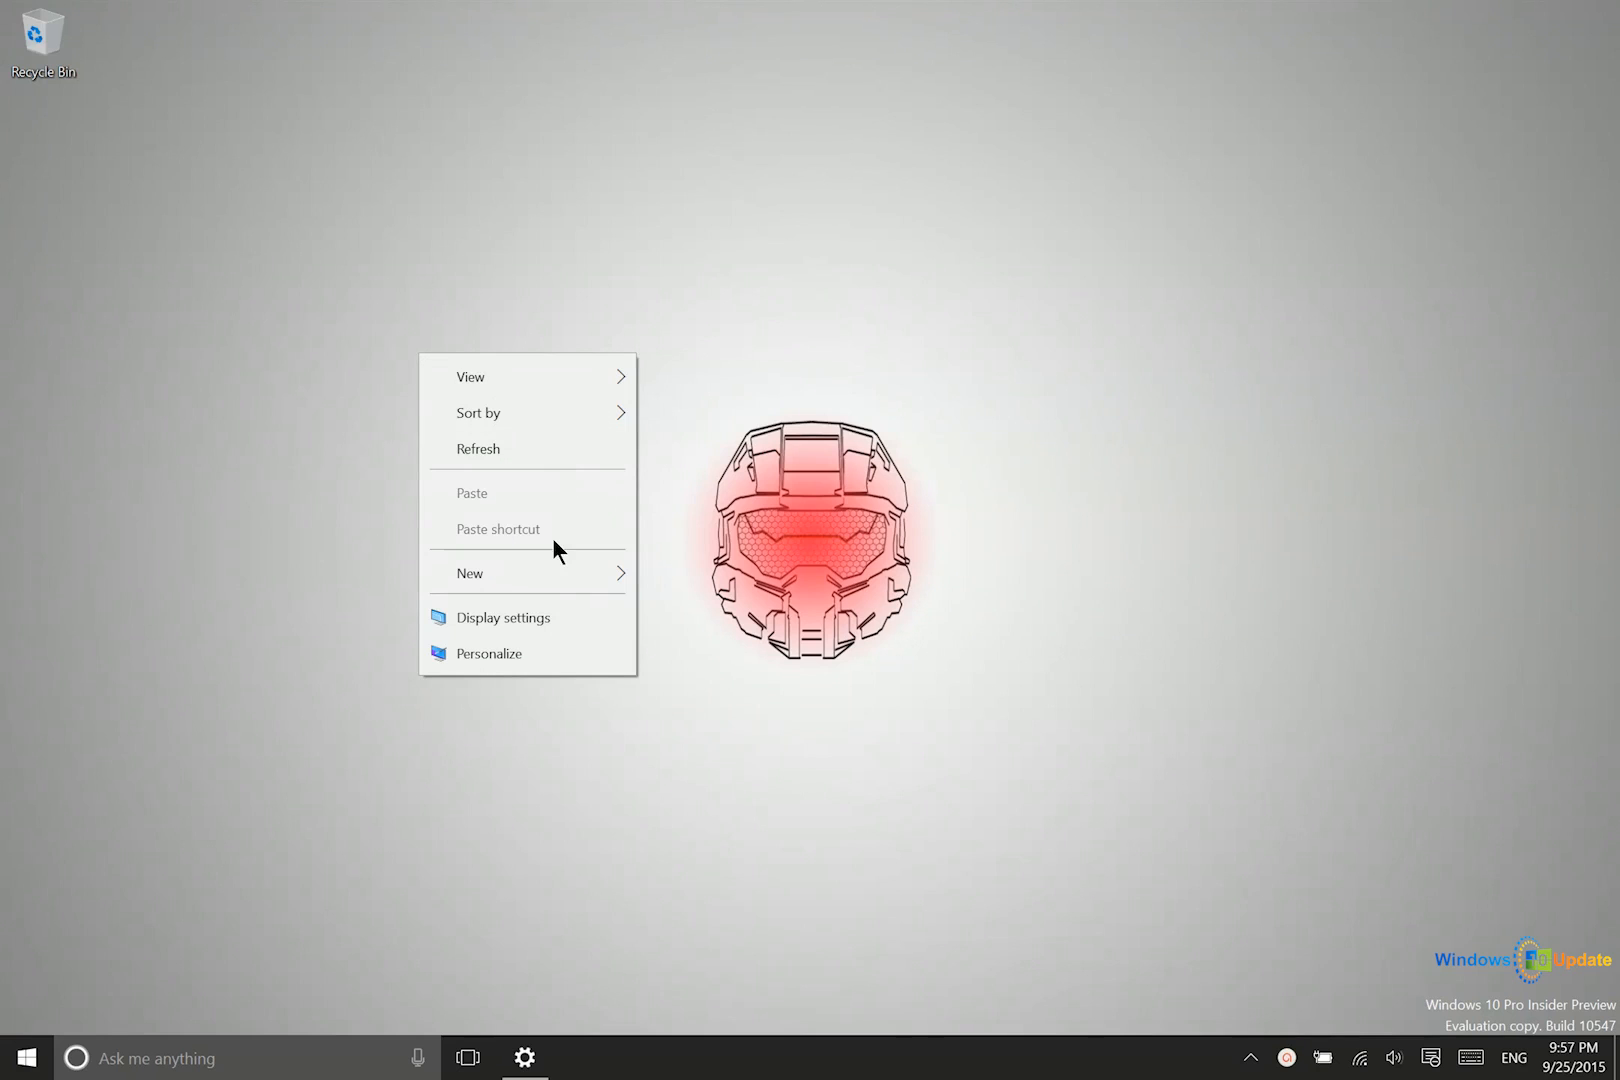
pyautogui.click(490, 653)
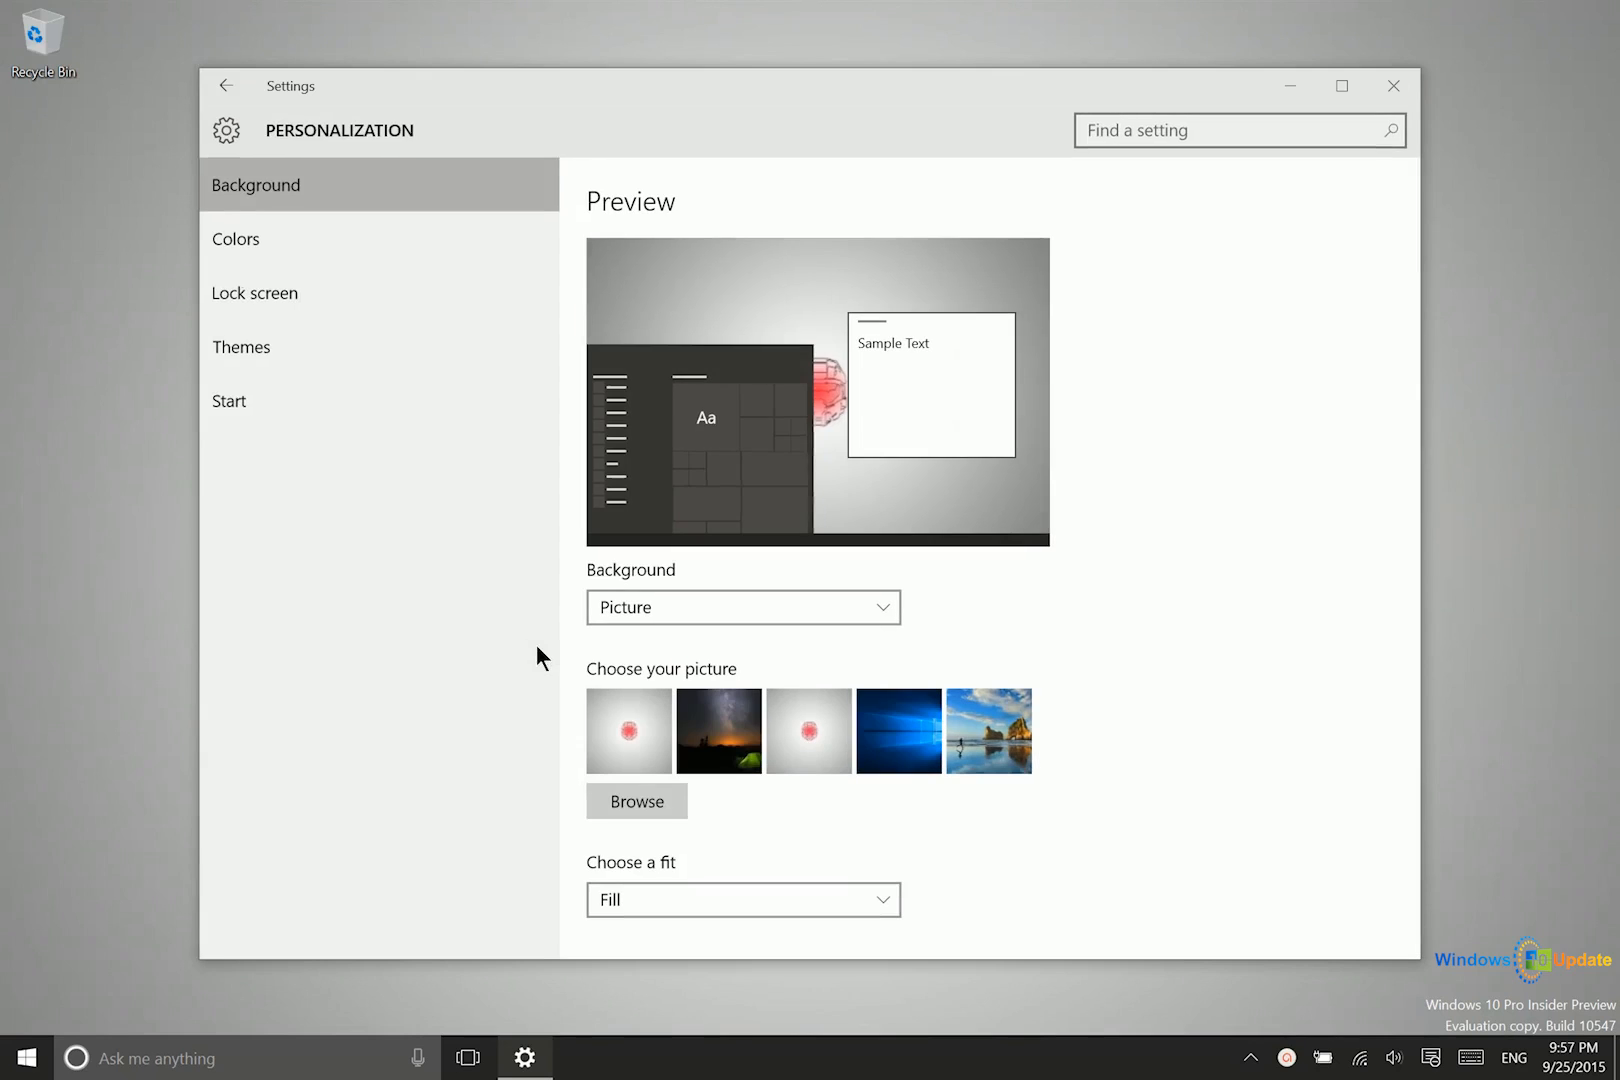
pyautogui.moveTo(376, 717)
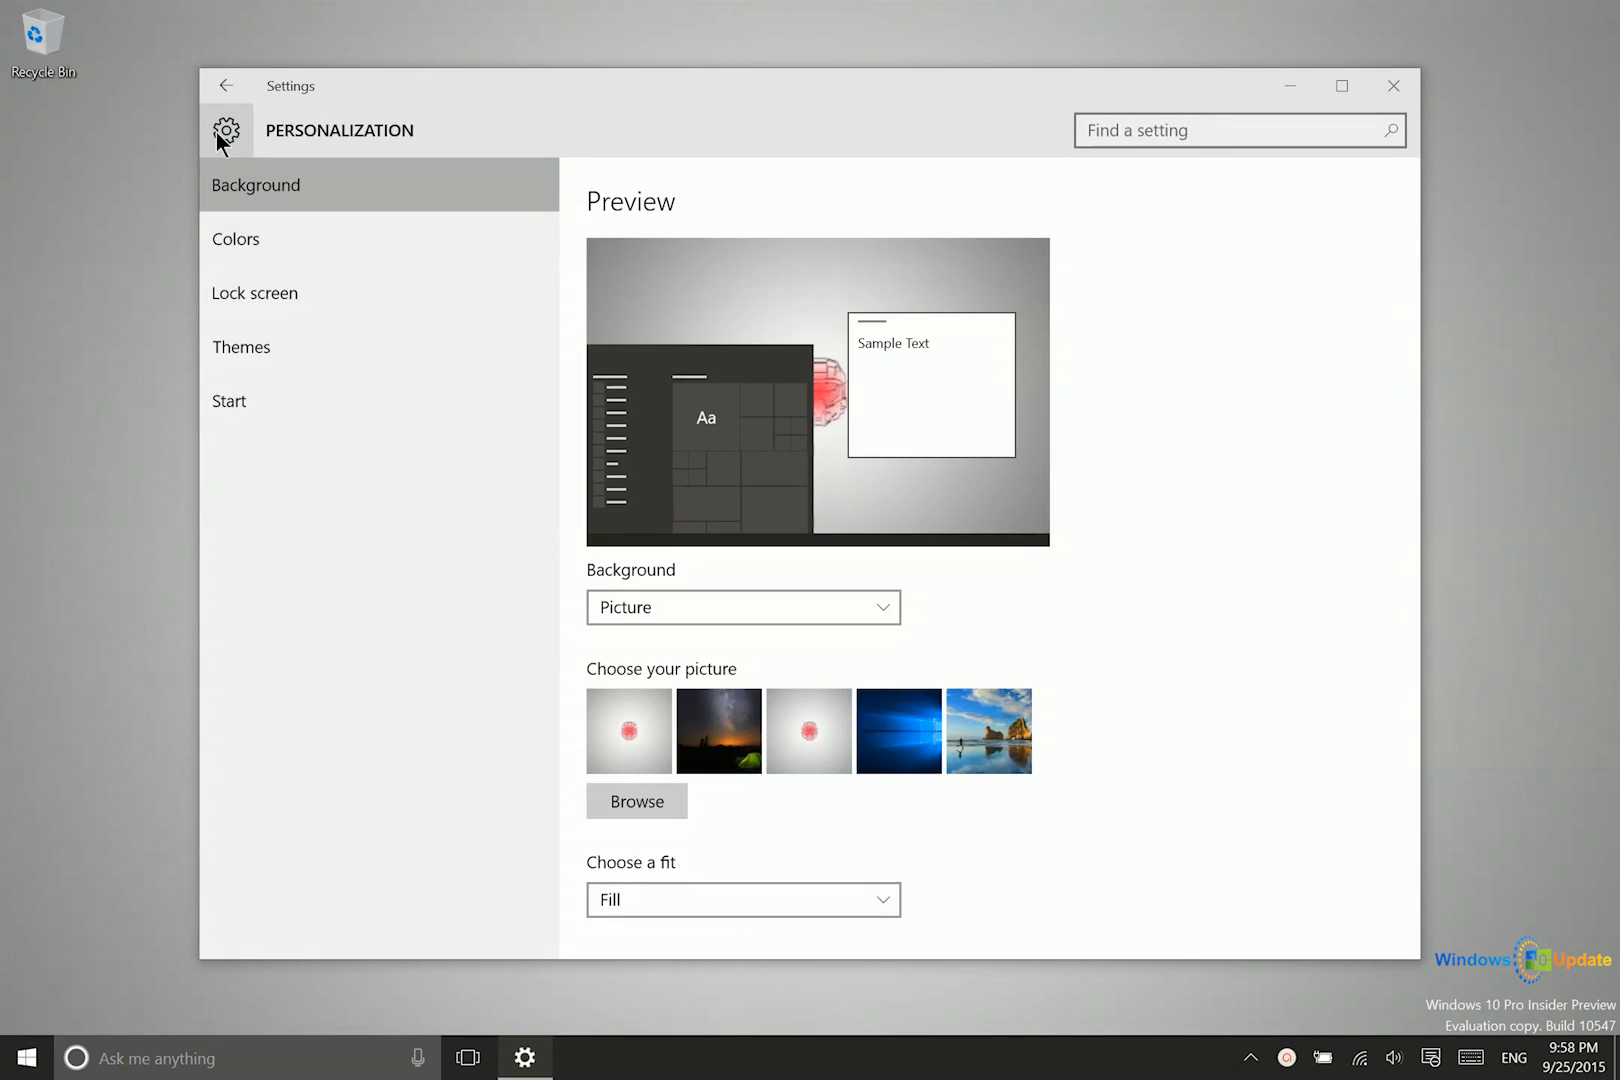
pyautogui.click(226, 86)
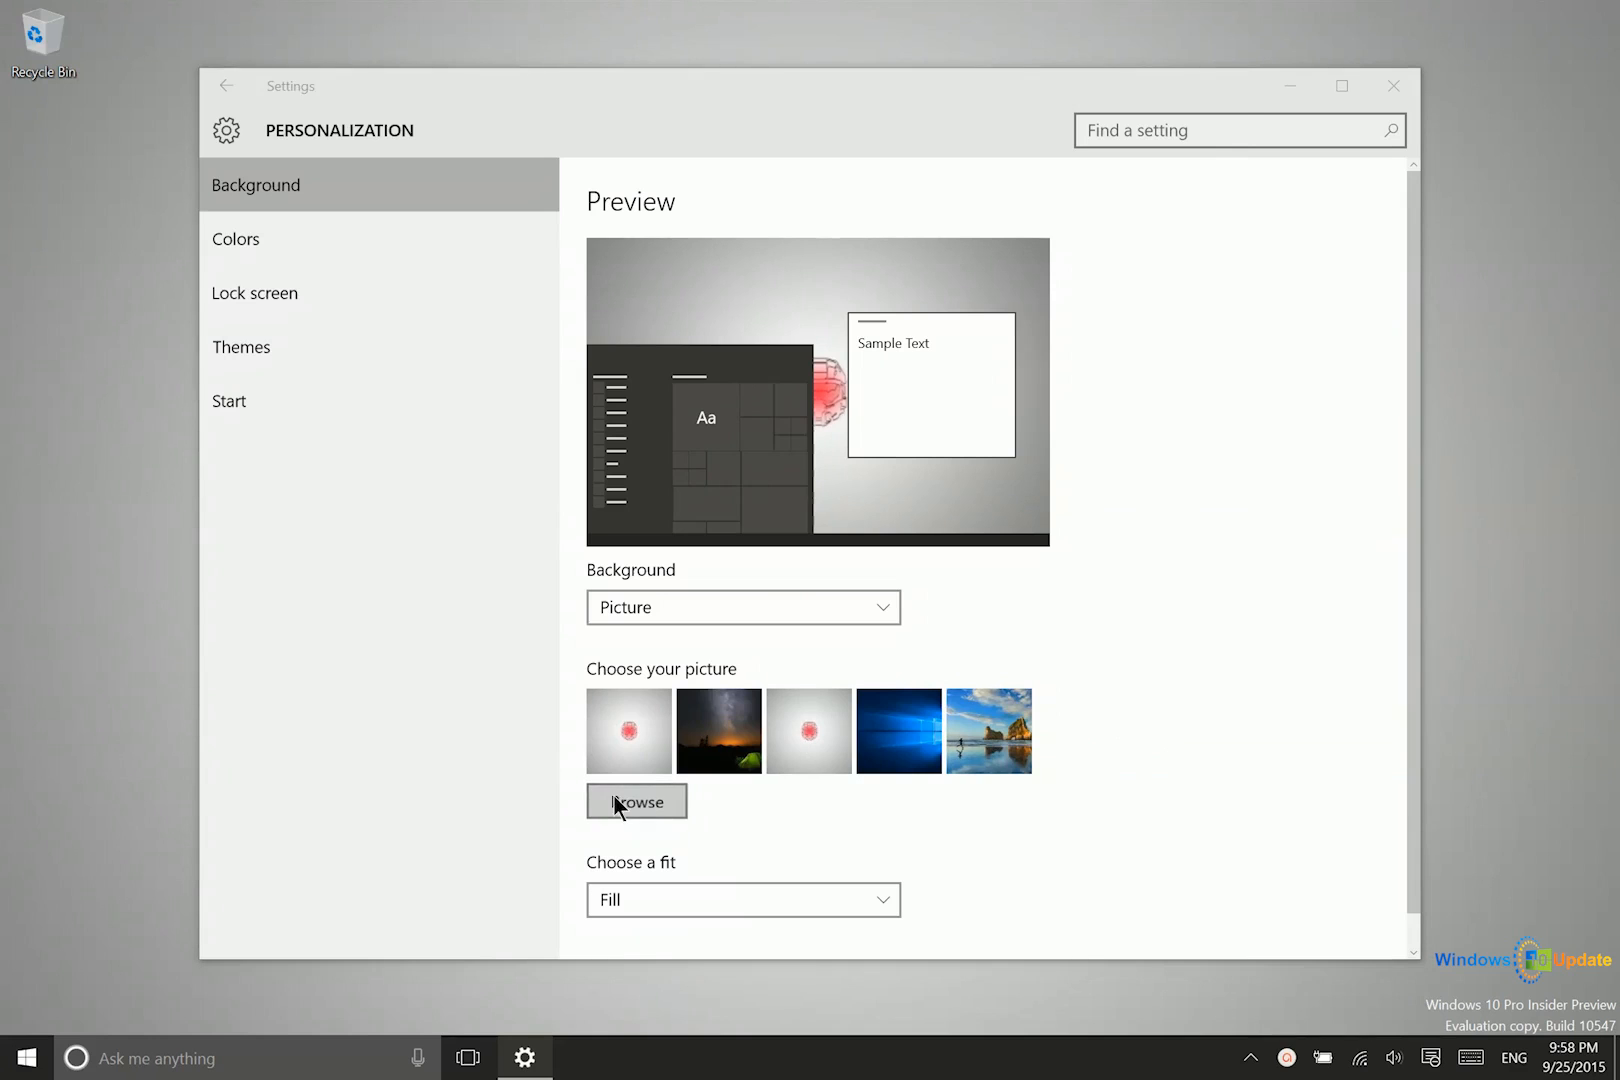
pyautogui.click(636, 801)
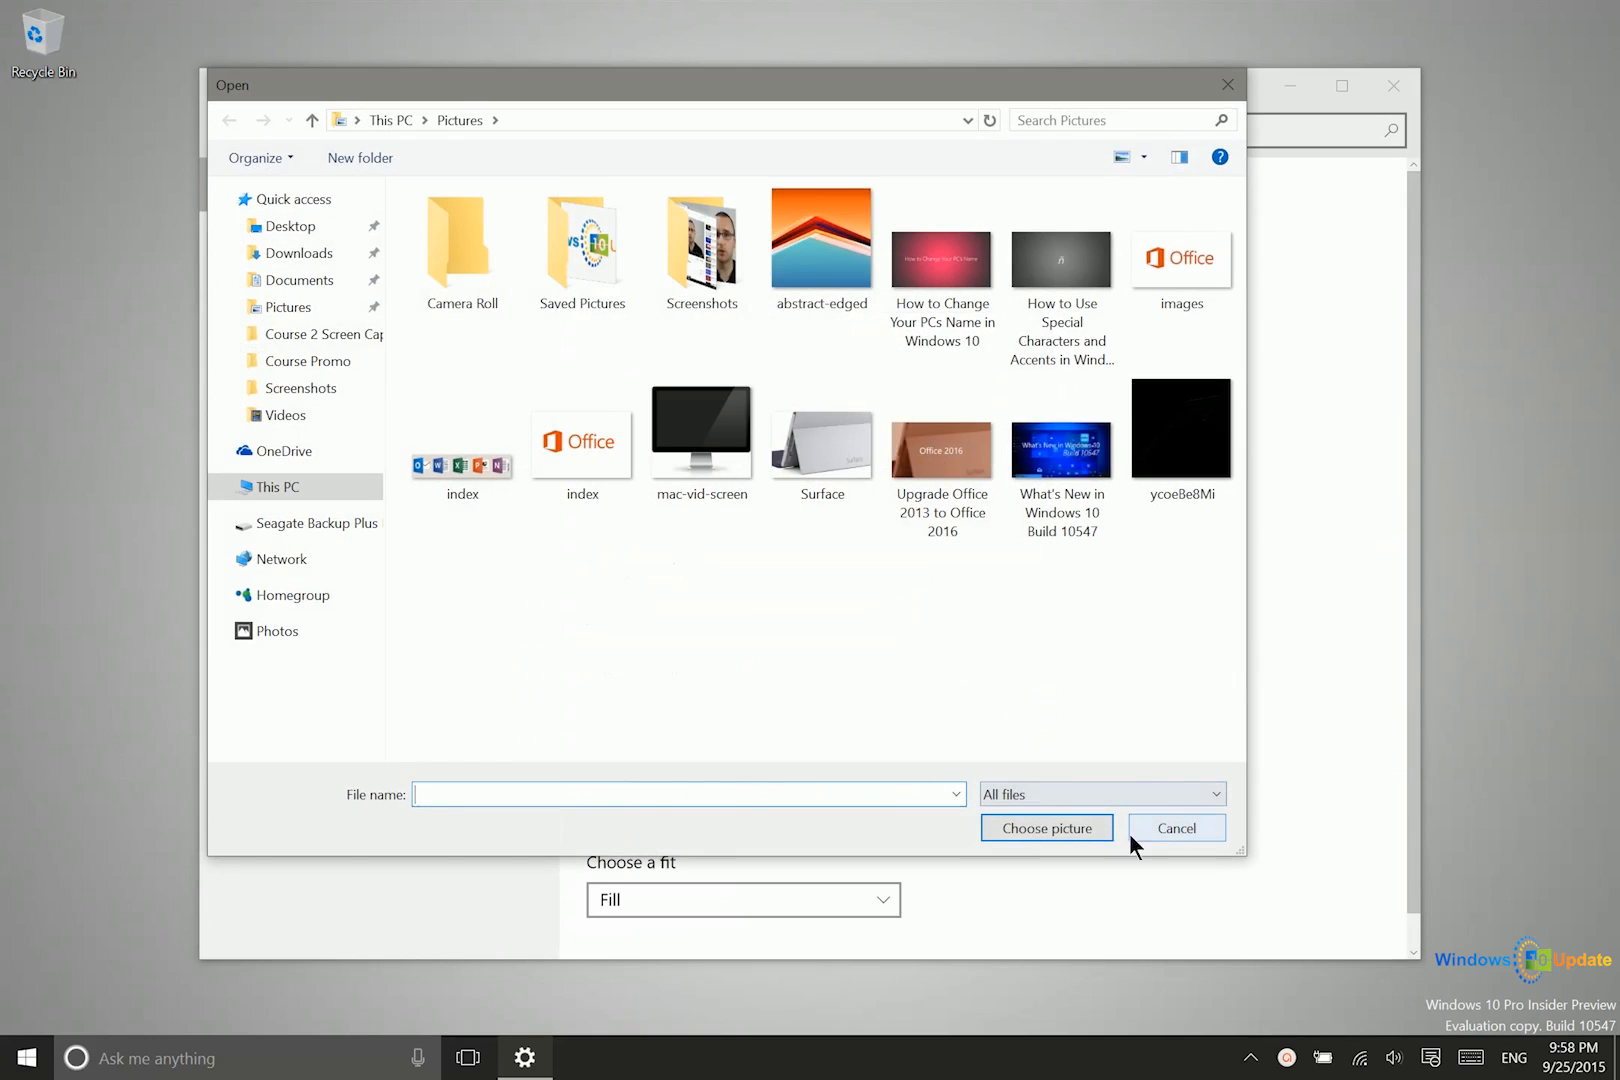
pyautogui.click(1175, 827)
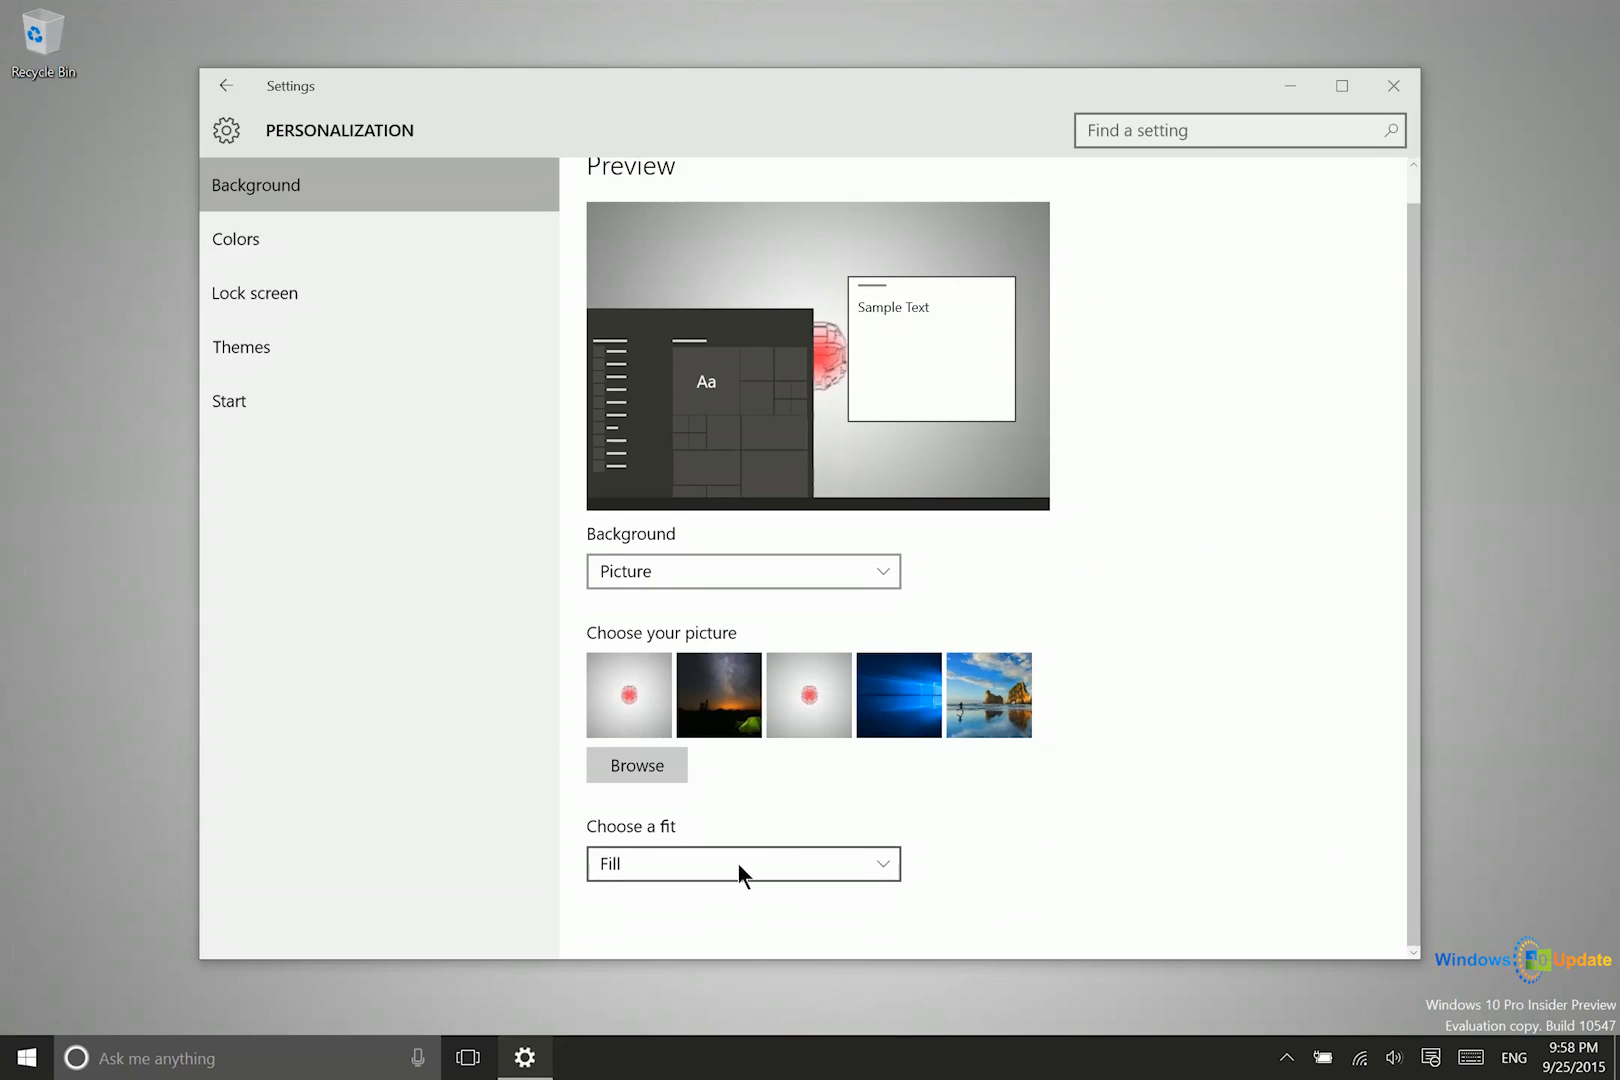
# Change the wallpaper fit from Fill to Tile, then to Center, and reopen the fit list
pyautogui.click(742, 863)
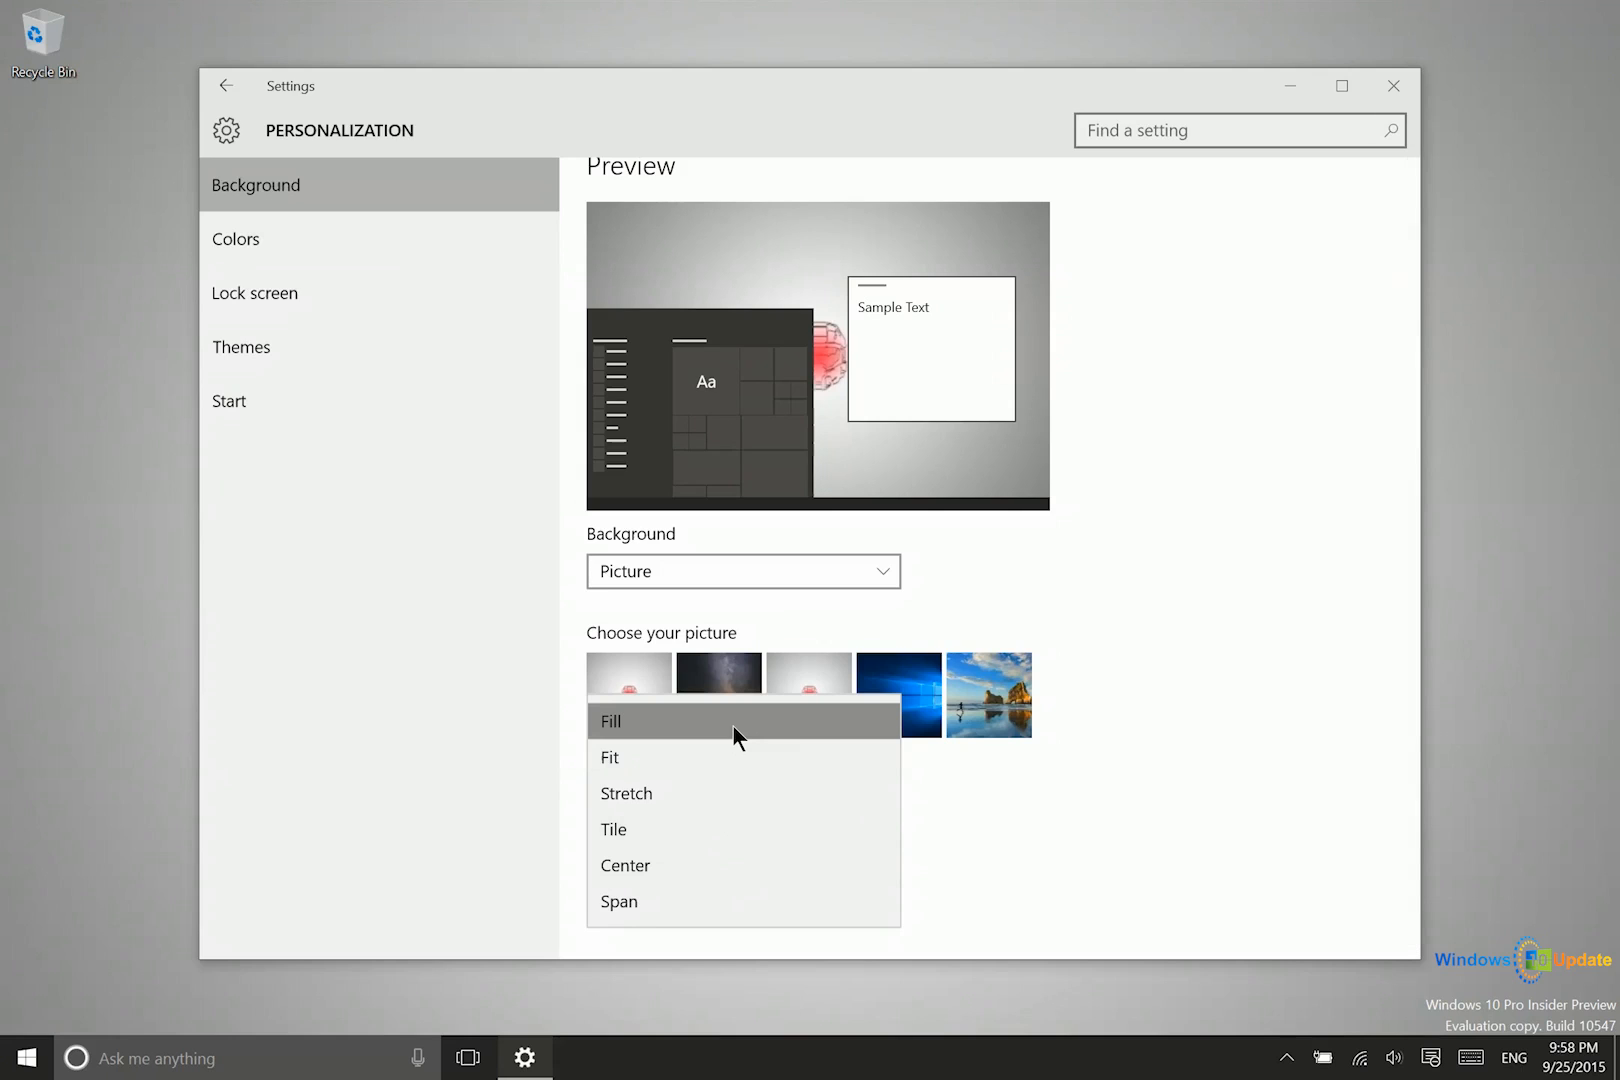
pyautogui.moveTo(712, 765)
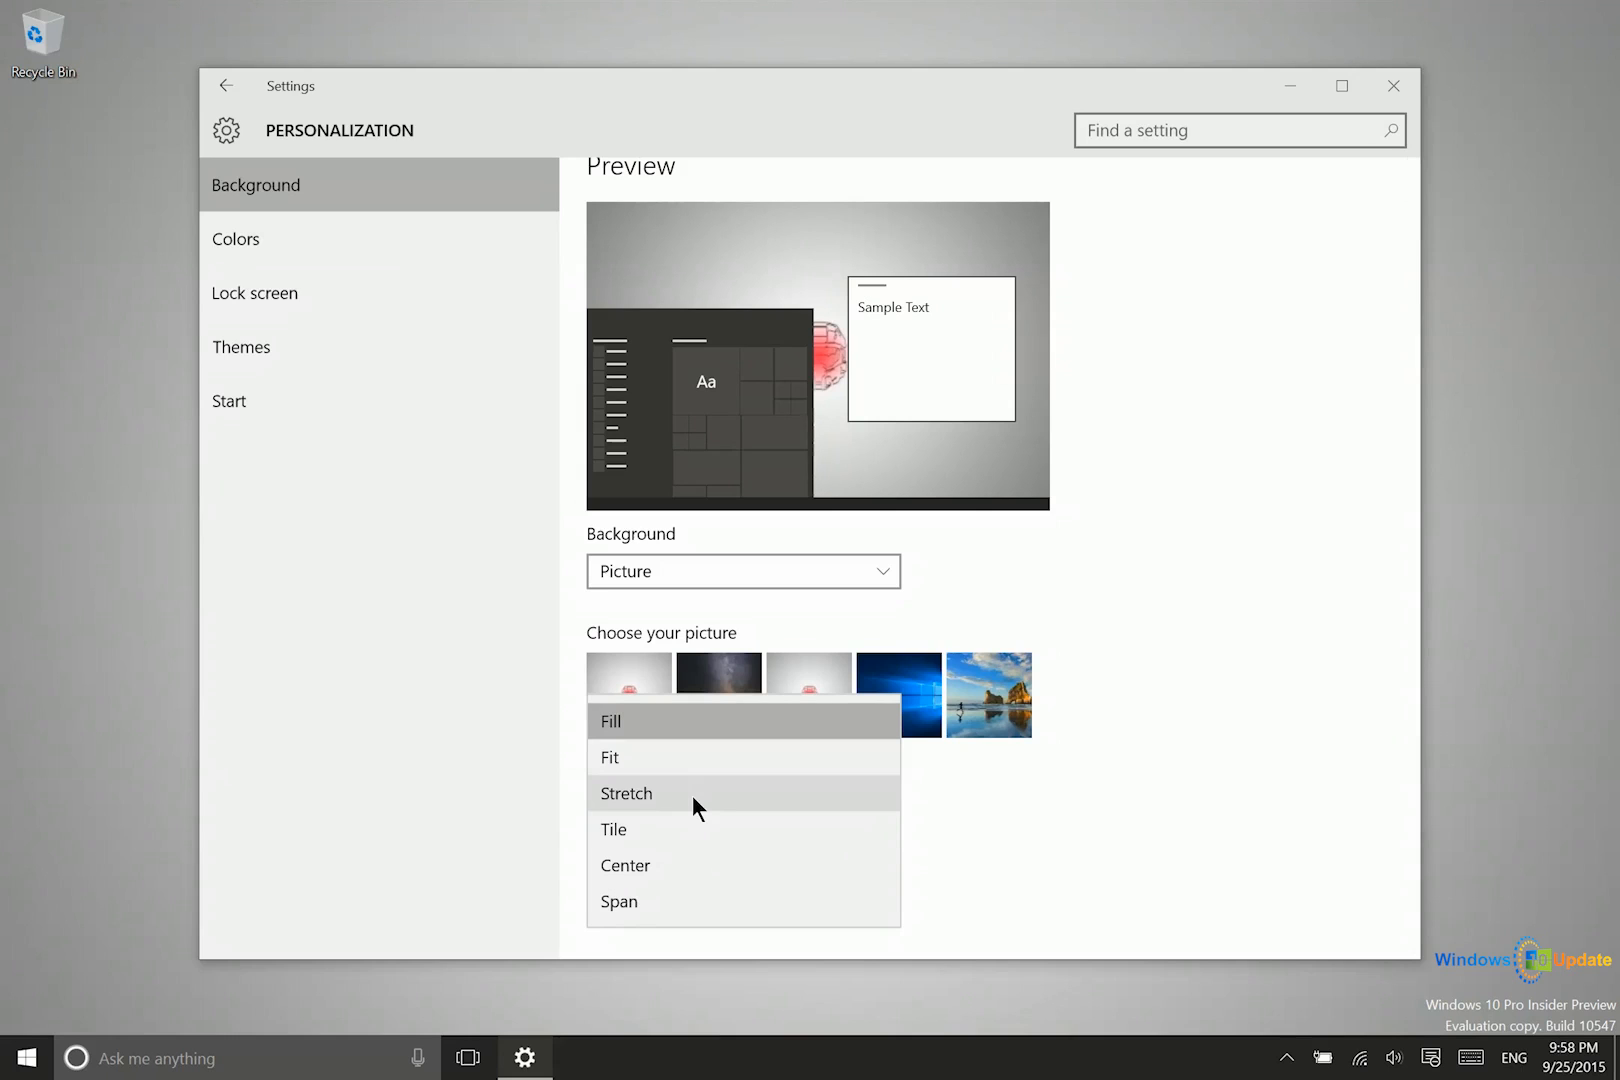
pyautogui.click(613, 829)
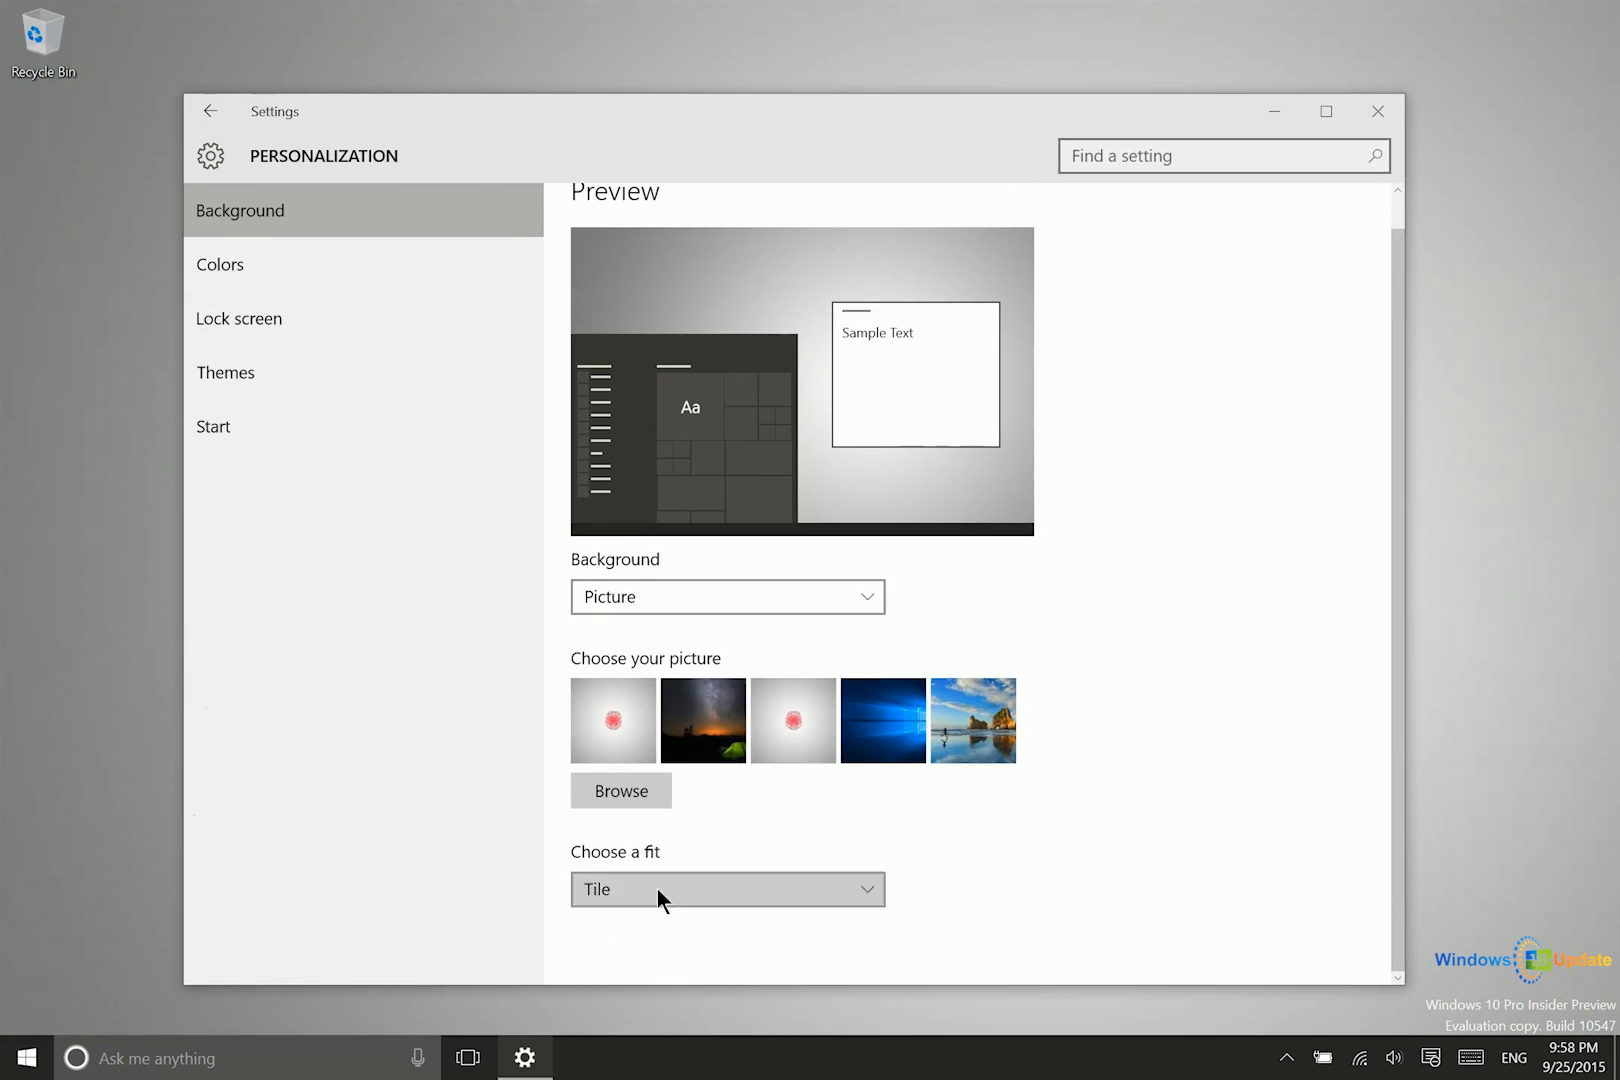
pyautogui.click(726, 889)
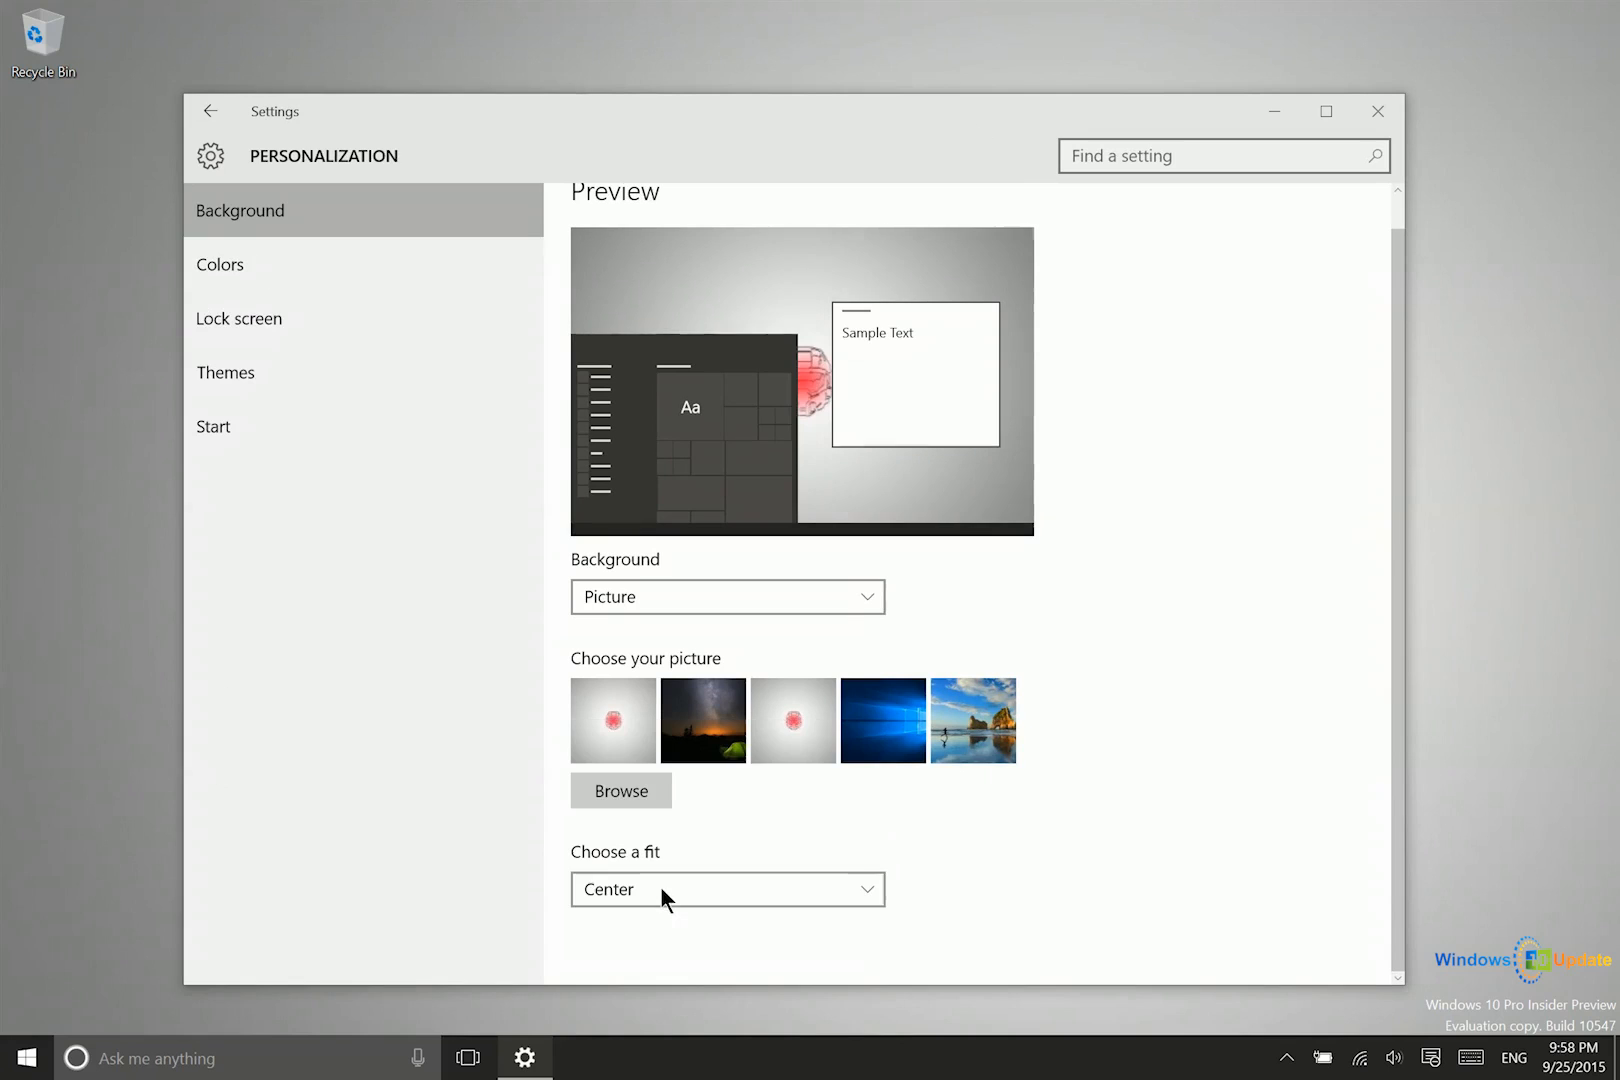
pyautogui.moveTo(954, 162)
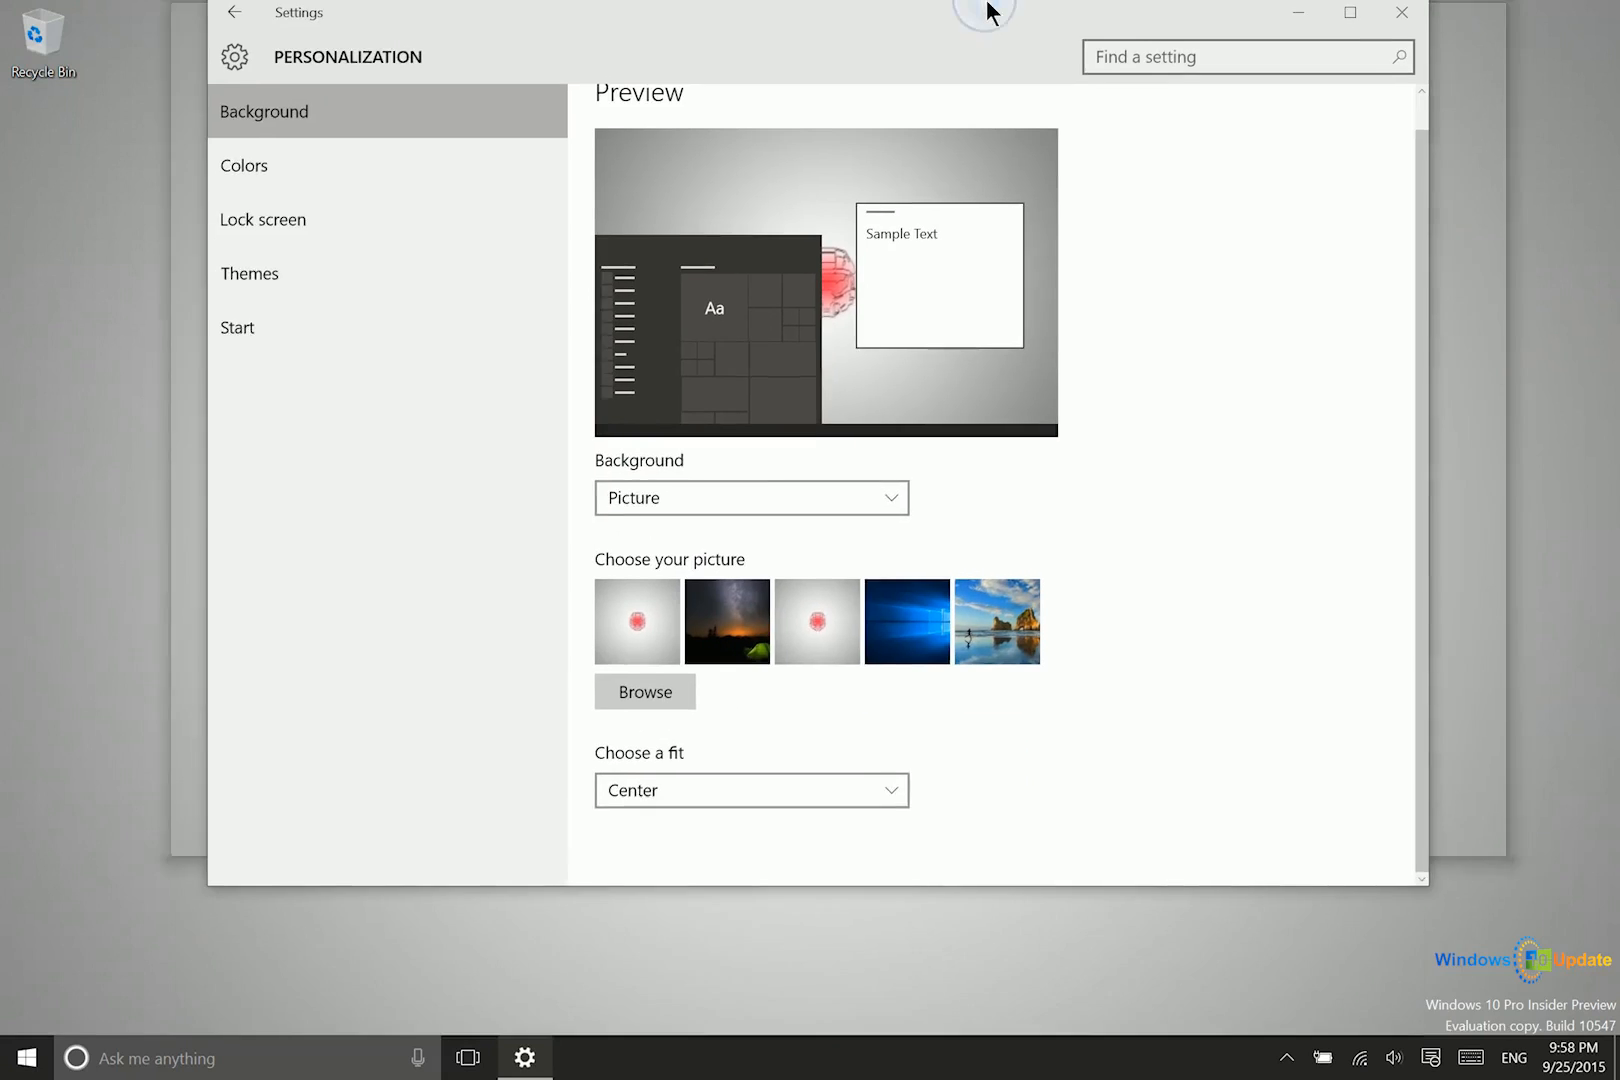
pyautogui.click(751, 790)
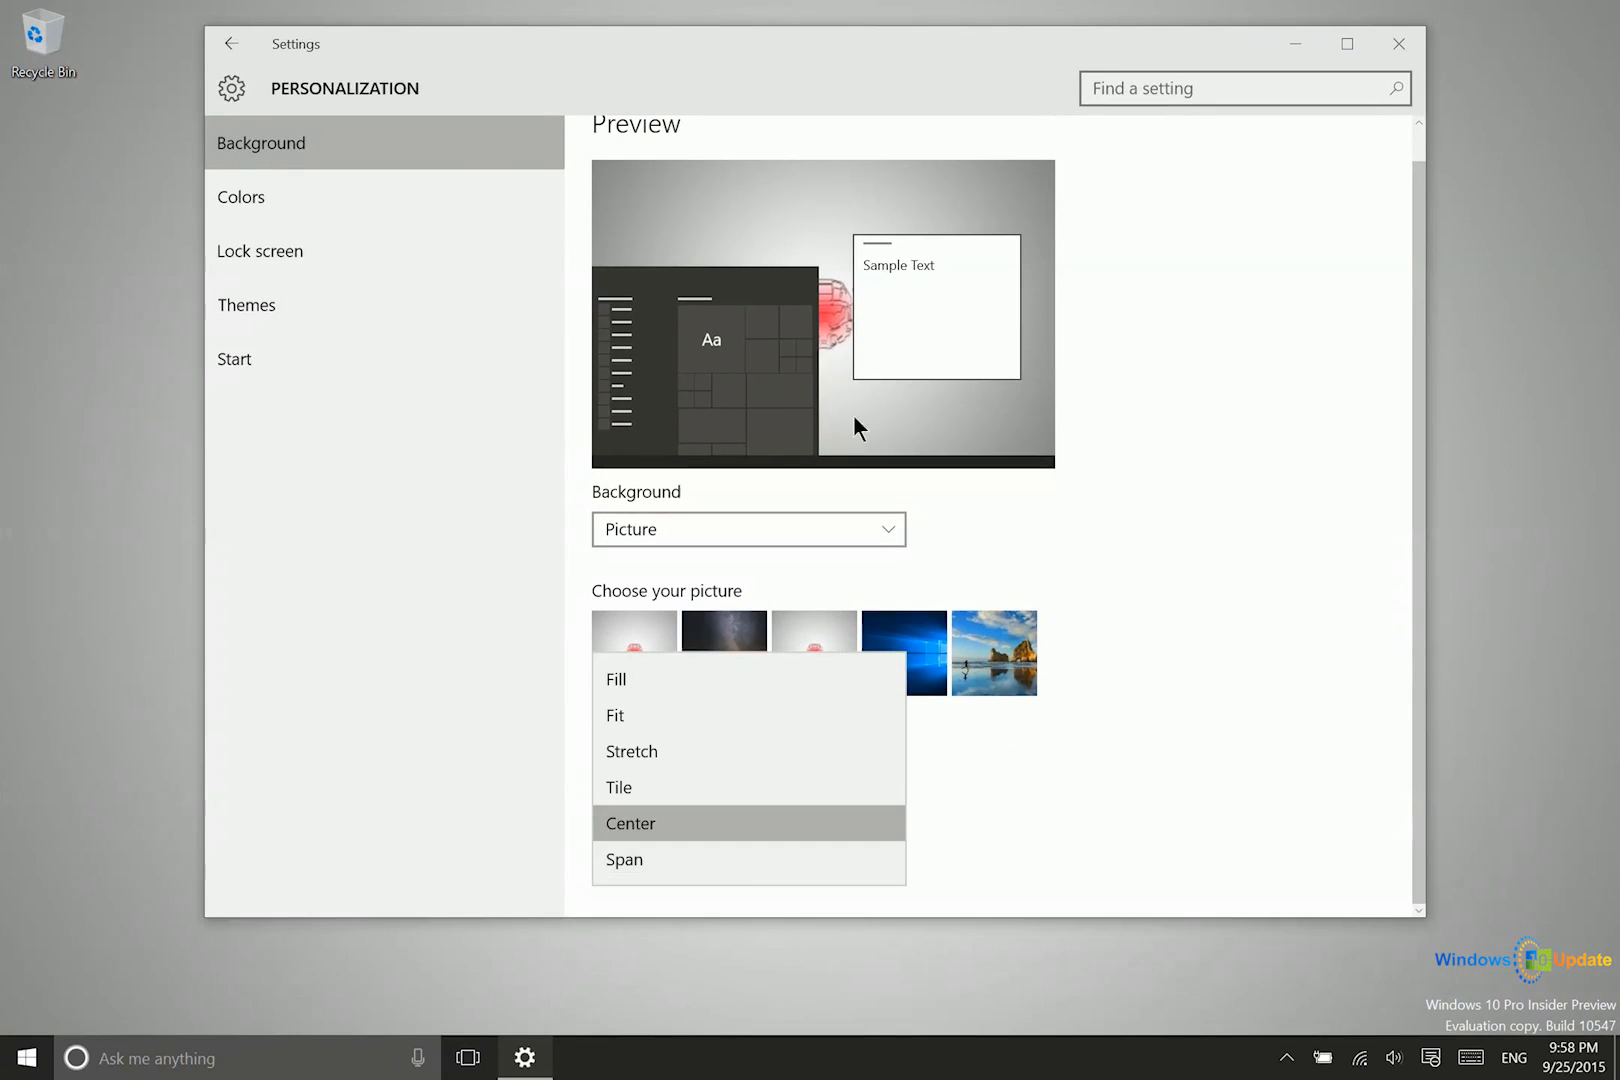
pyautogui.moveTo(736, 679)
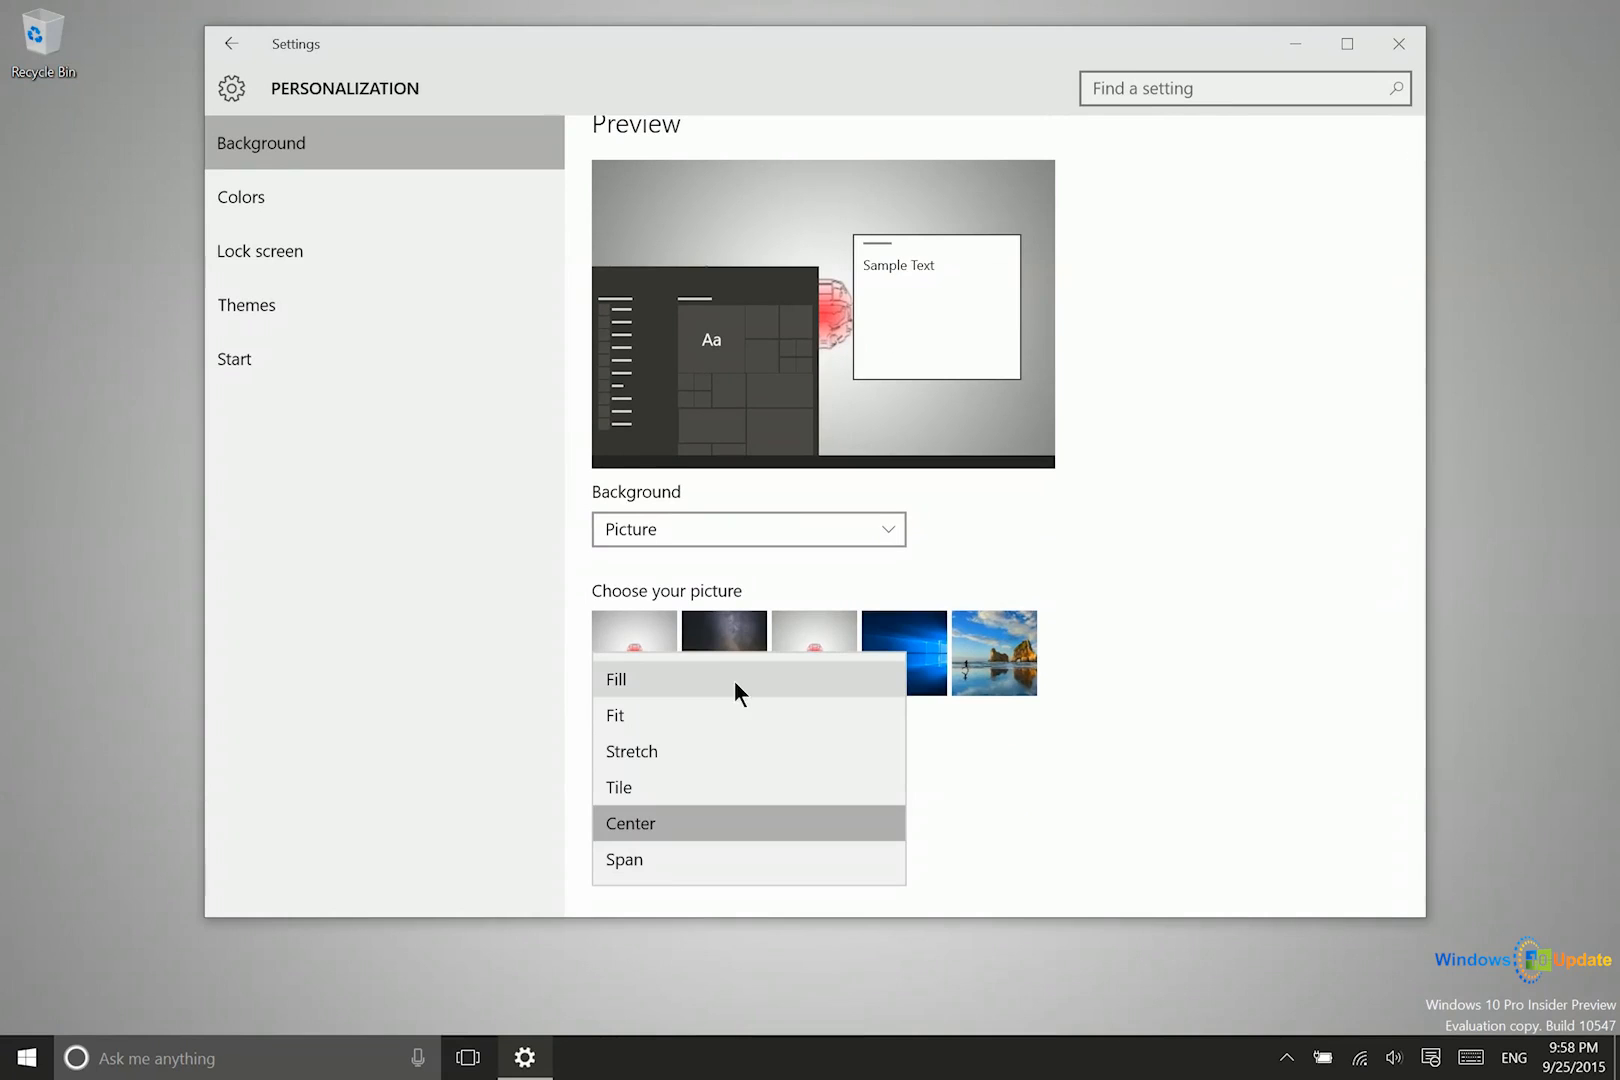
pyautogui.moveTo(752, 687)
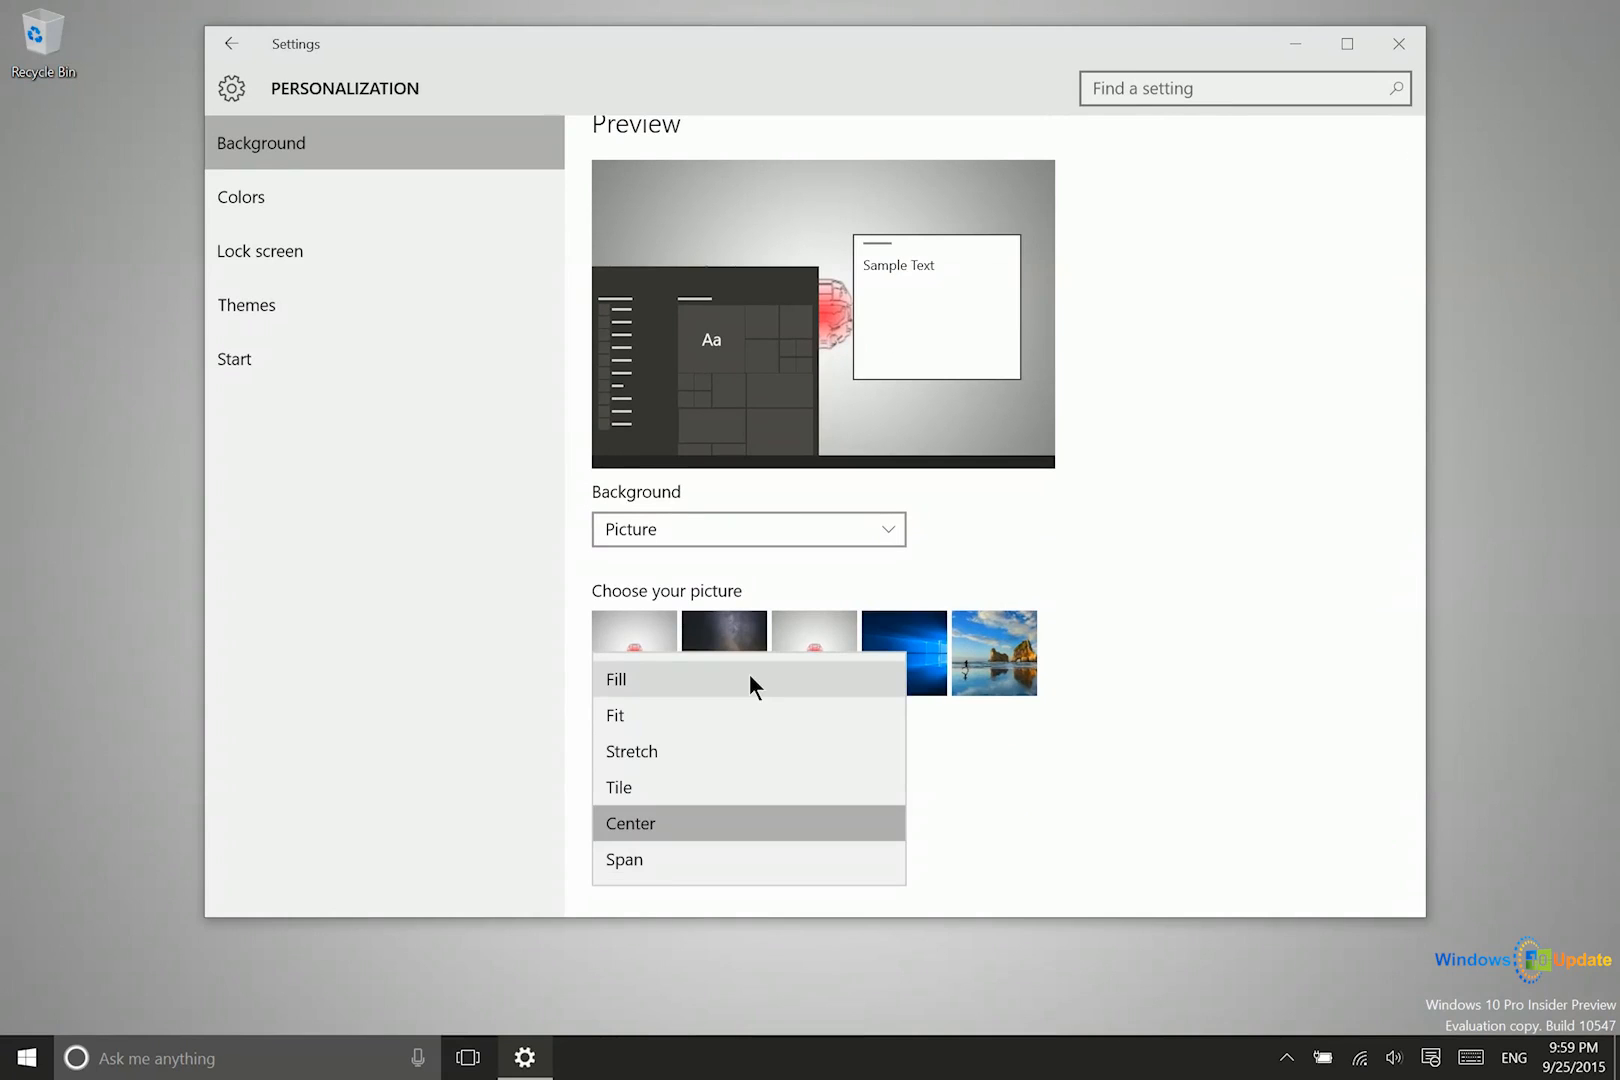
# Go to the Colors page and check the Start menu's current colours
pyautogui.click(241, 196)
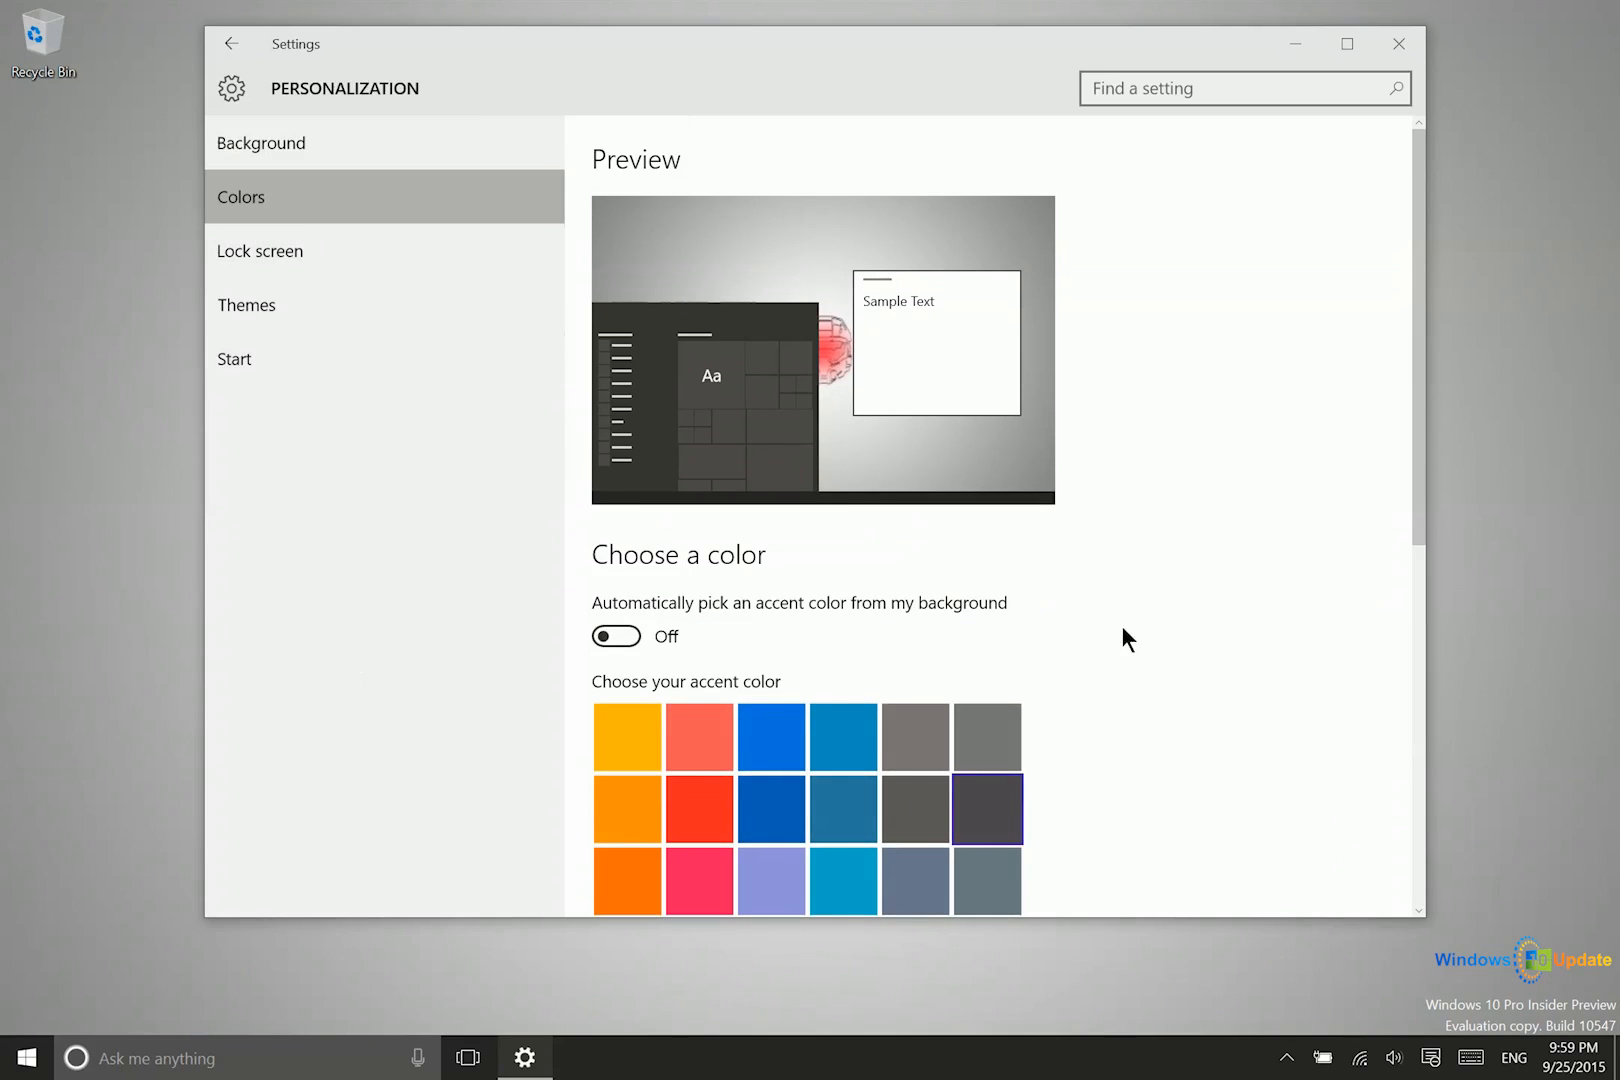
pyautogui.moveTo(923, 610)
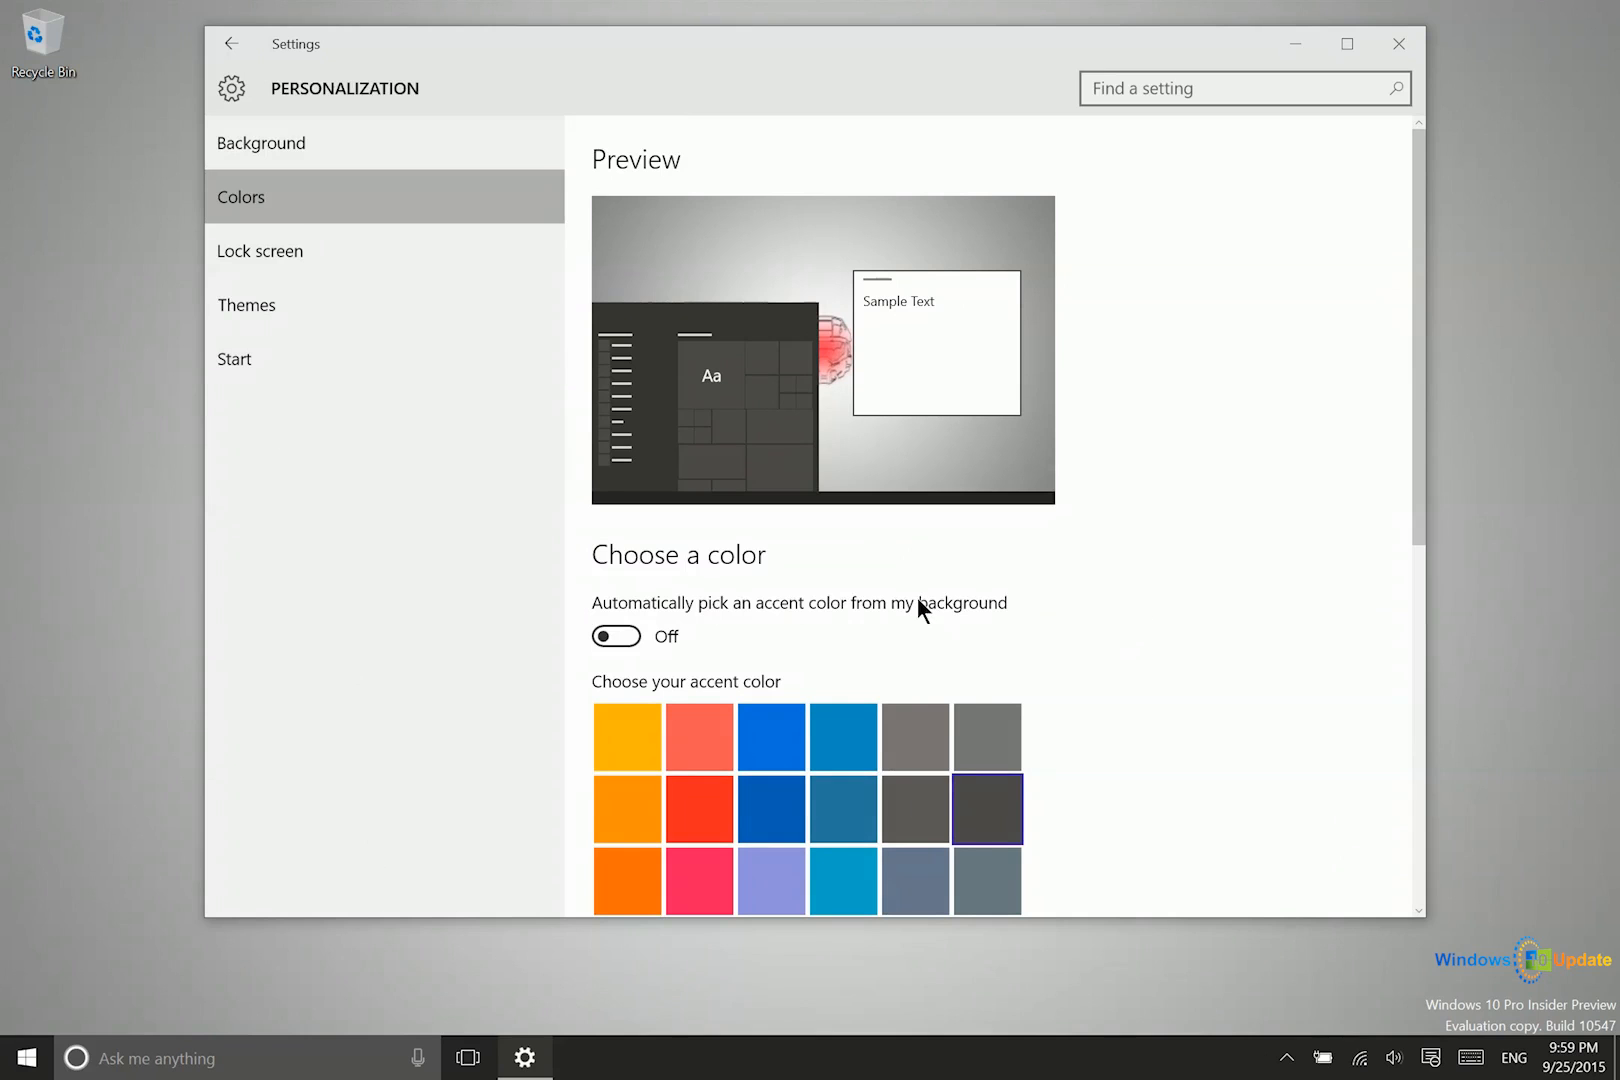
pyautogui.moveTo(762, 87)
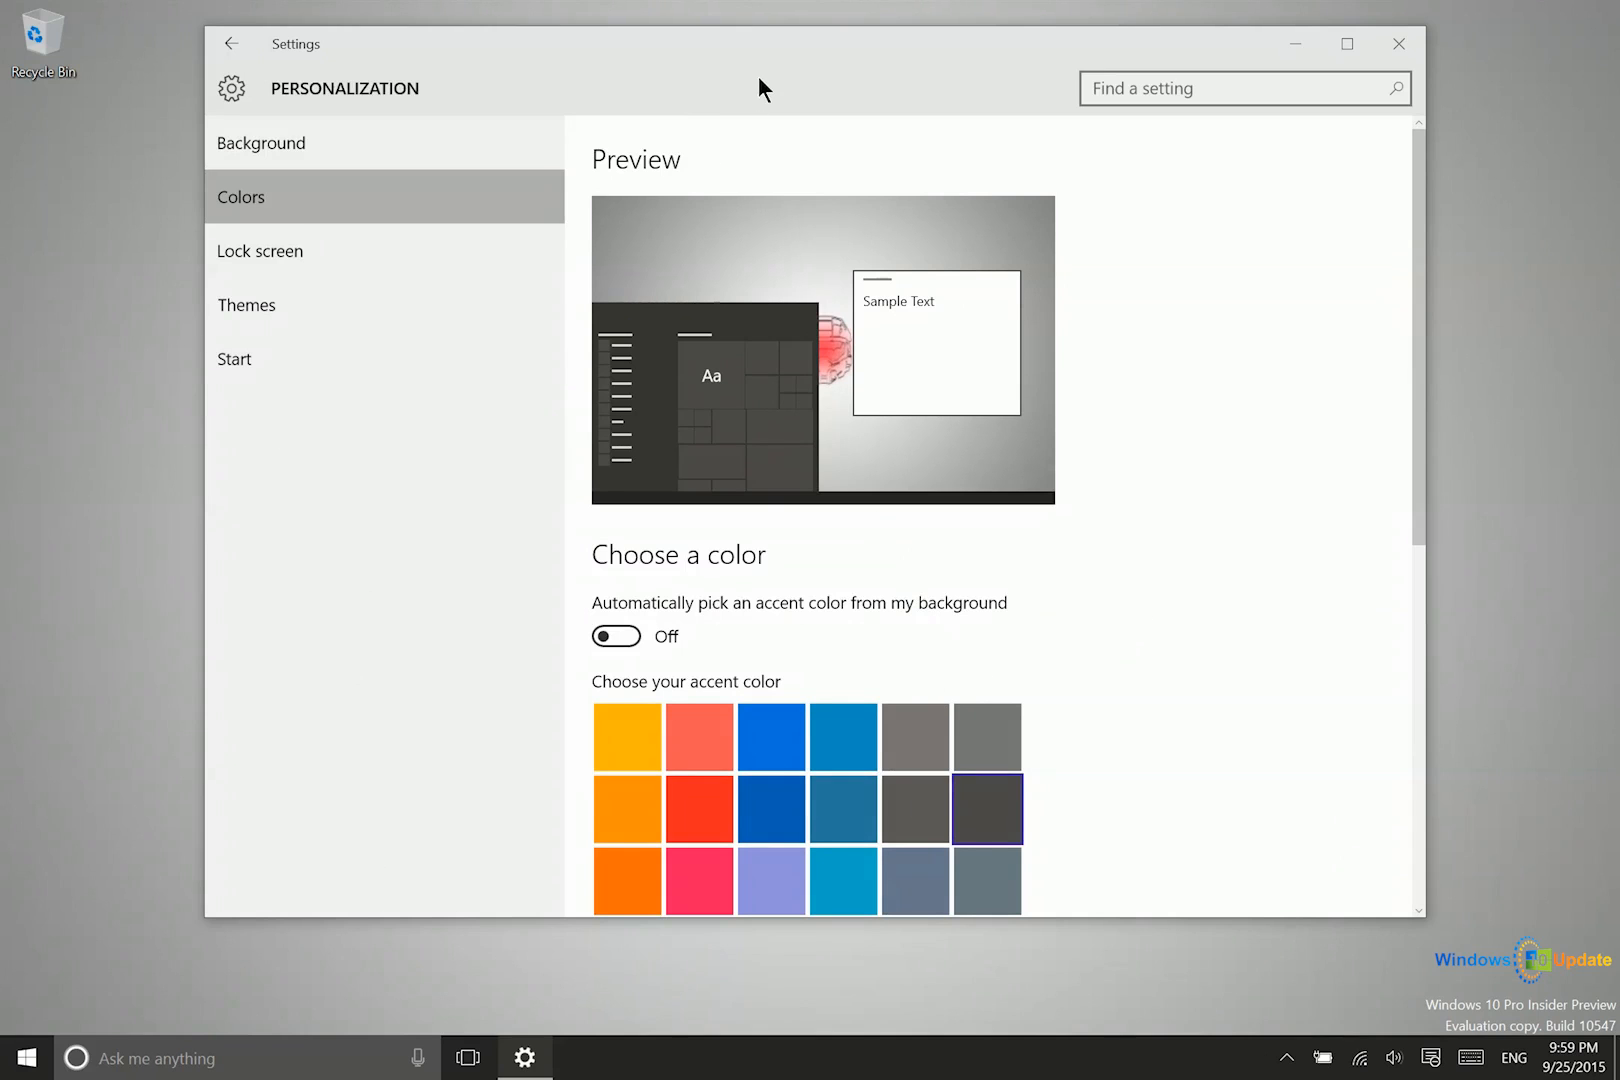
pyautogui.click(25, 1057)
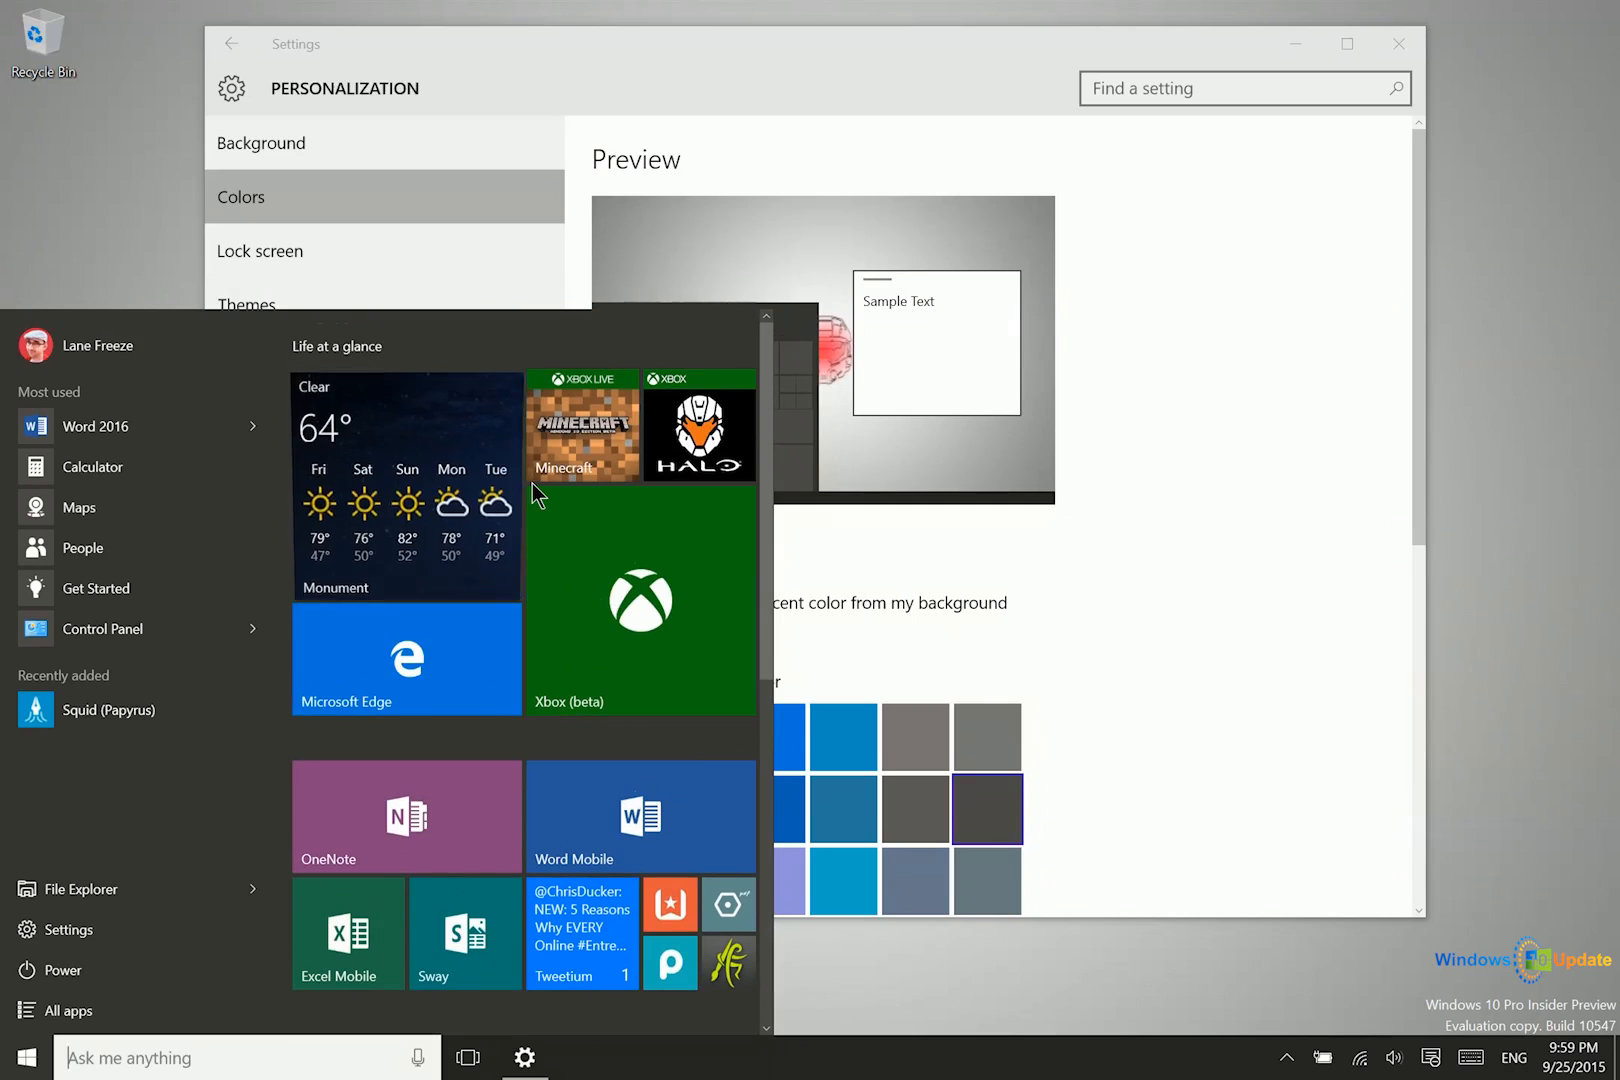
pyautogui.scroll(-3)
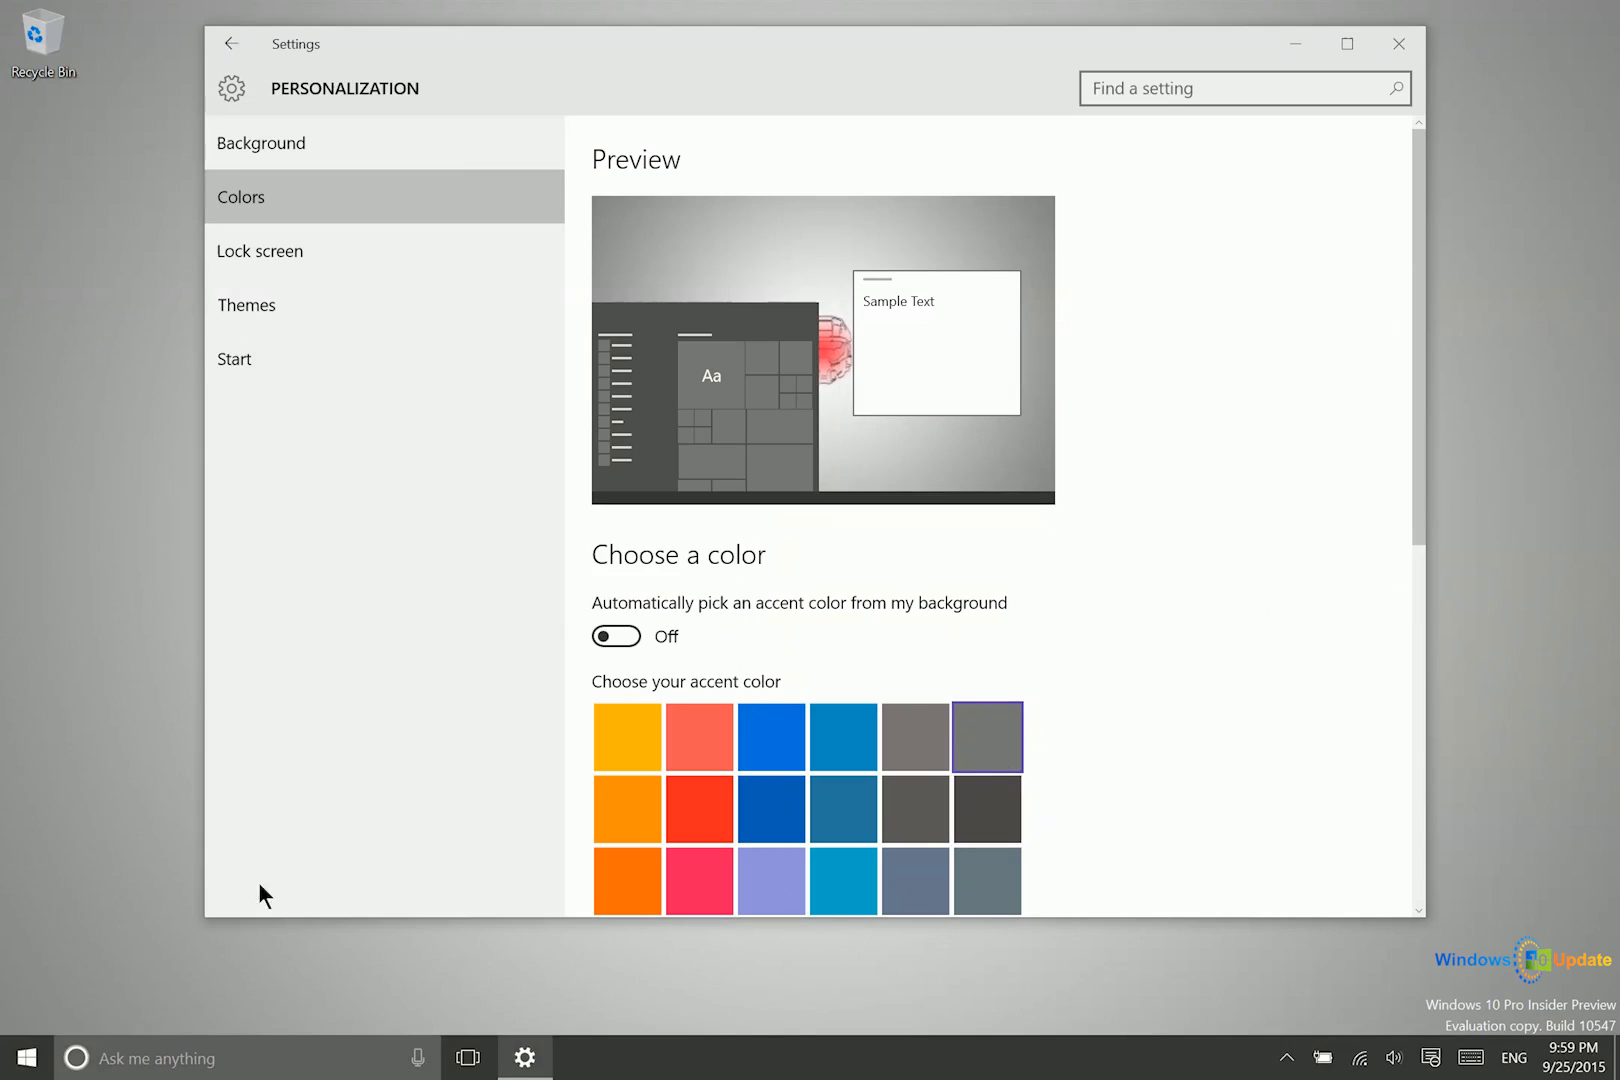
pyautogui.click(25, 1057)
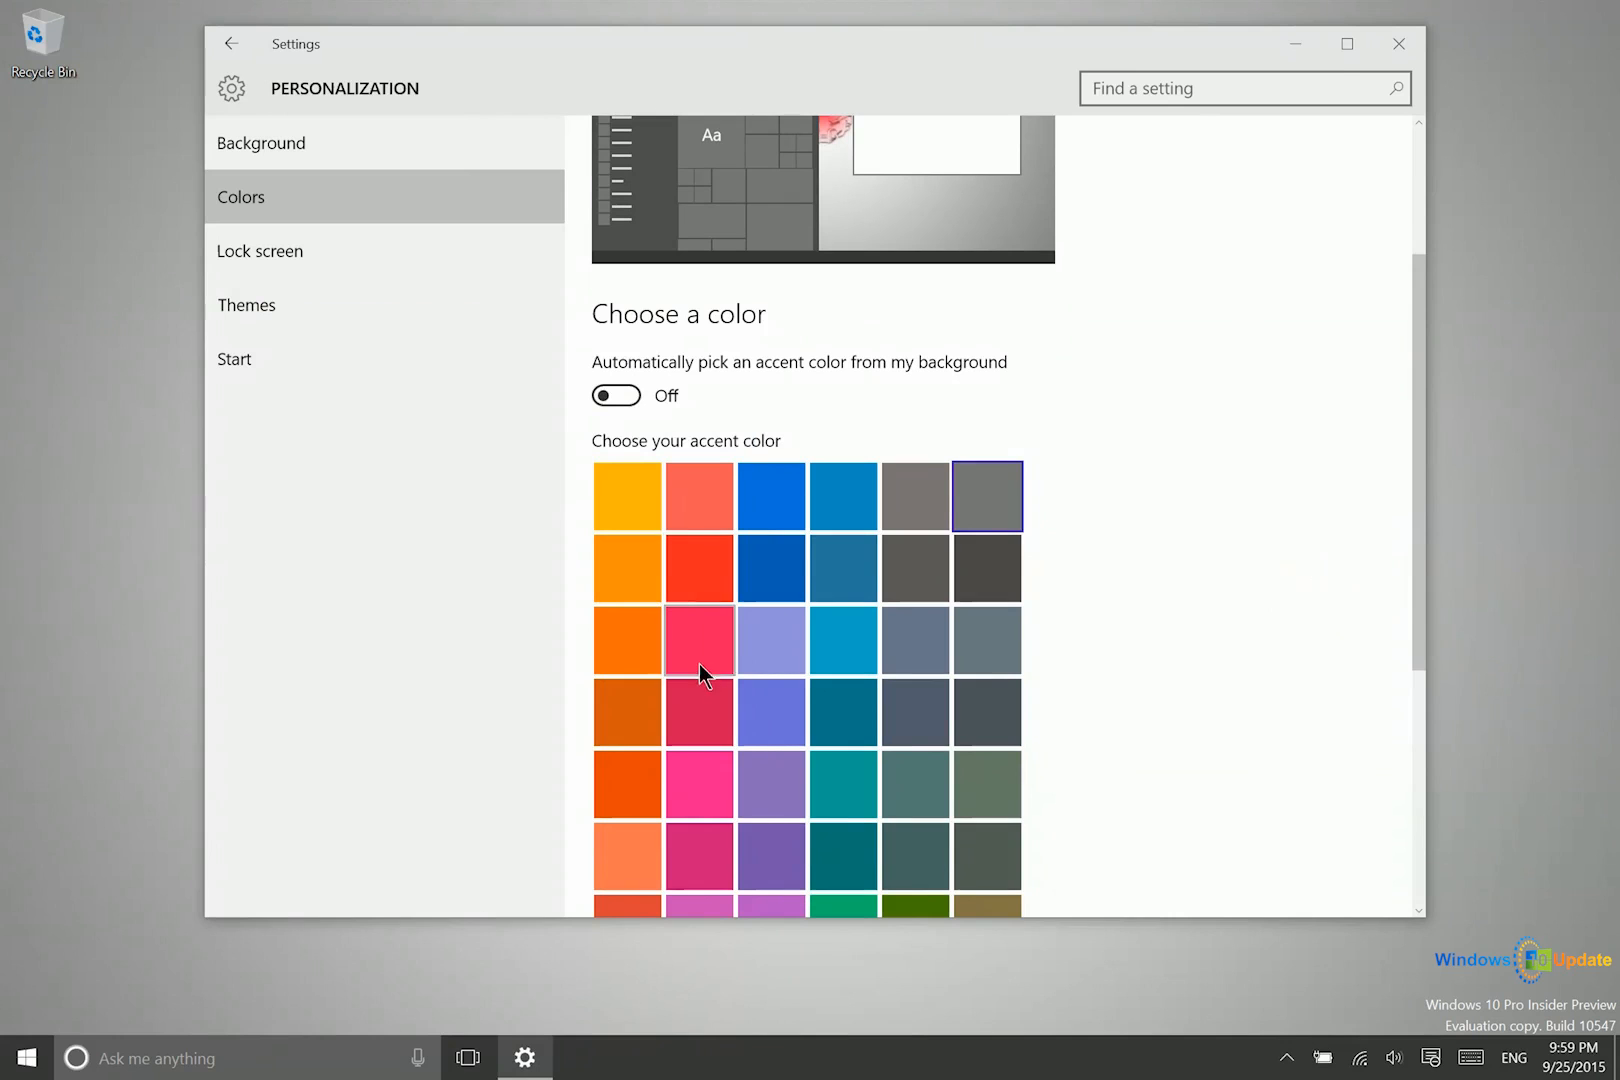
pyautogui.click(698, 639)
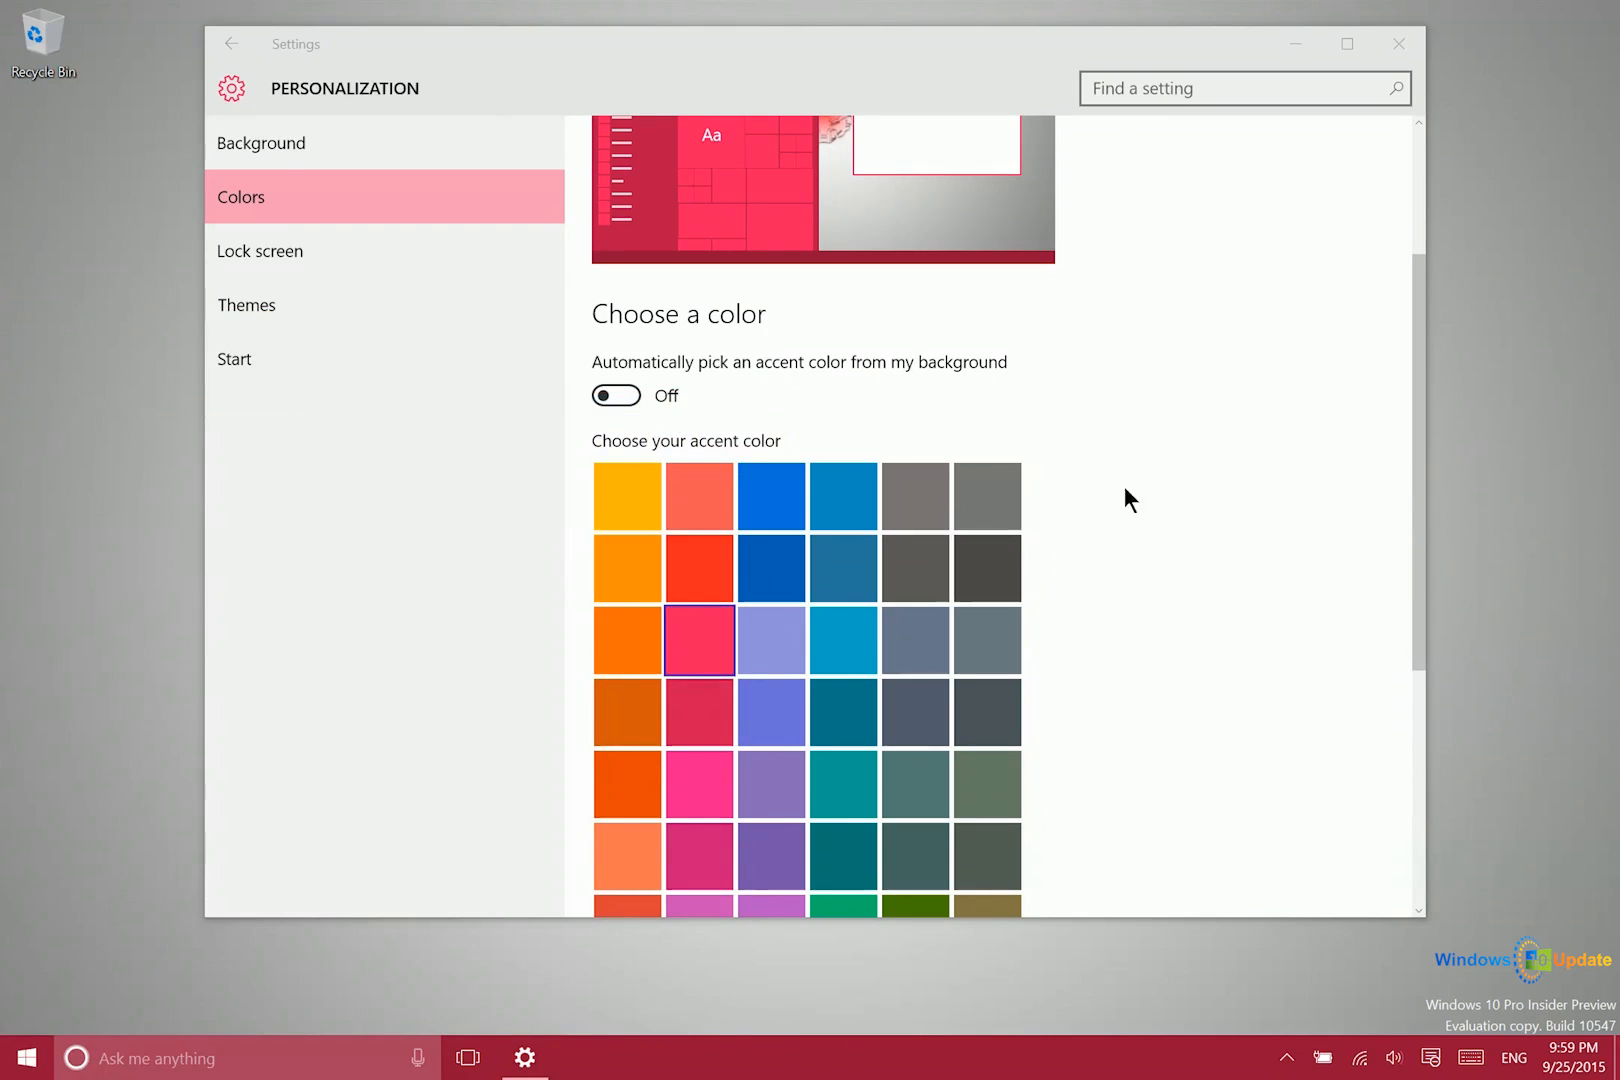
pyautogui.moveTo(915, 1037)
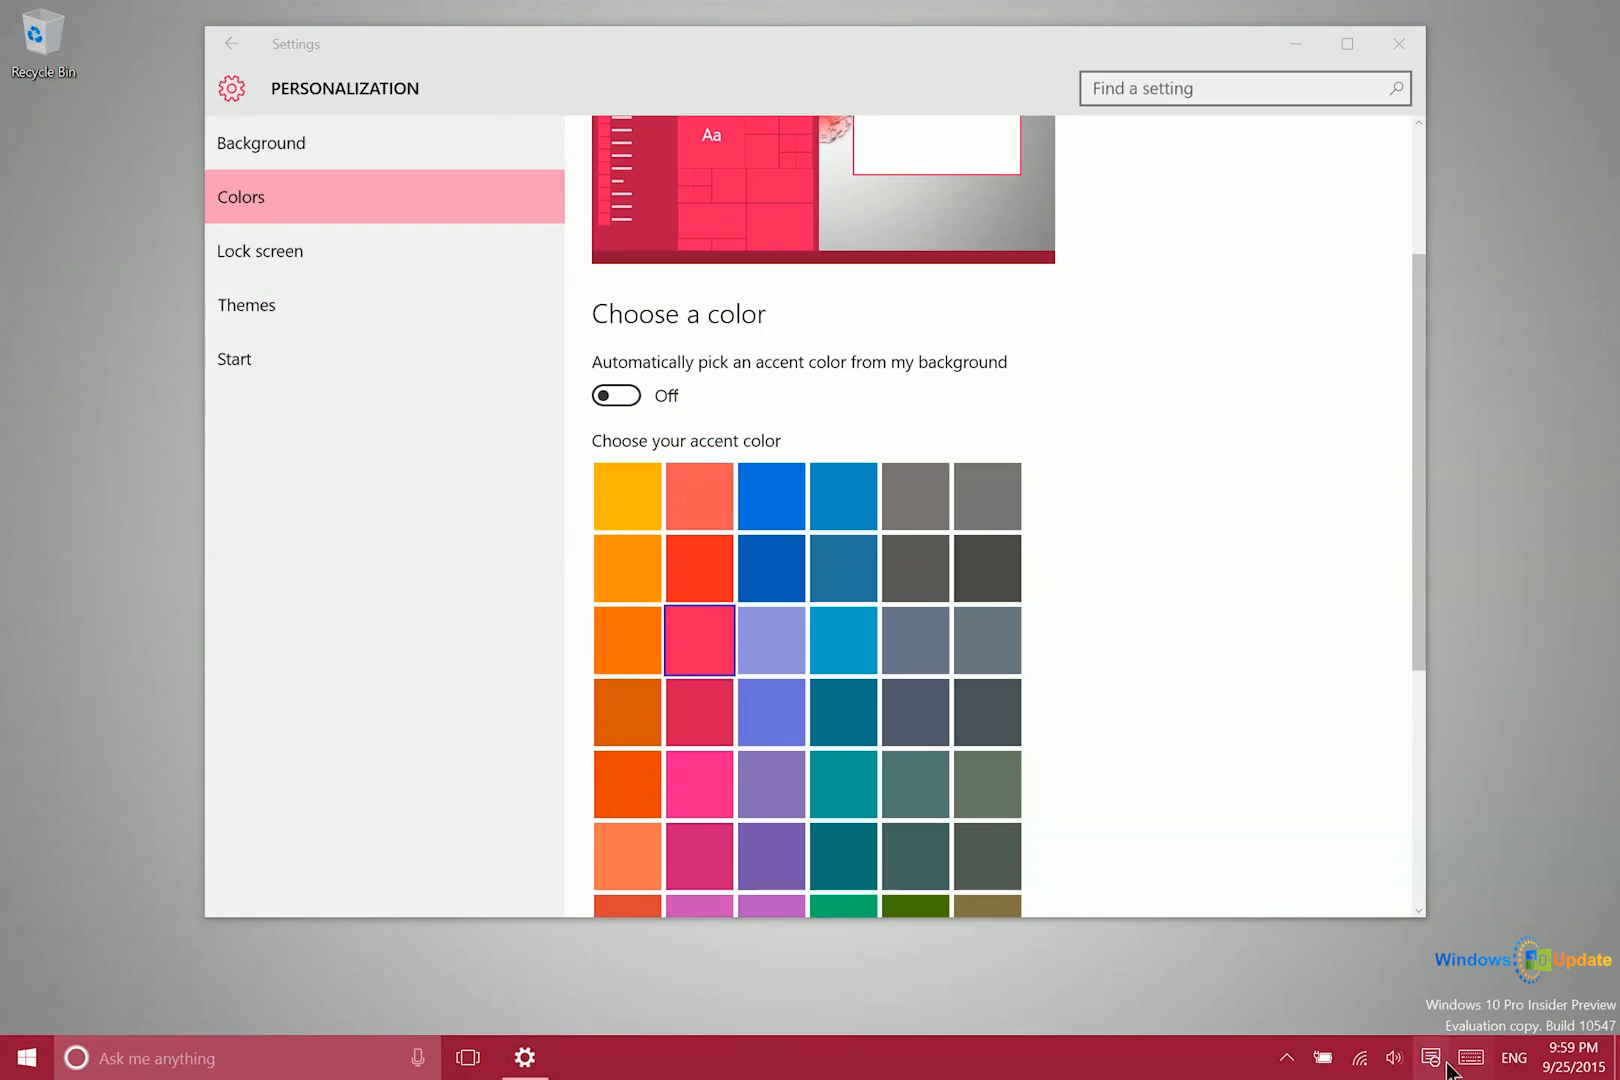
pyautogui.click(1431, 1057)
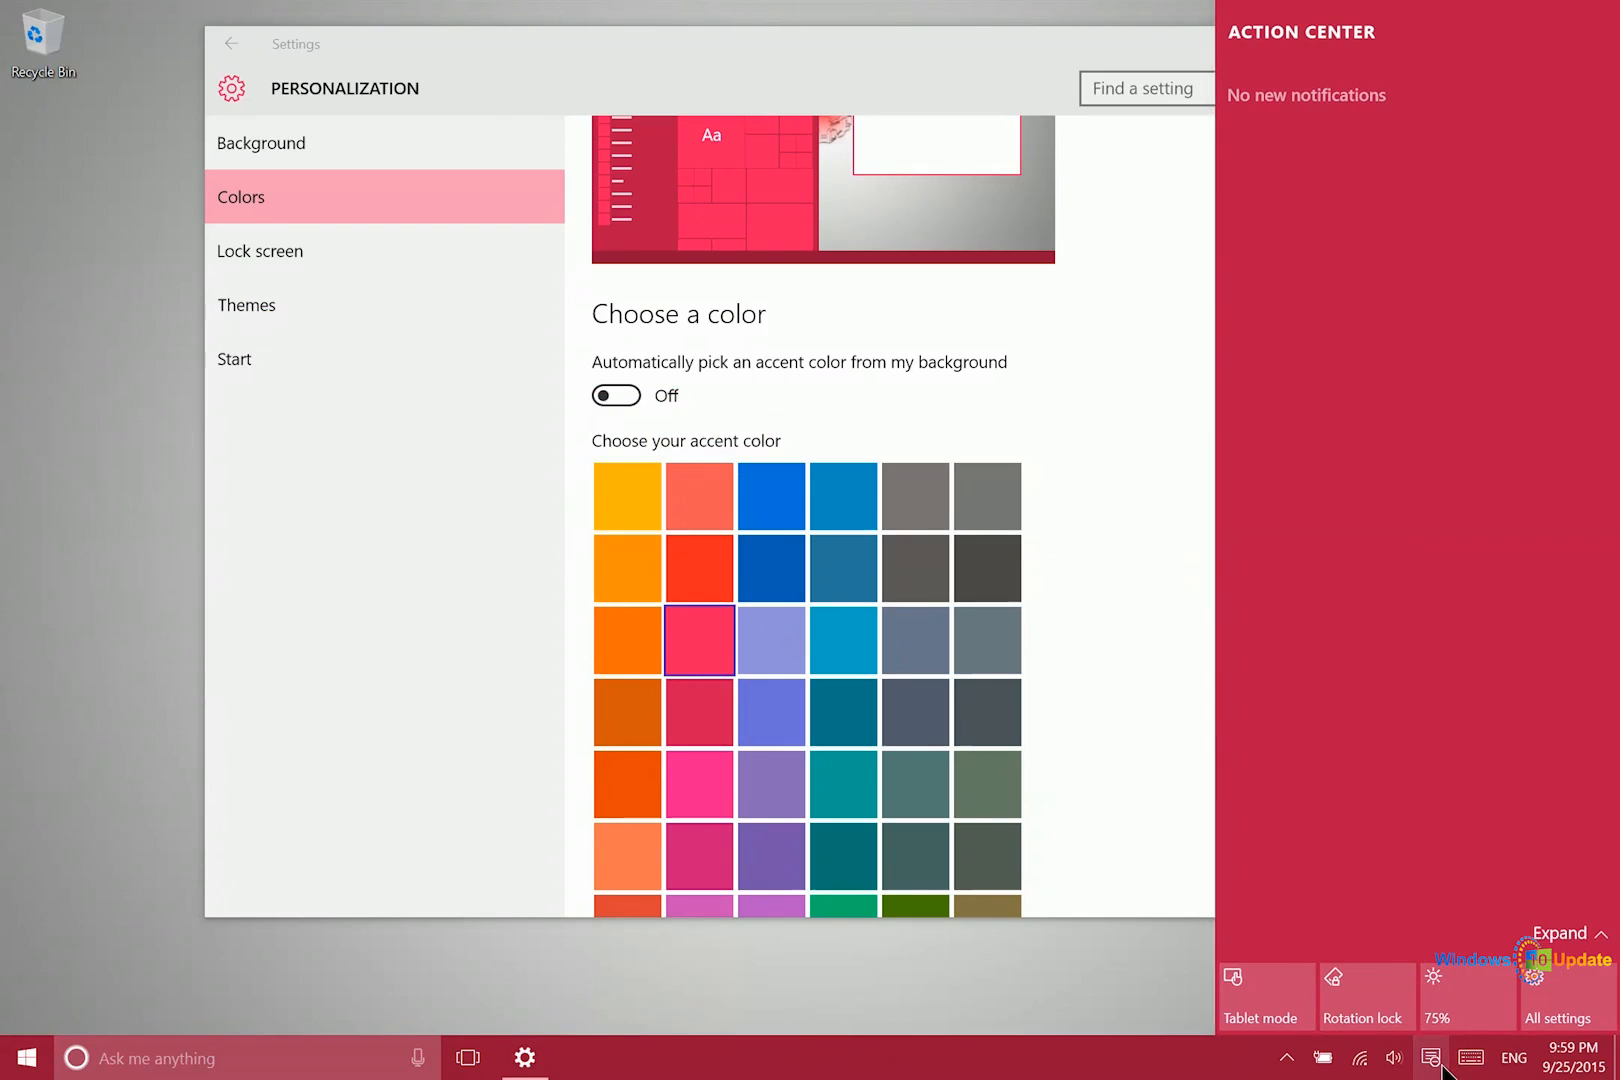
pyautogui.click(1431, 1056)
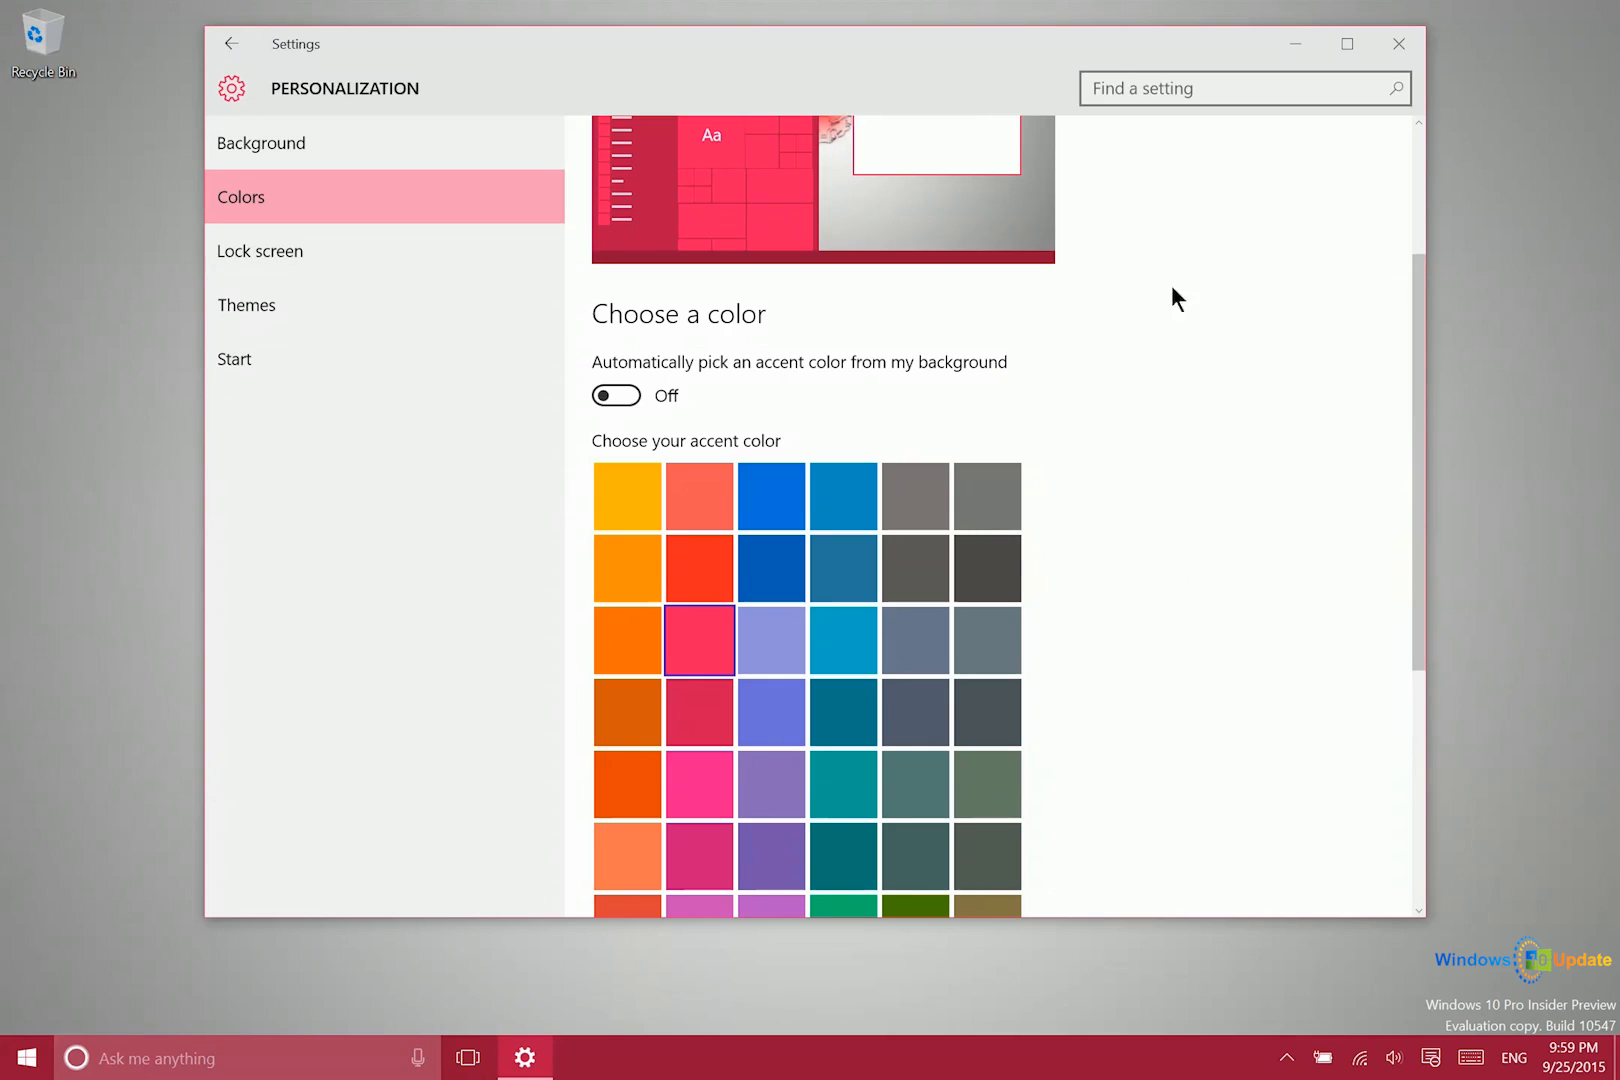
pyautogui.moveTo(1147, 409)
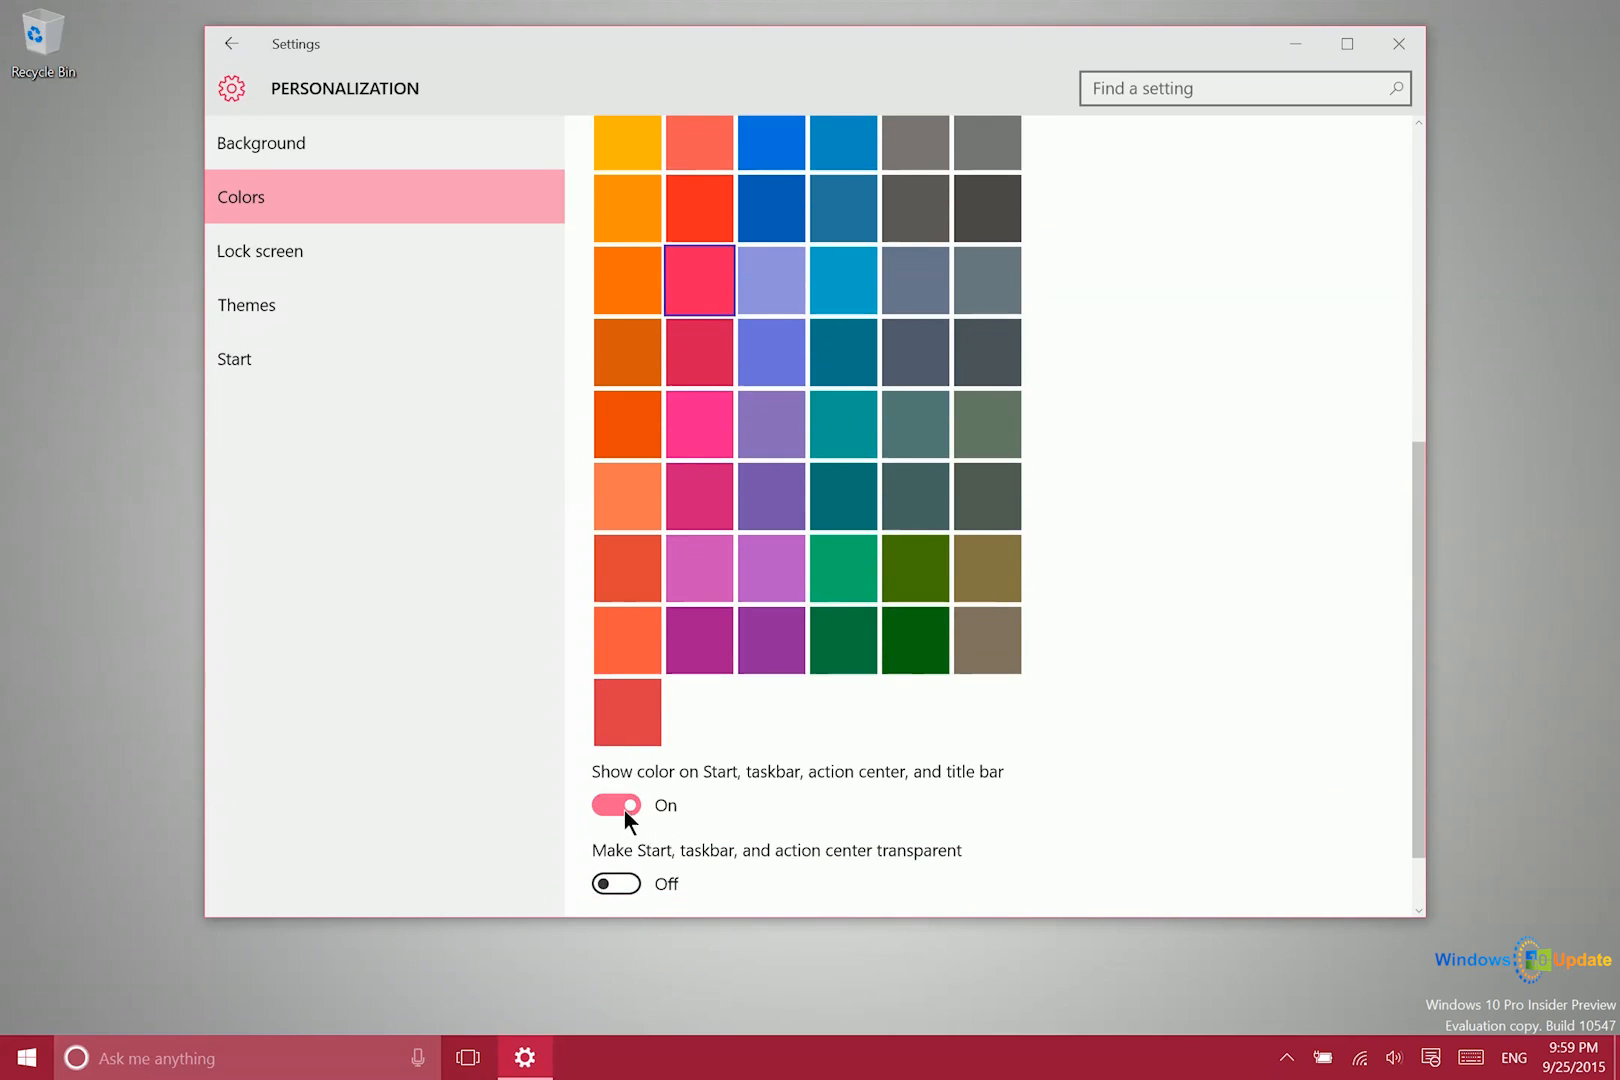
# Turn off accent colour on Start and taskbar, enable transparency, and check Start
pyautogui.click(616, 805)
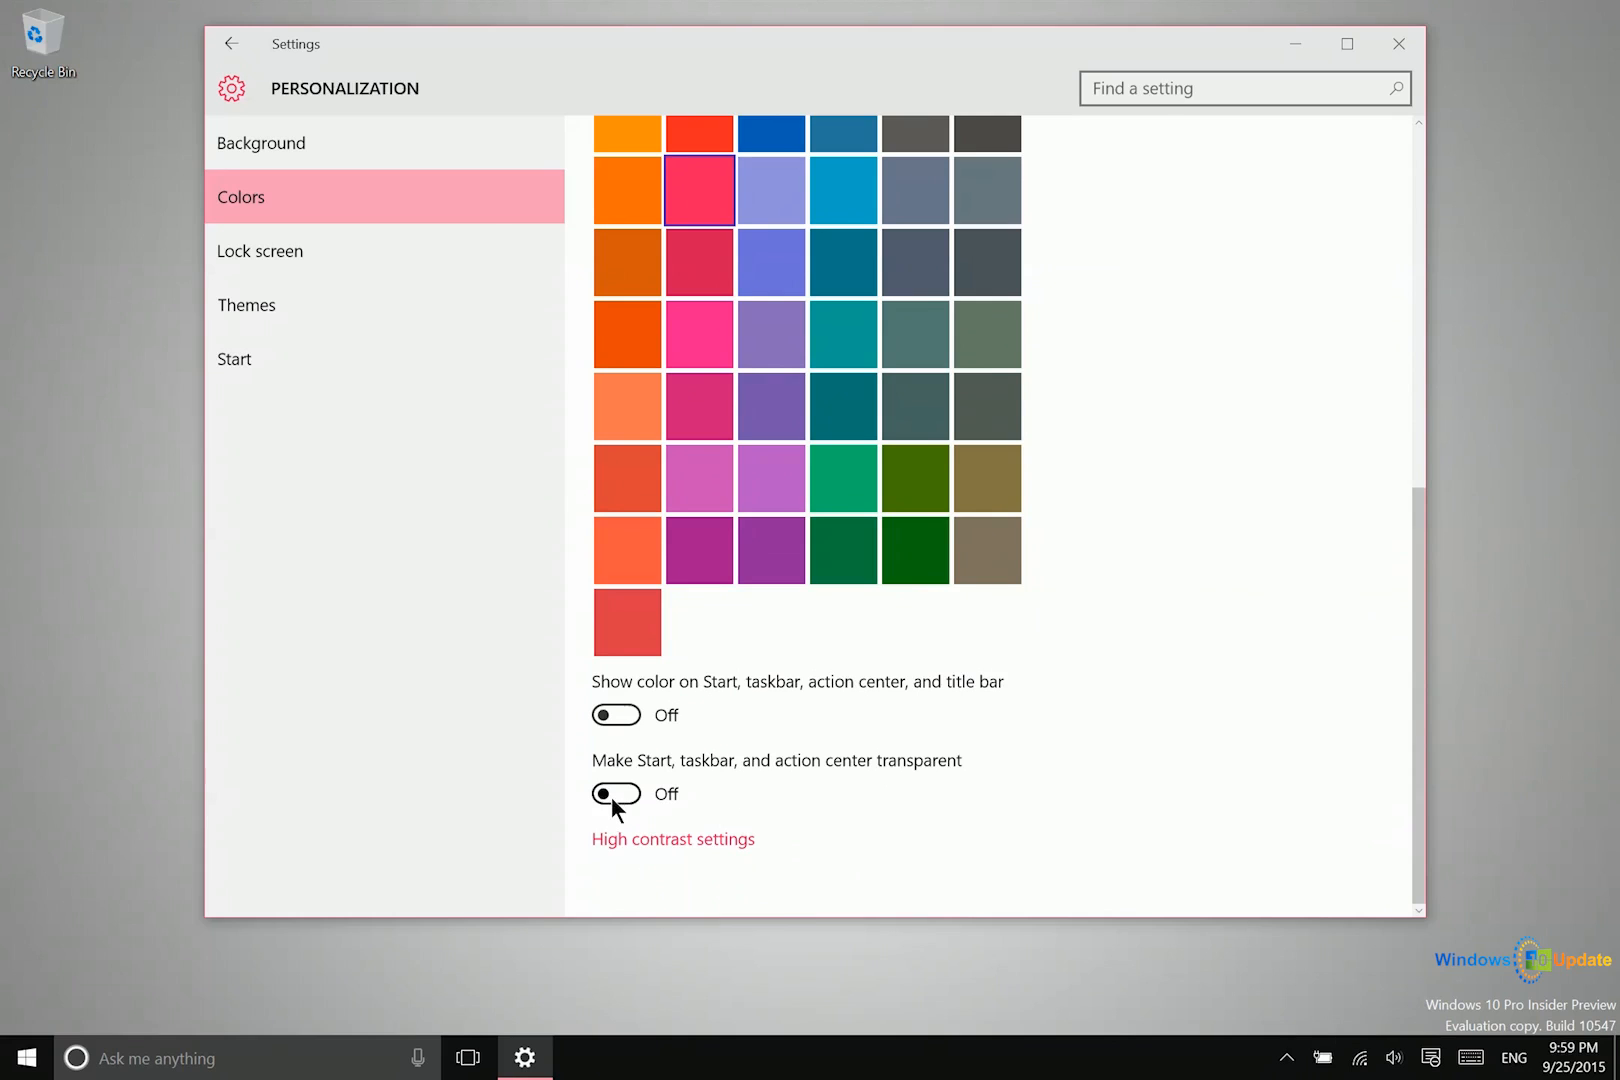
pyautogui.click(616, 794)
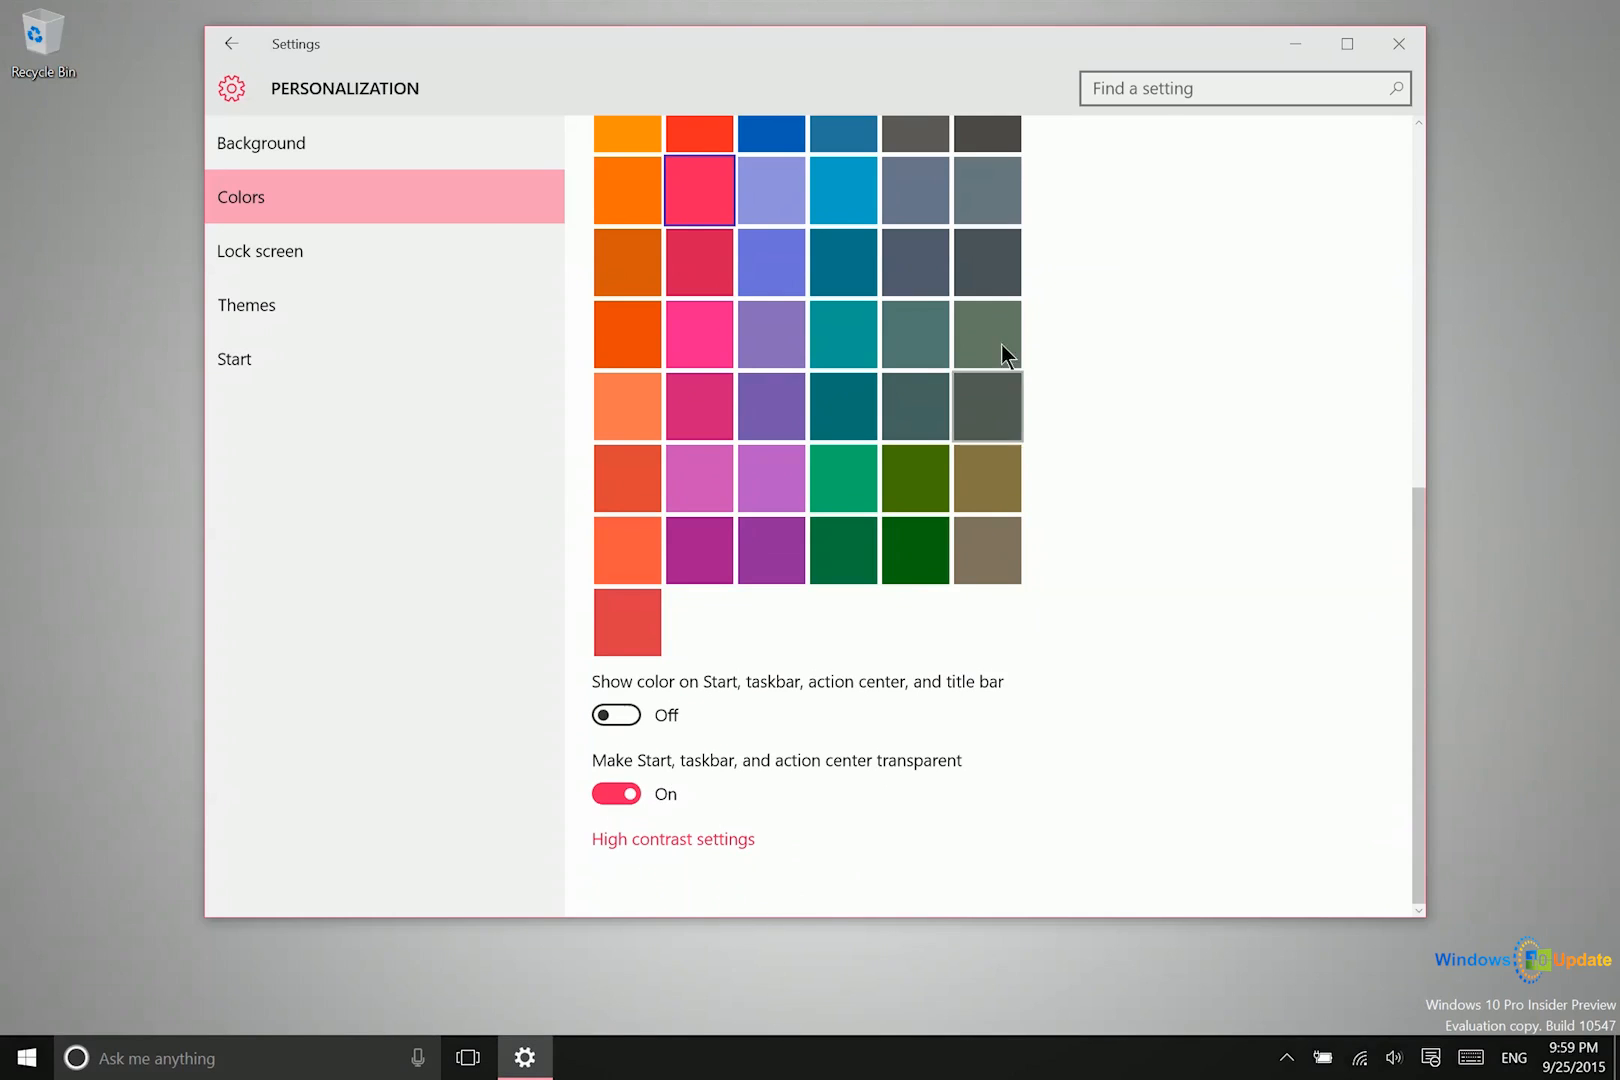
pyautogui.moveTo(989, 1023)
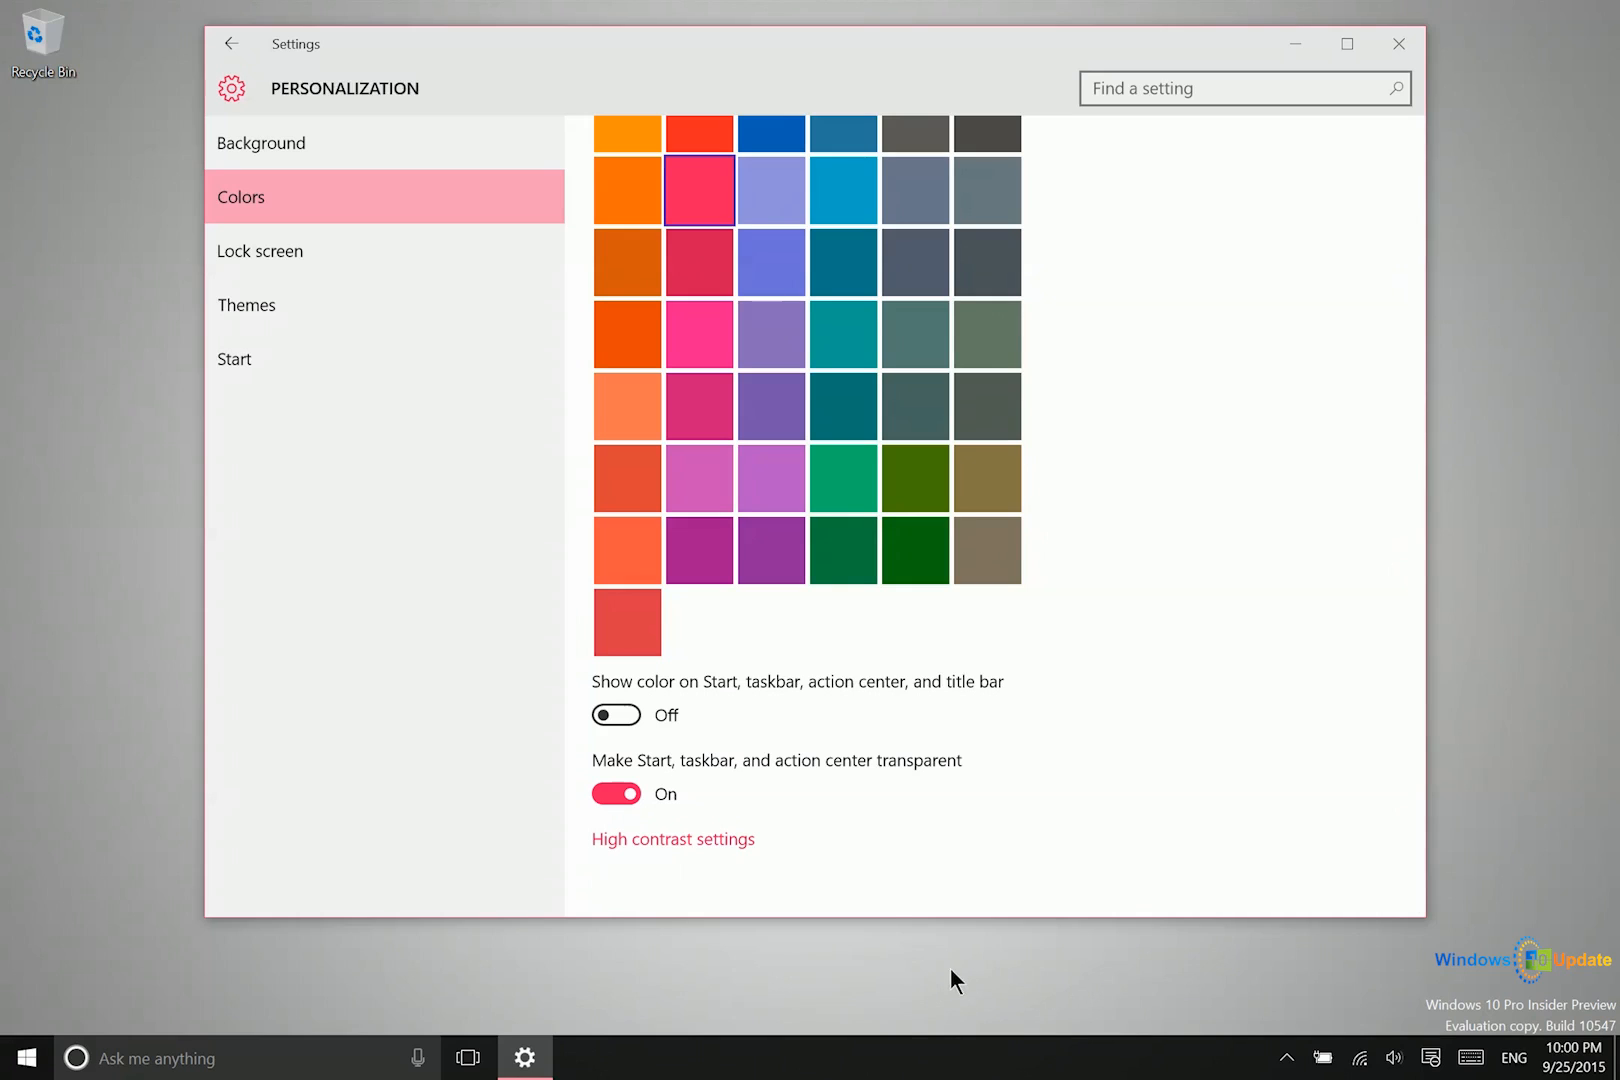
pyautogui.moveTo(849, 1046)
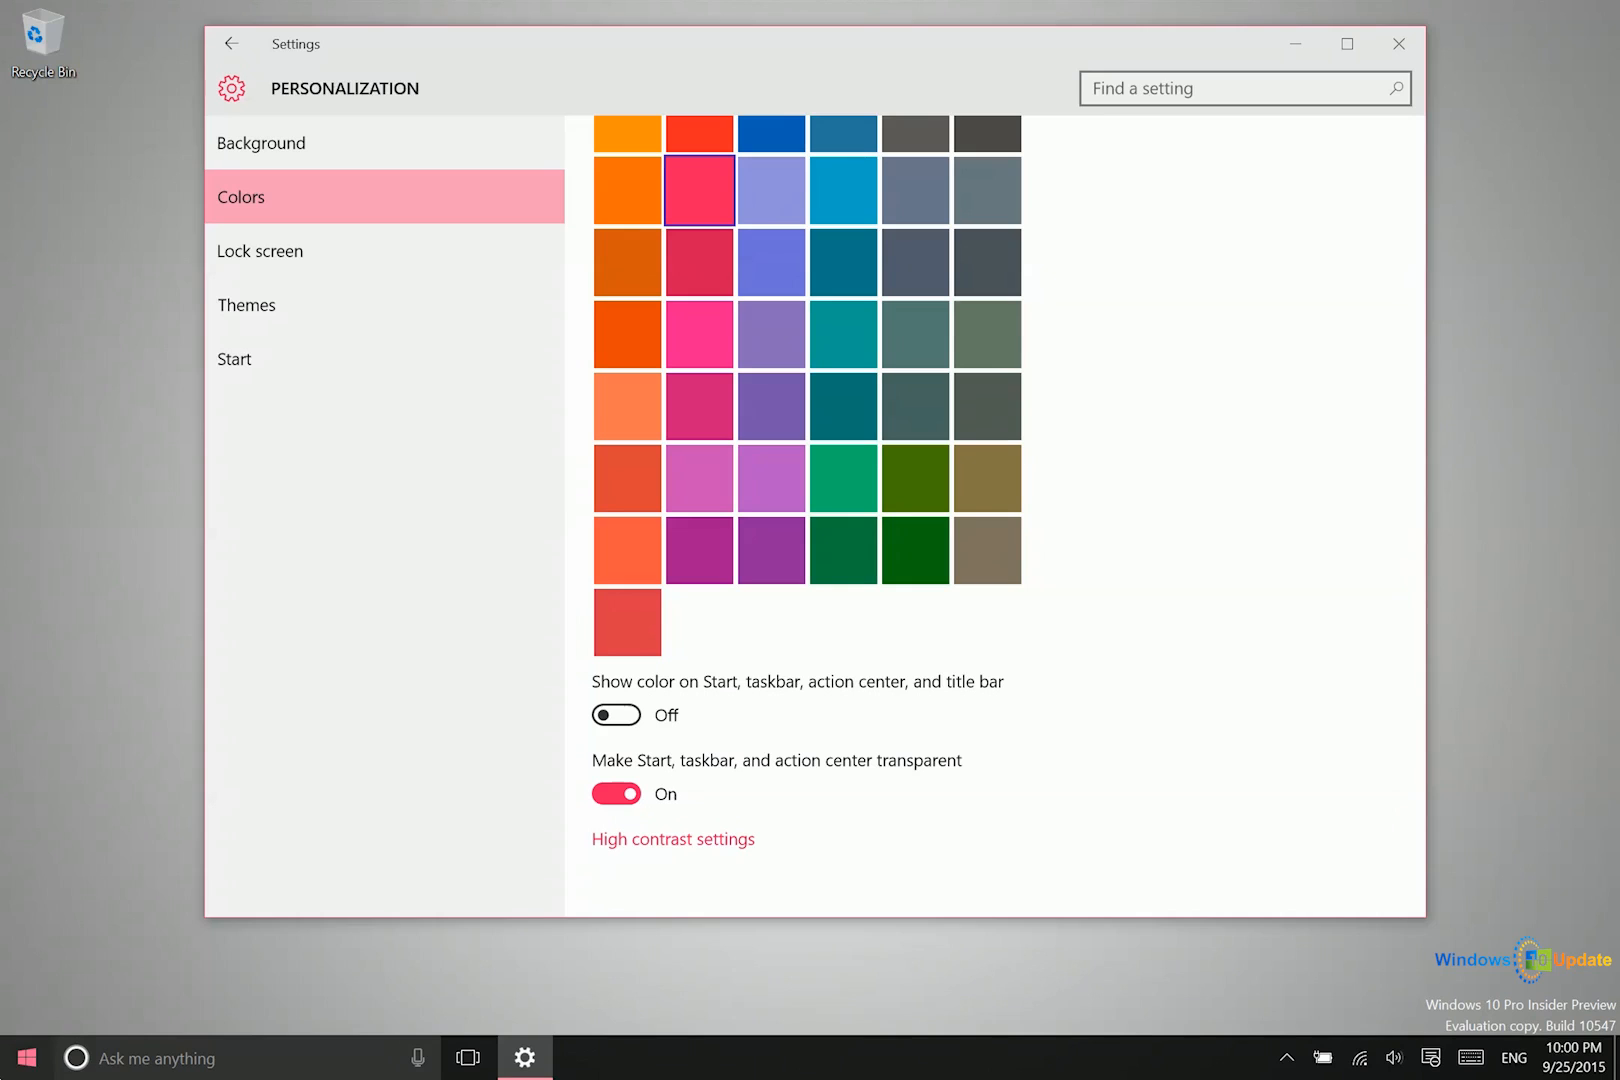
pyautogui.click(24, 1057)
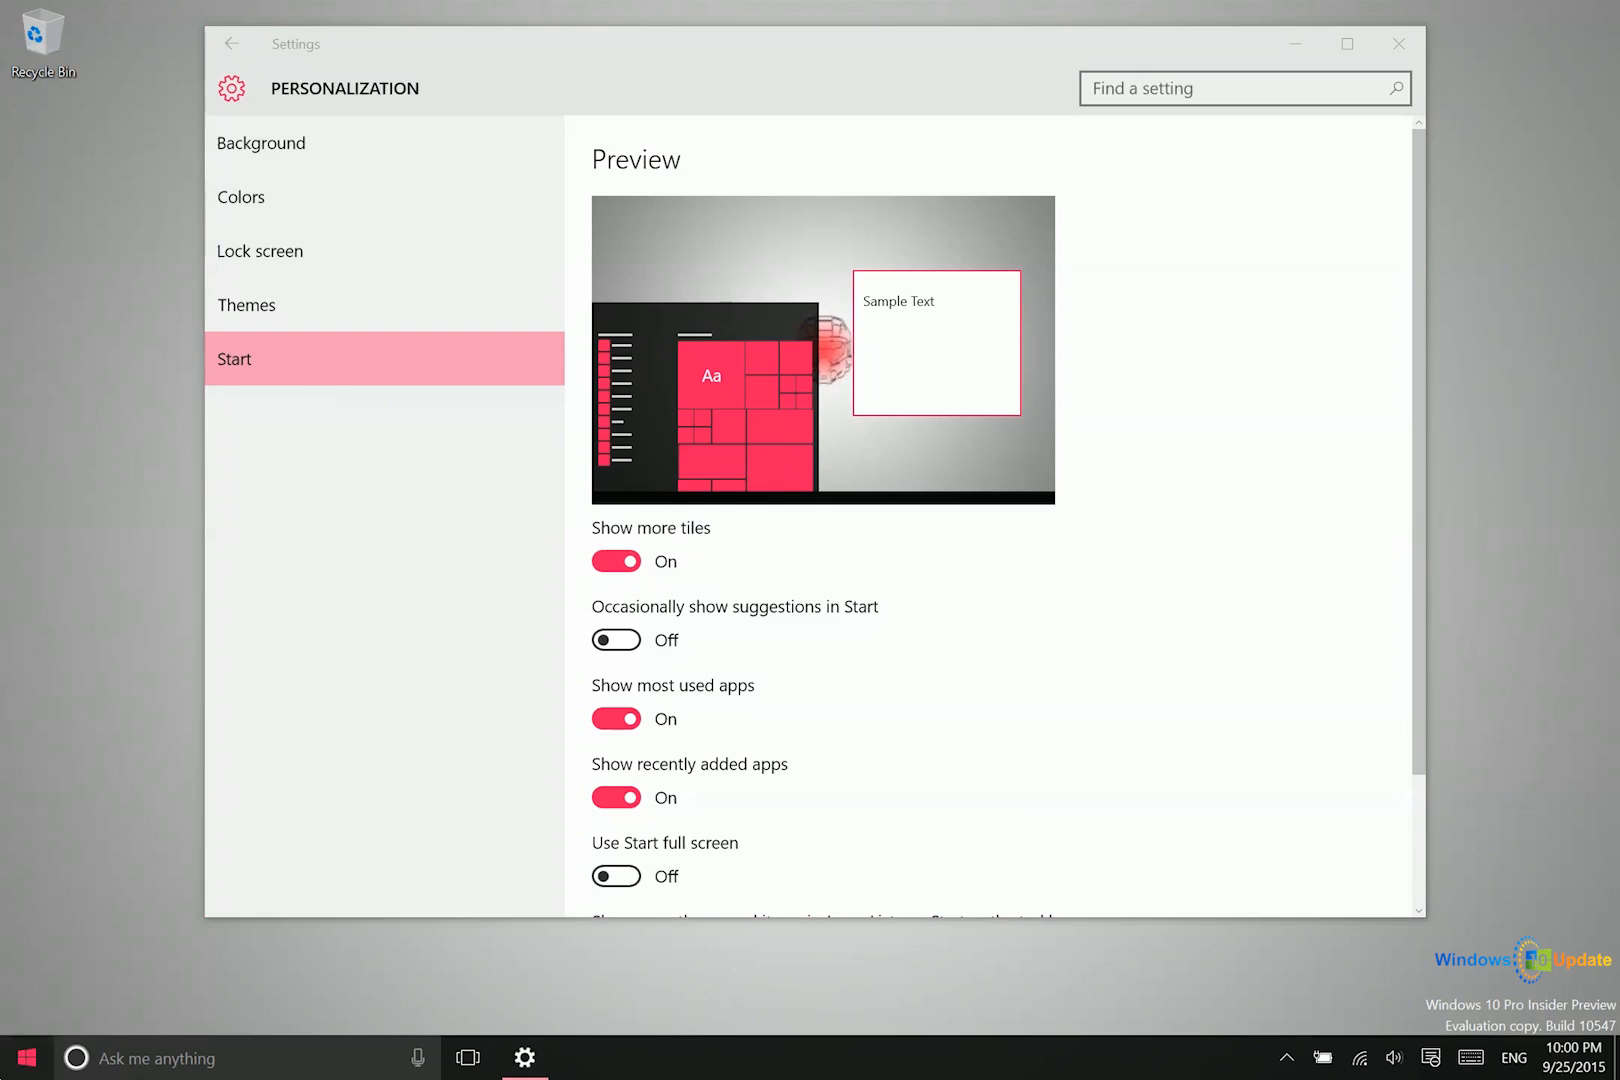
# Keep Show more tiles on and hide most used and recently added apps on Start
pyautogui.click(25, 1057)
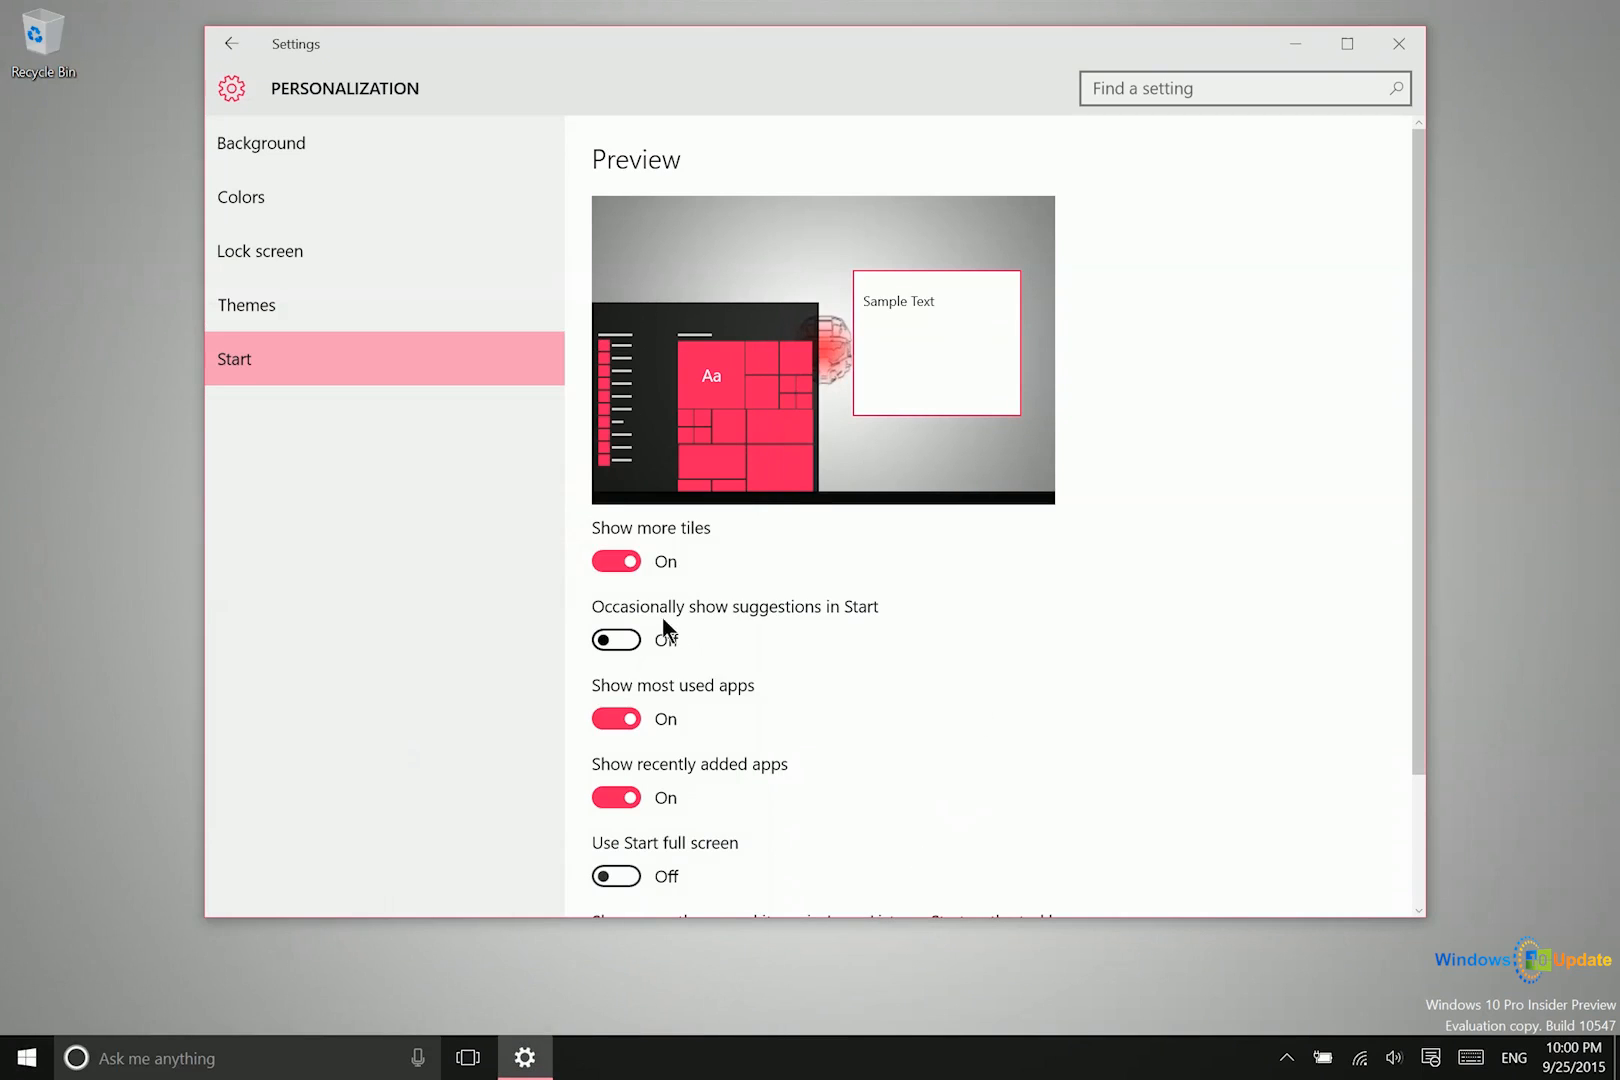
pyautogui.click(25, 1057)
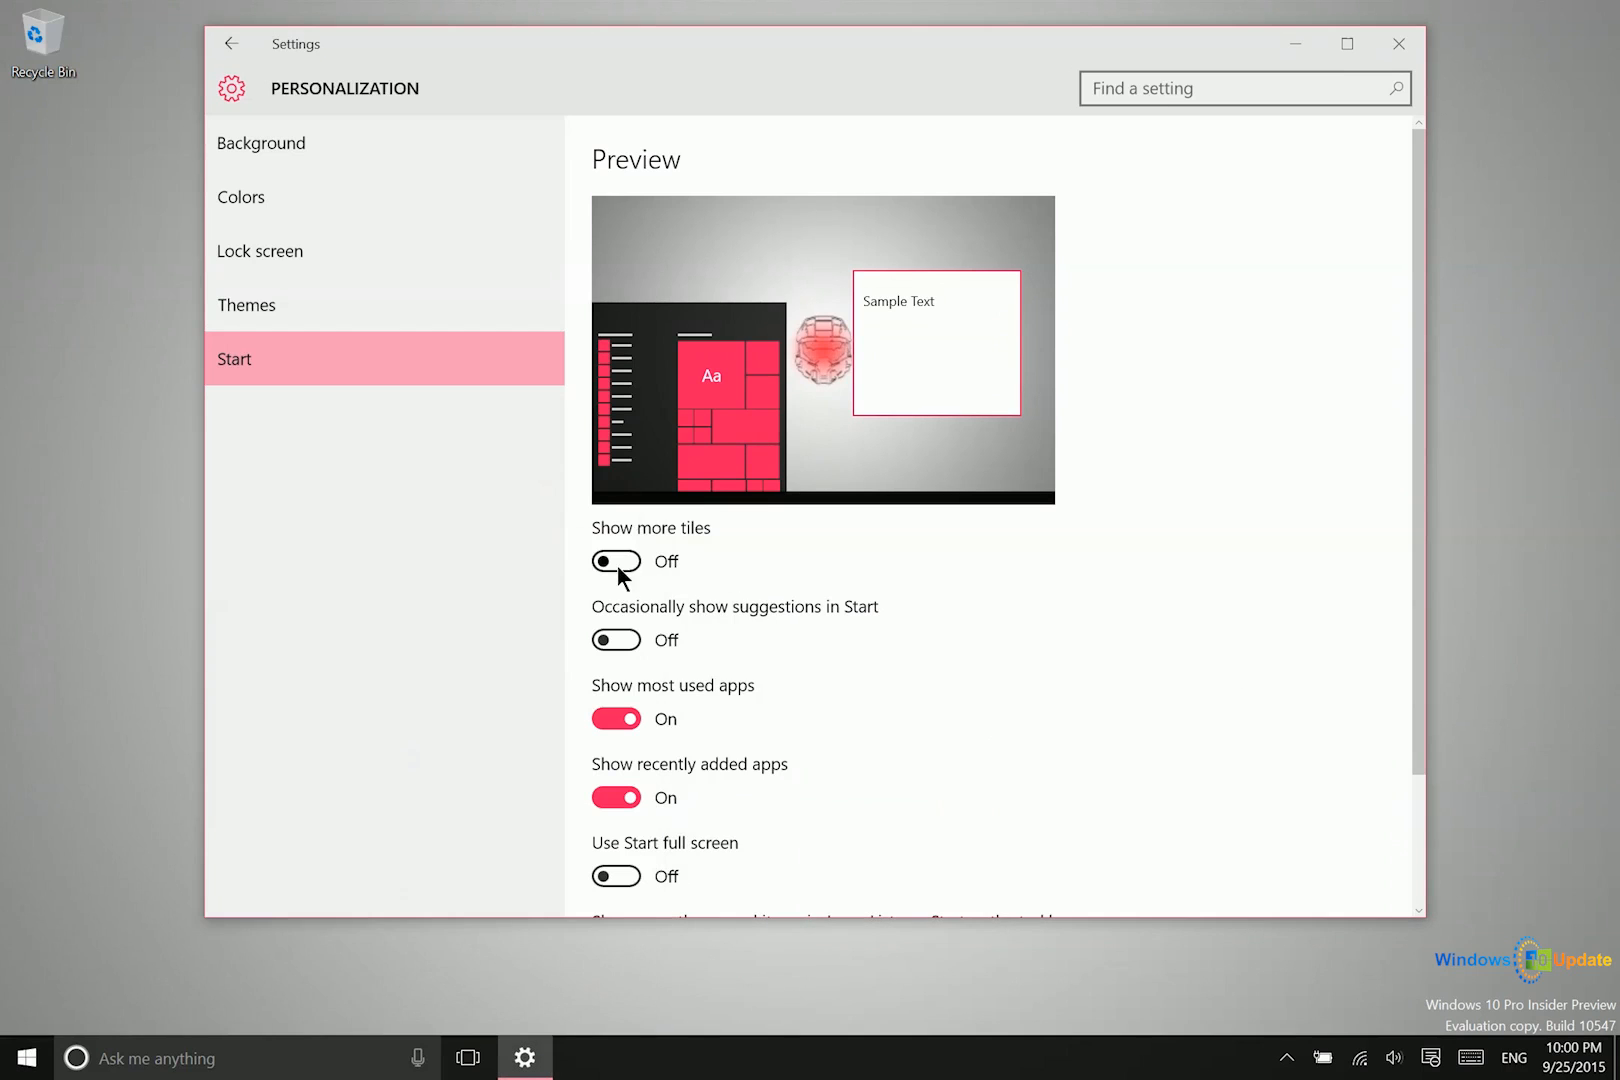
pyautogui.click(24, 1057)
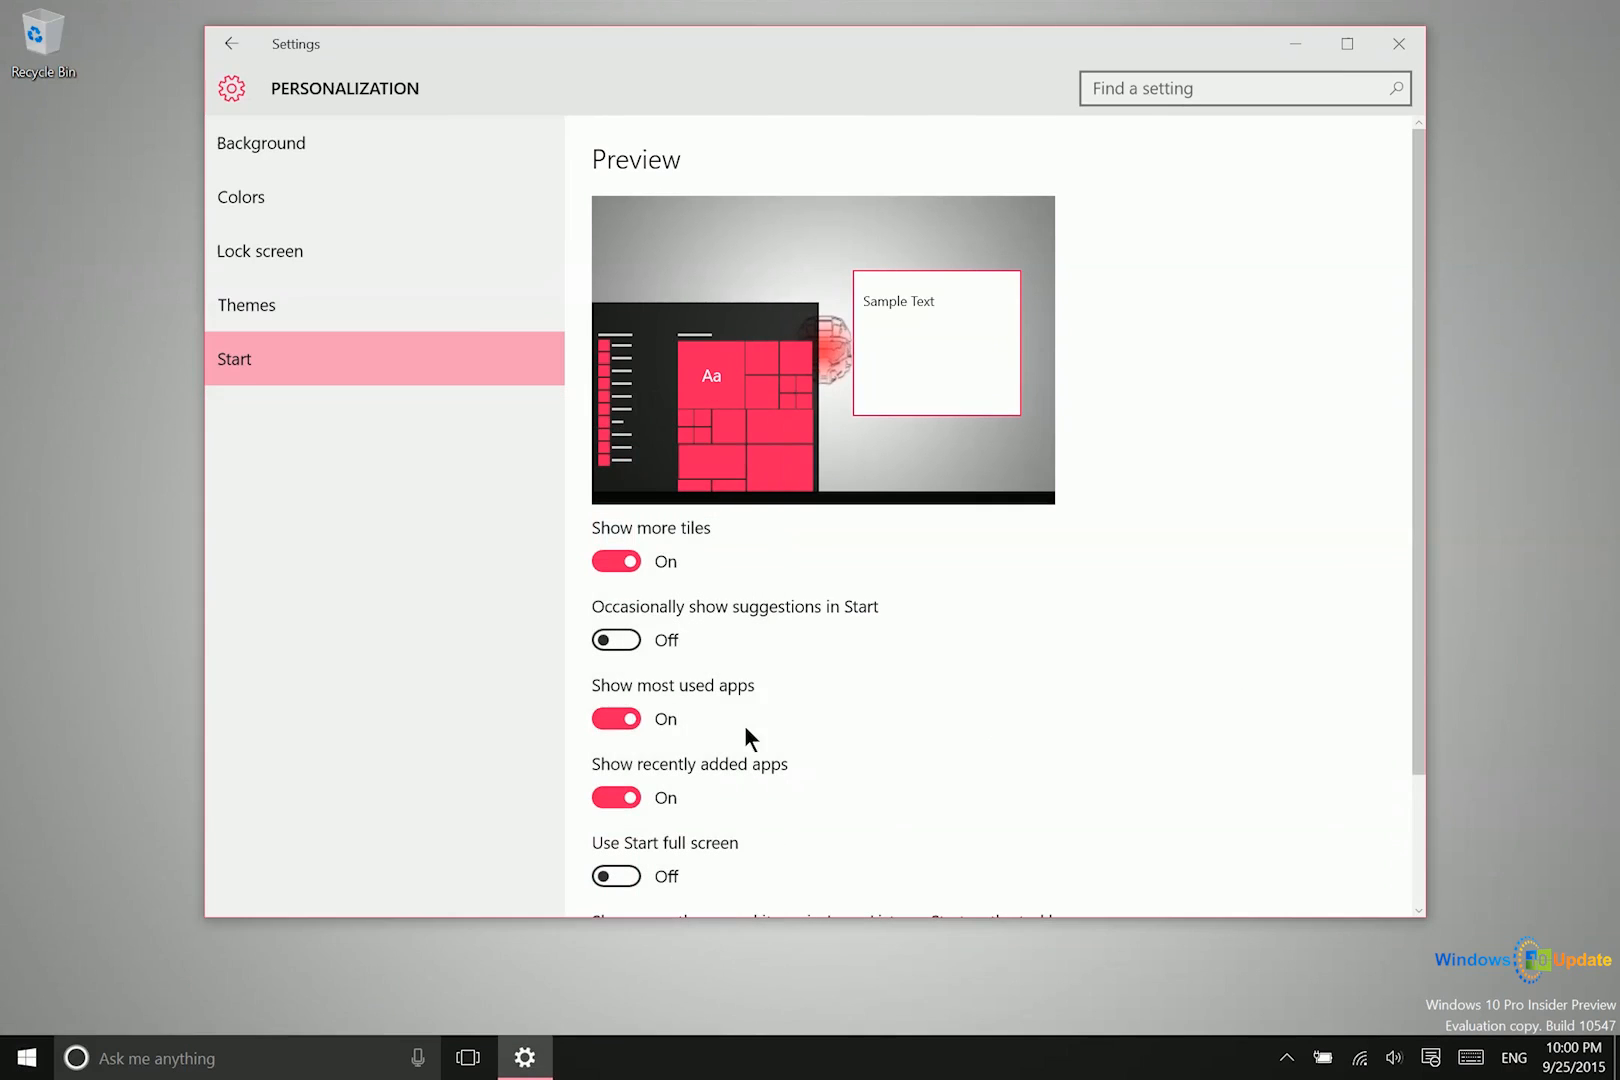
pyautogui.click(25, 1057)
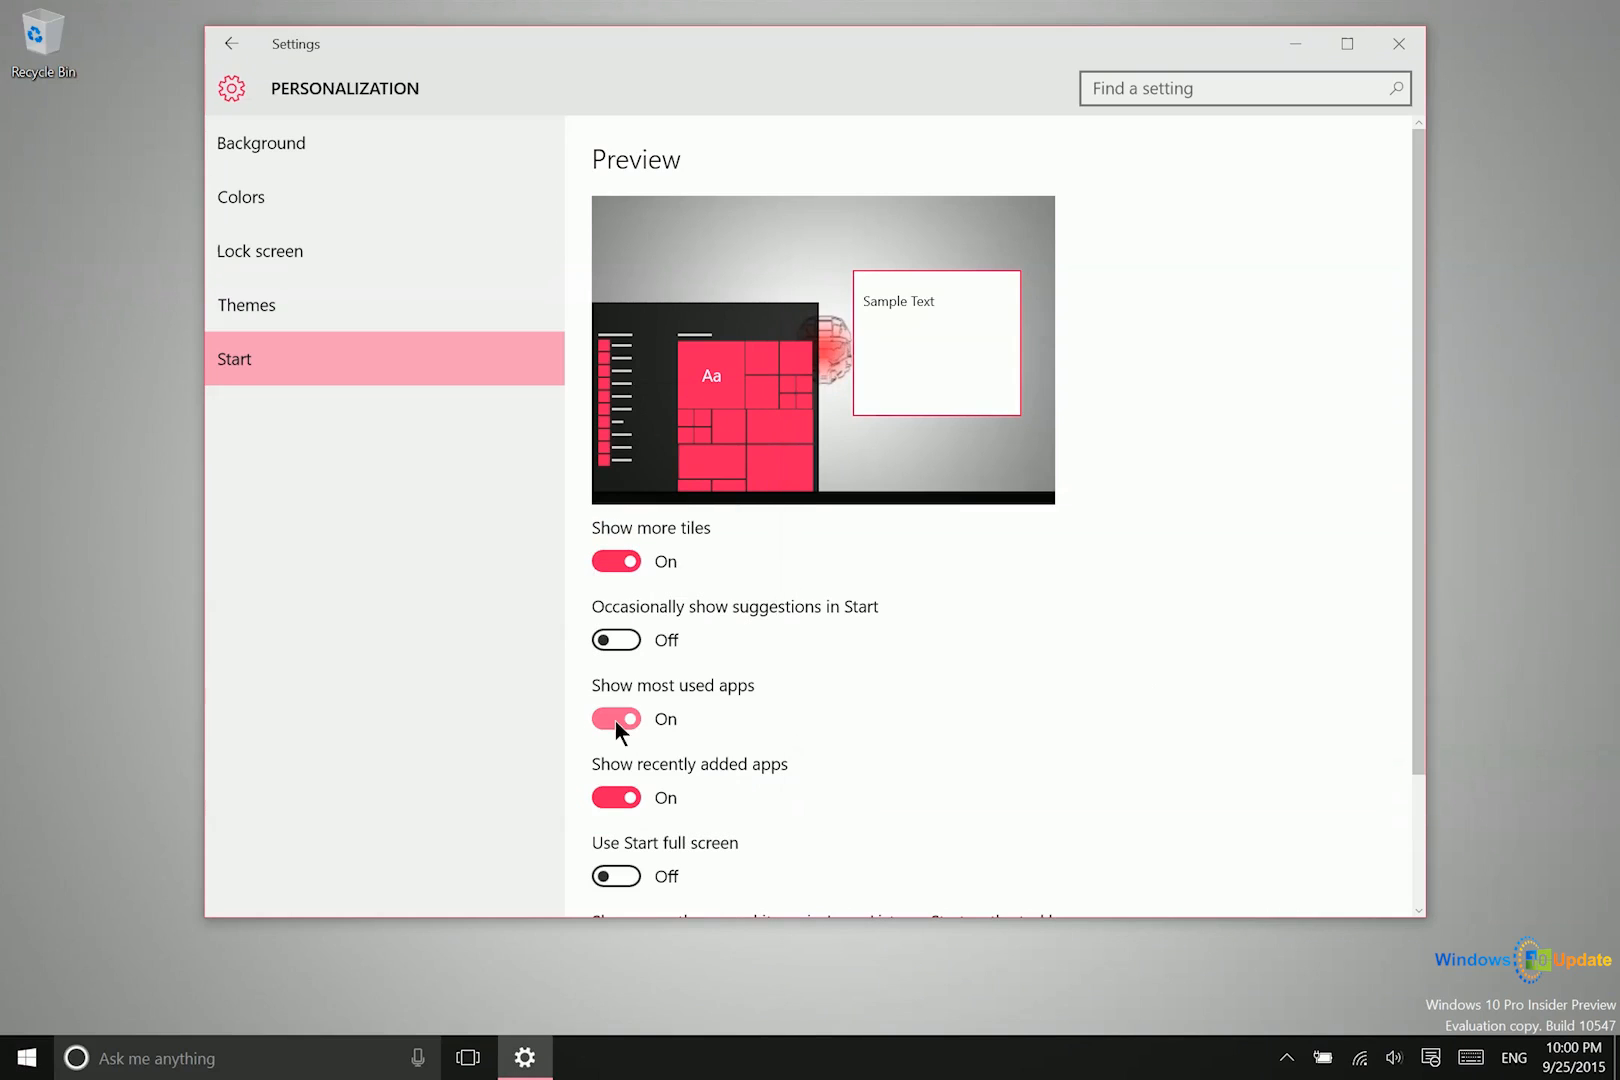
pyautogui.click(616, 718)
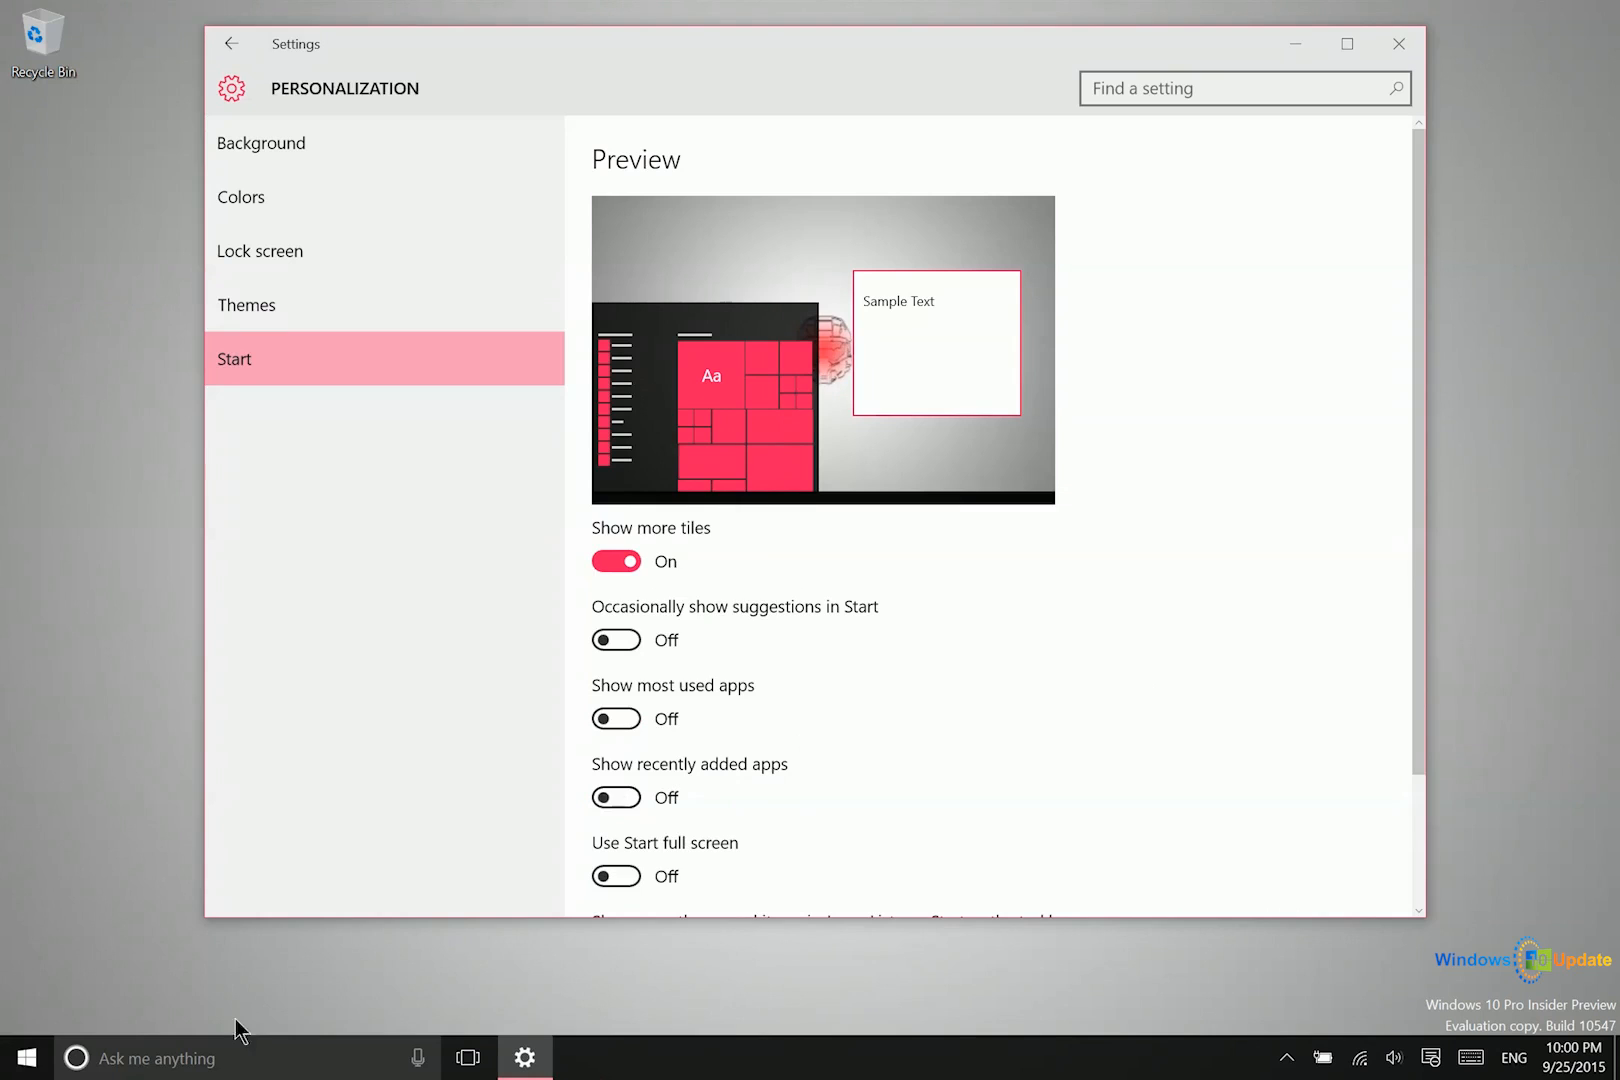
pyautogui.click(25, 1057)
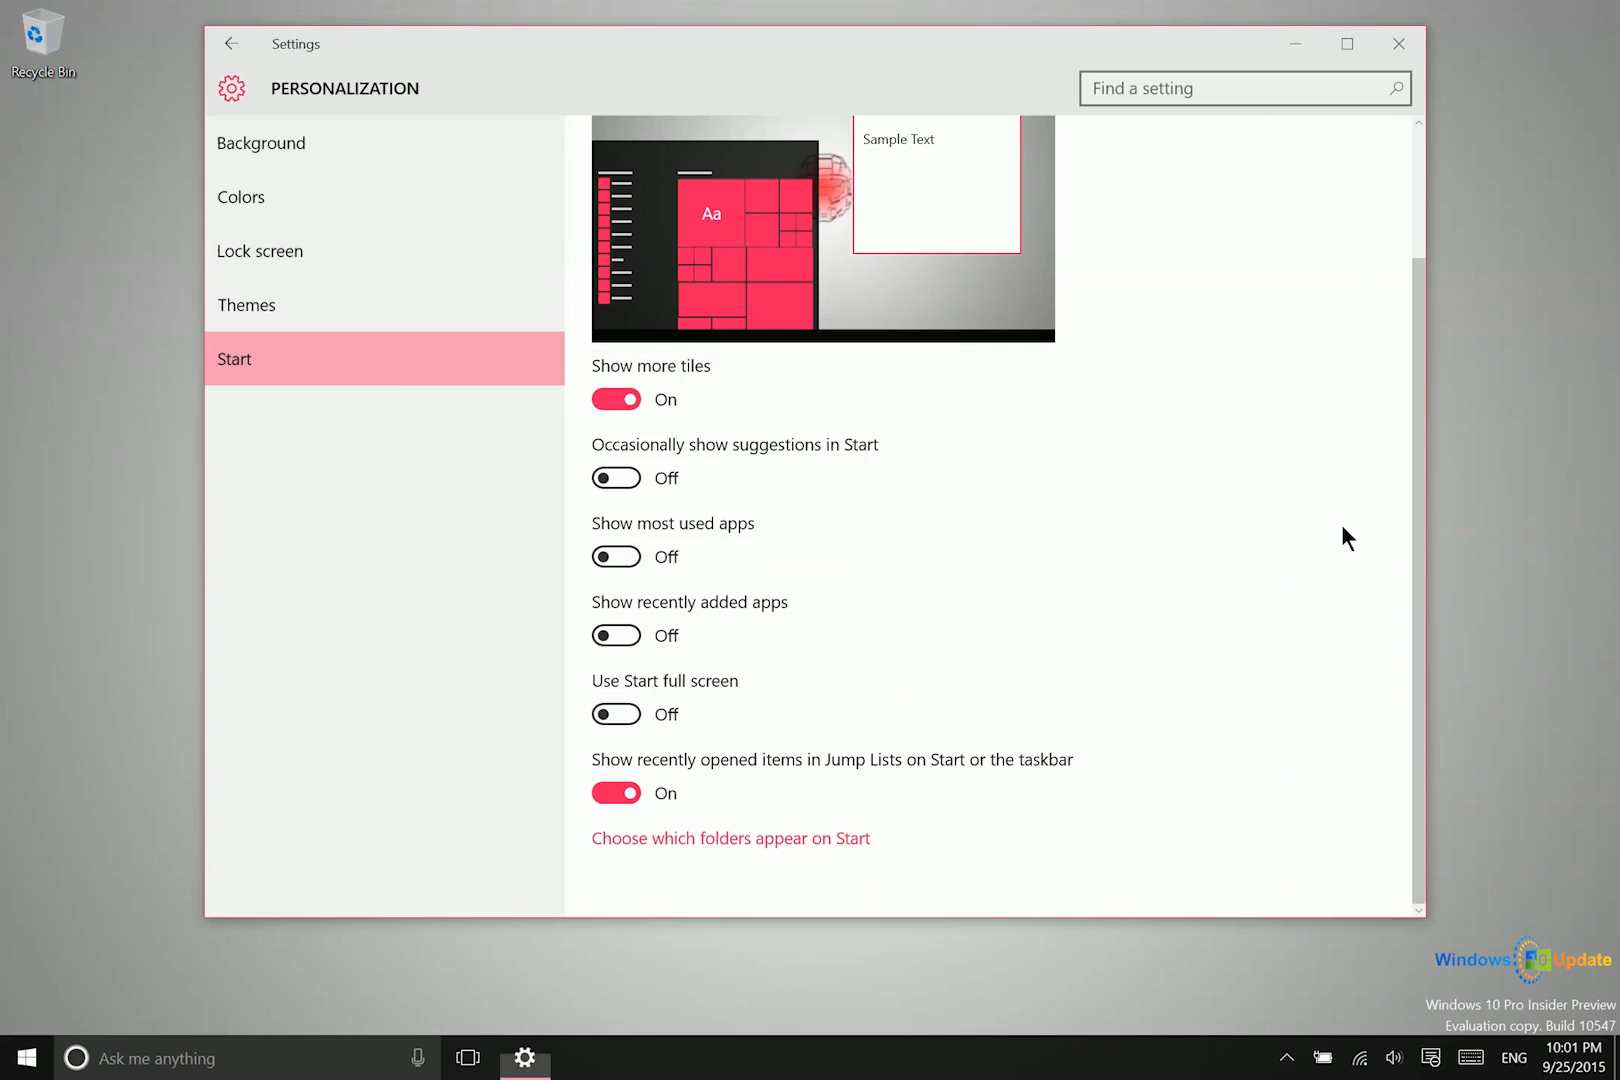
pyautogui.moveTo(304, 196)
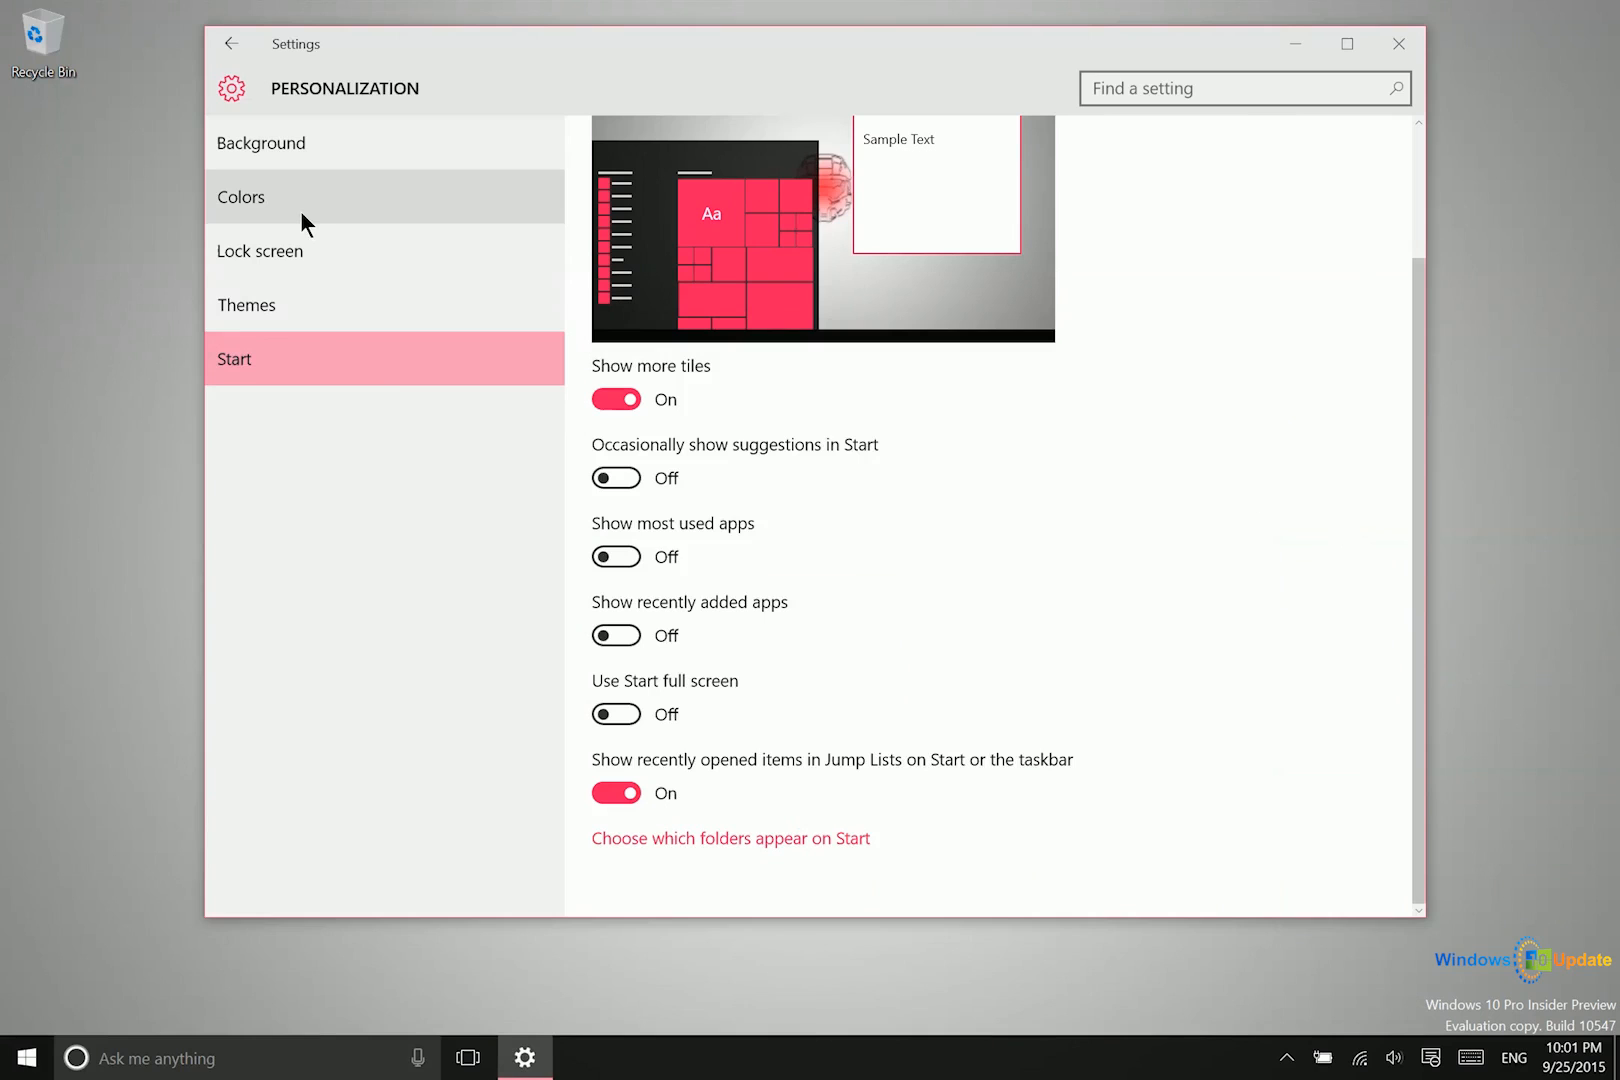
# Open the Control Panel Personalization window from Themes > Theme settings and browse the theme list
pyautogui.click(246, 304)
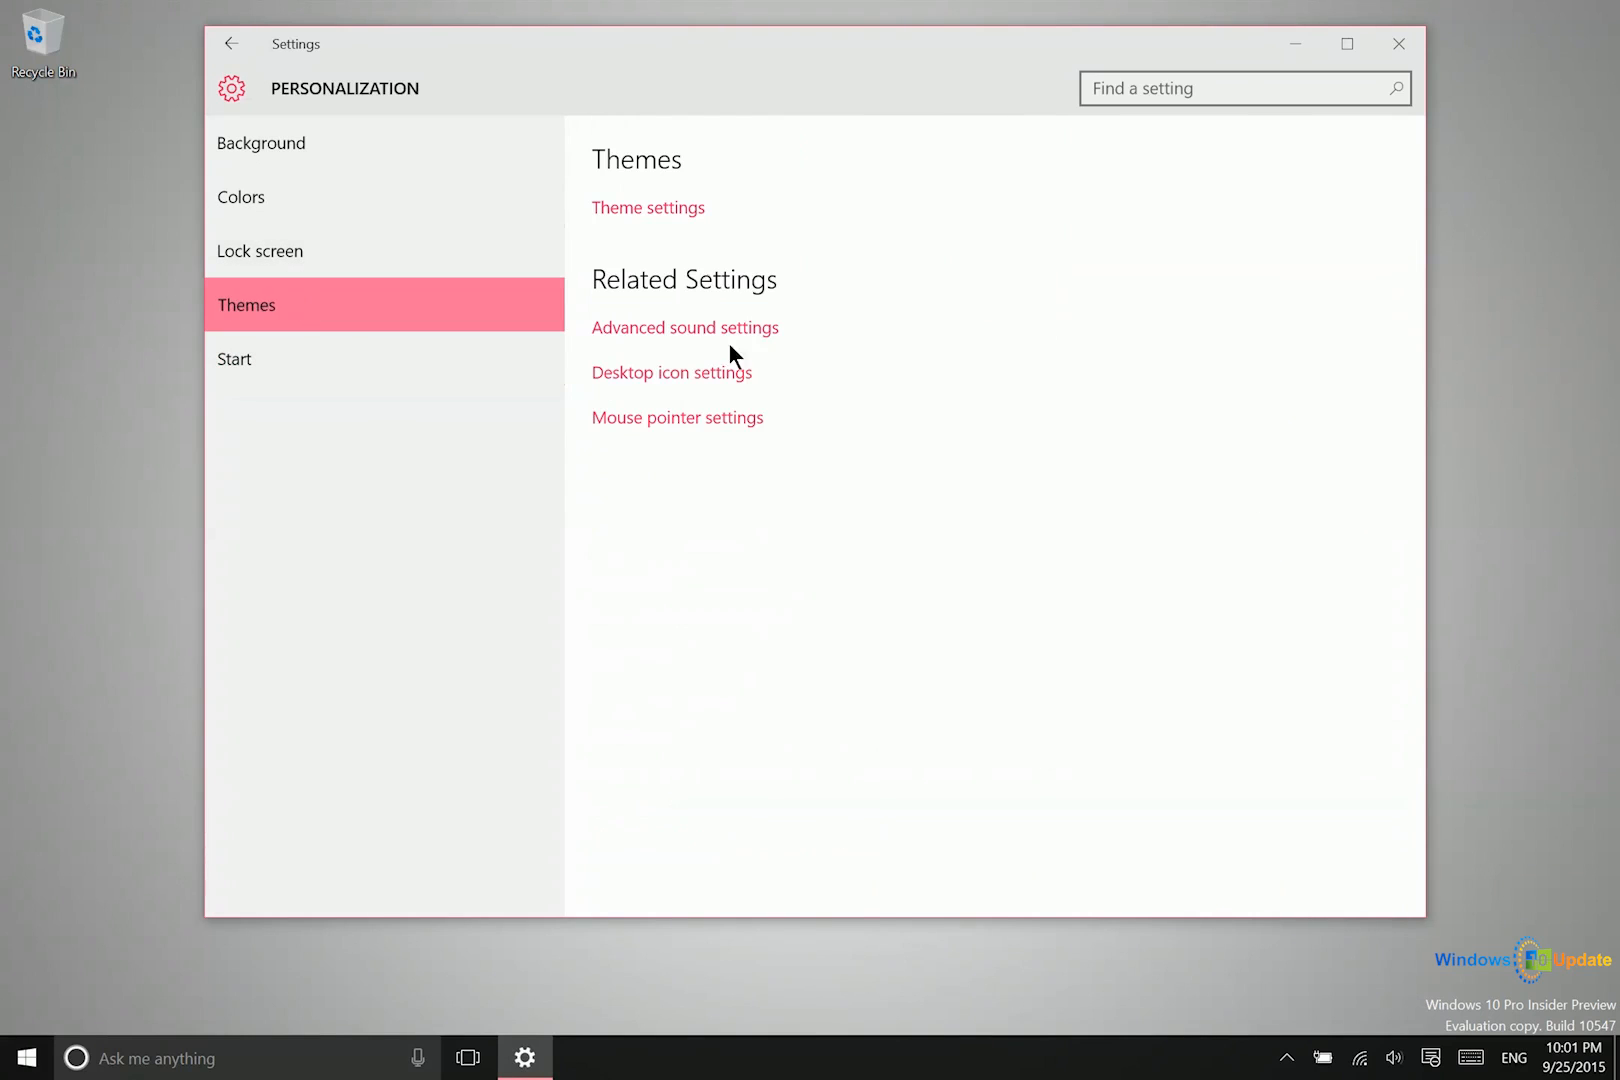
pyautogui.click(648, 208)
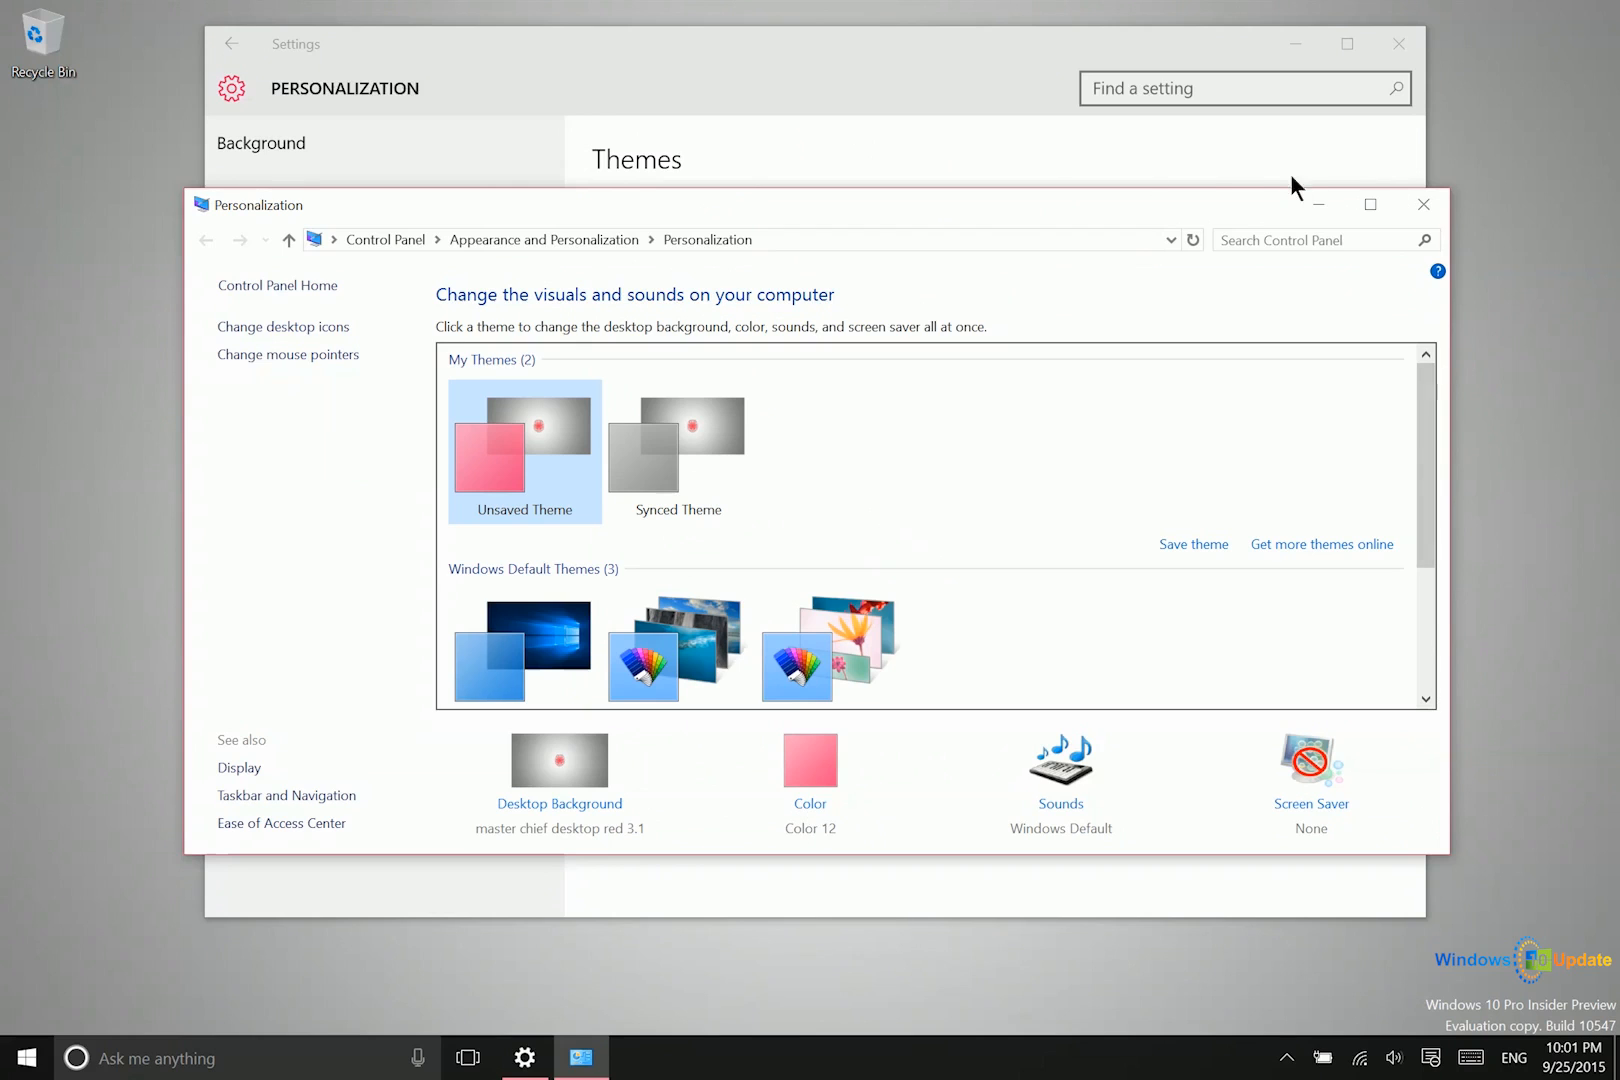
pyautogui.moveTo(1572, 864)
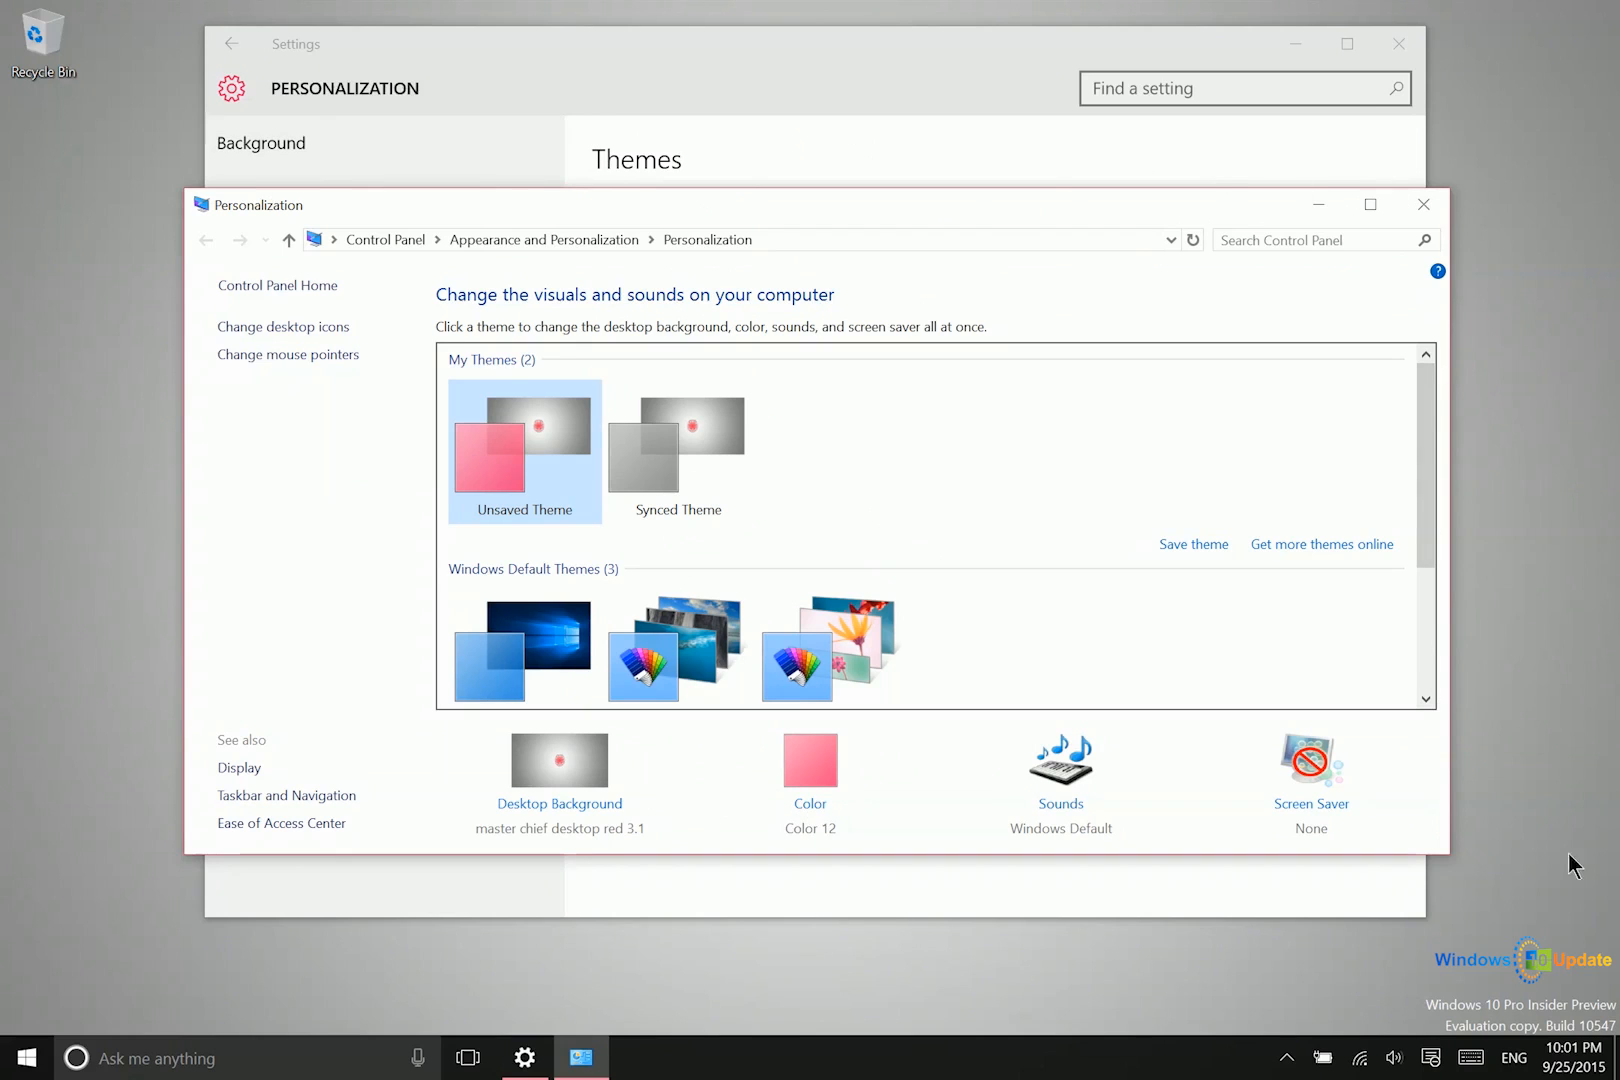
pyautogui.scroll(-3)
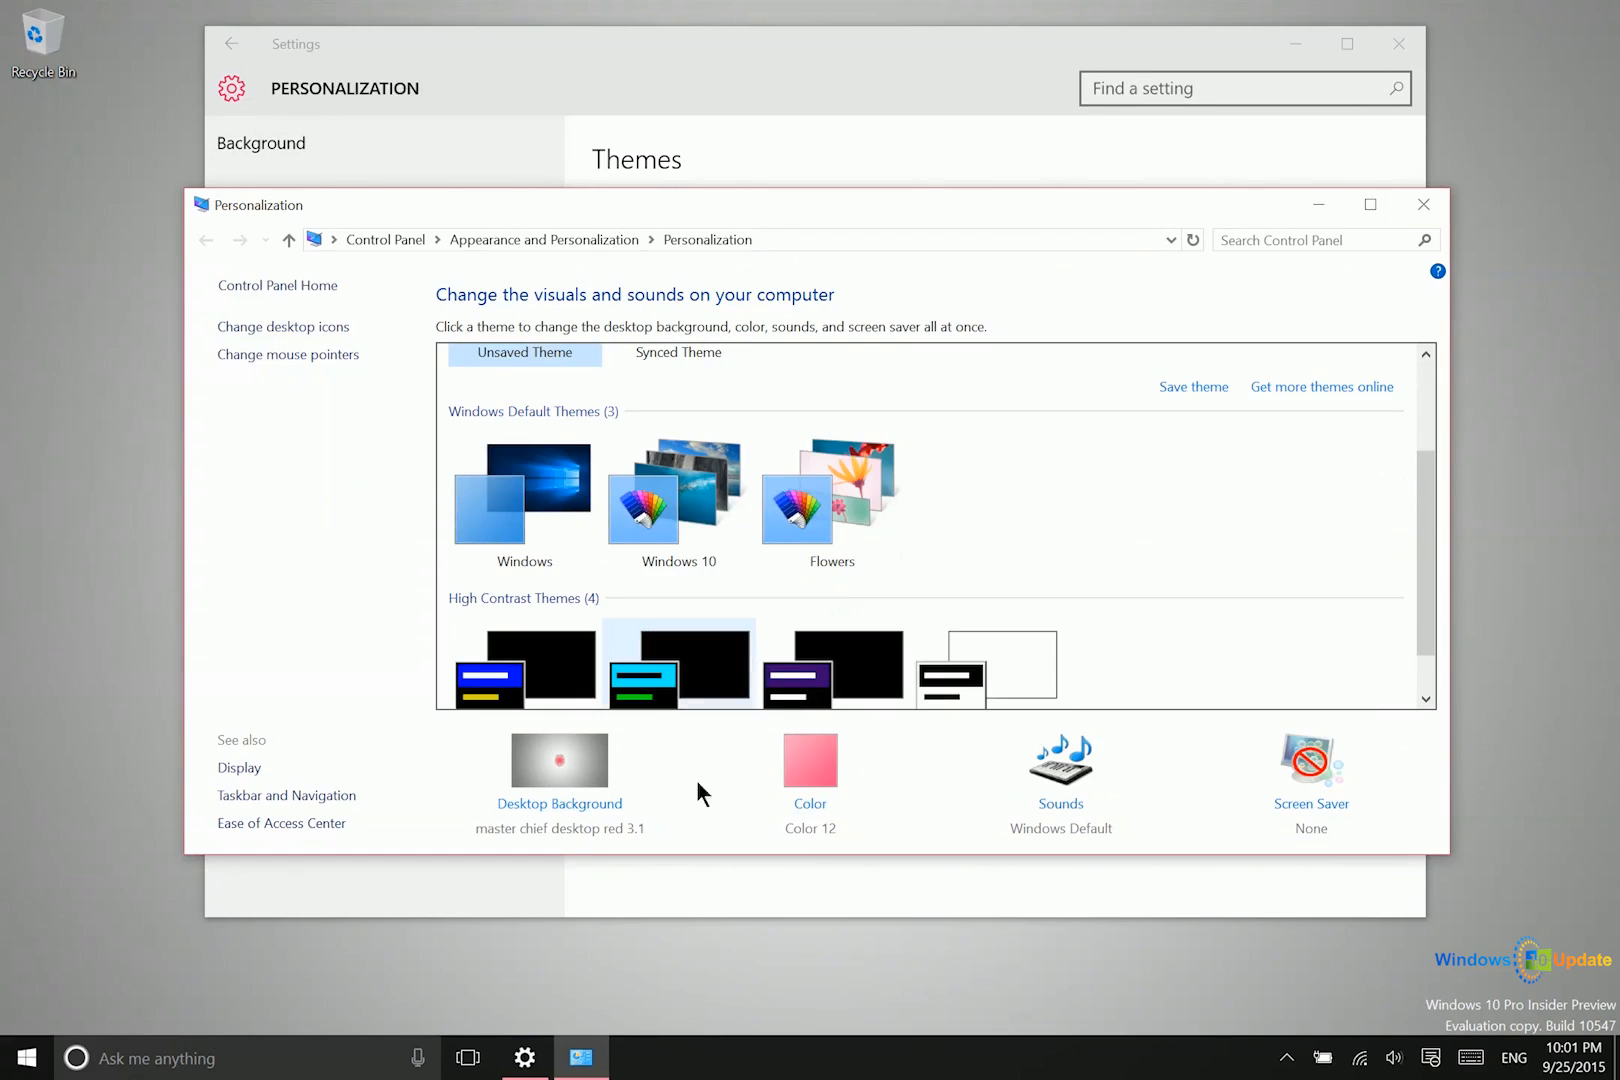
pyautogui.click(831, 496)
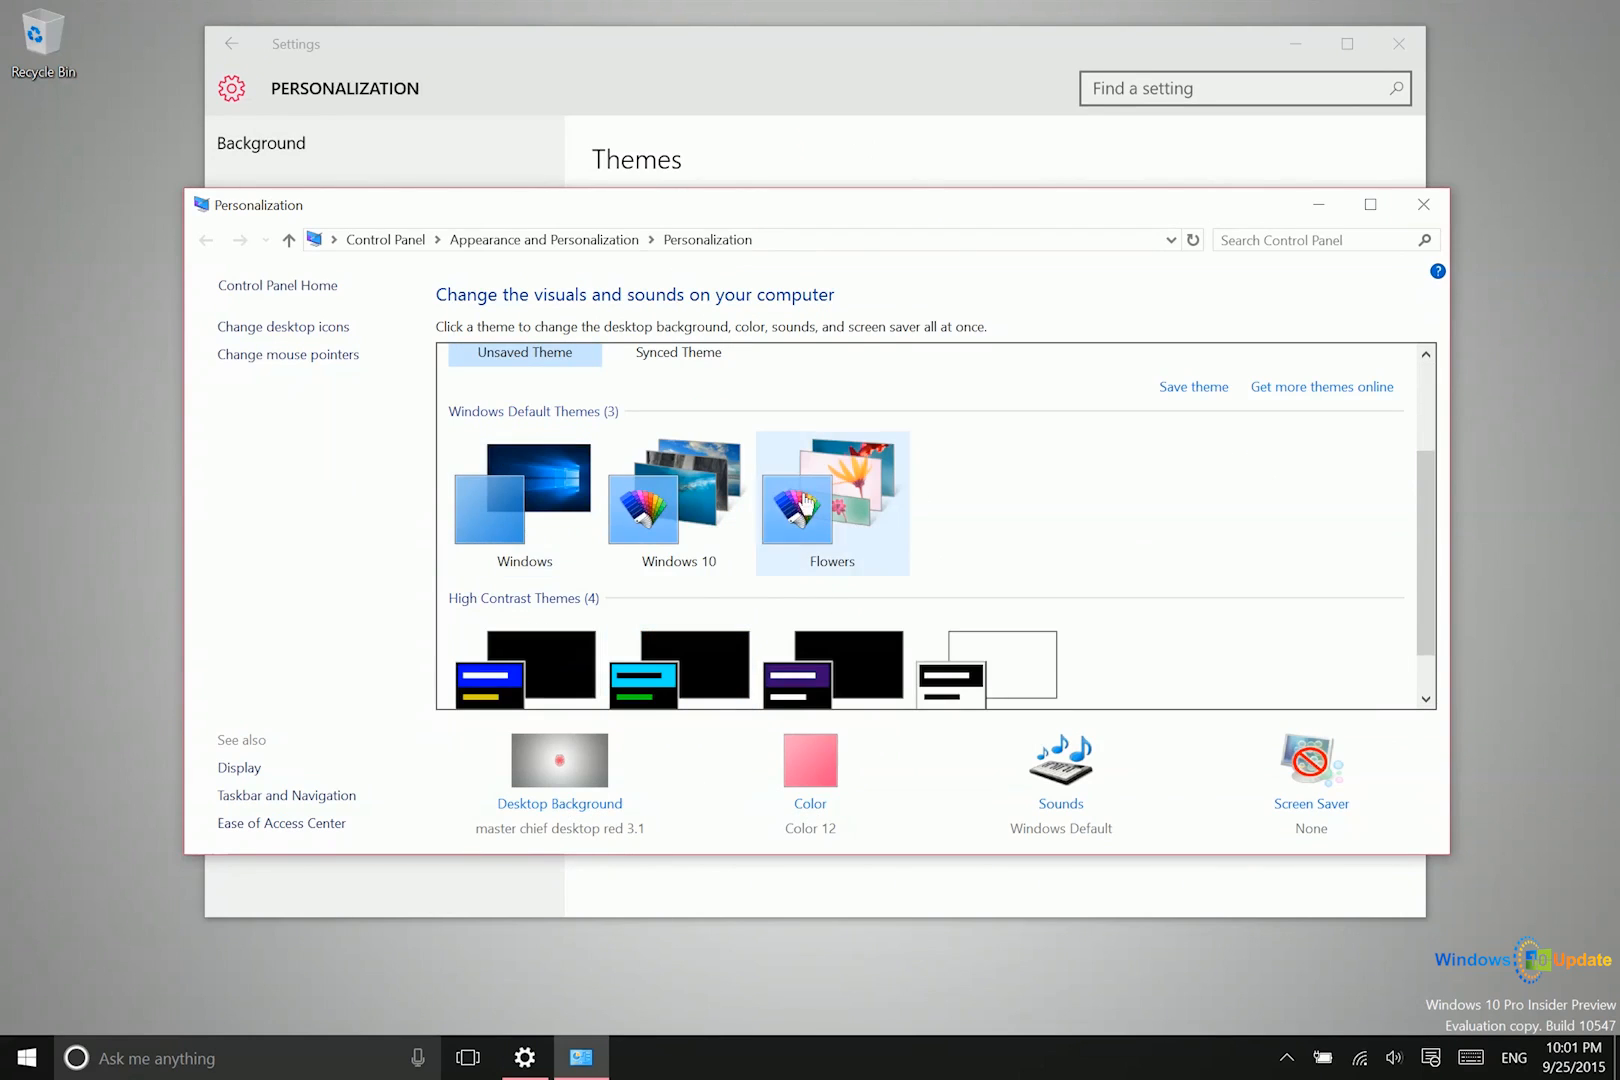
pyautogui.click(524, 486)
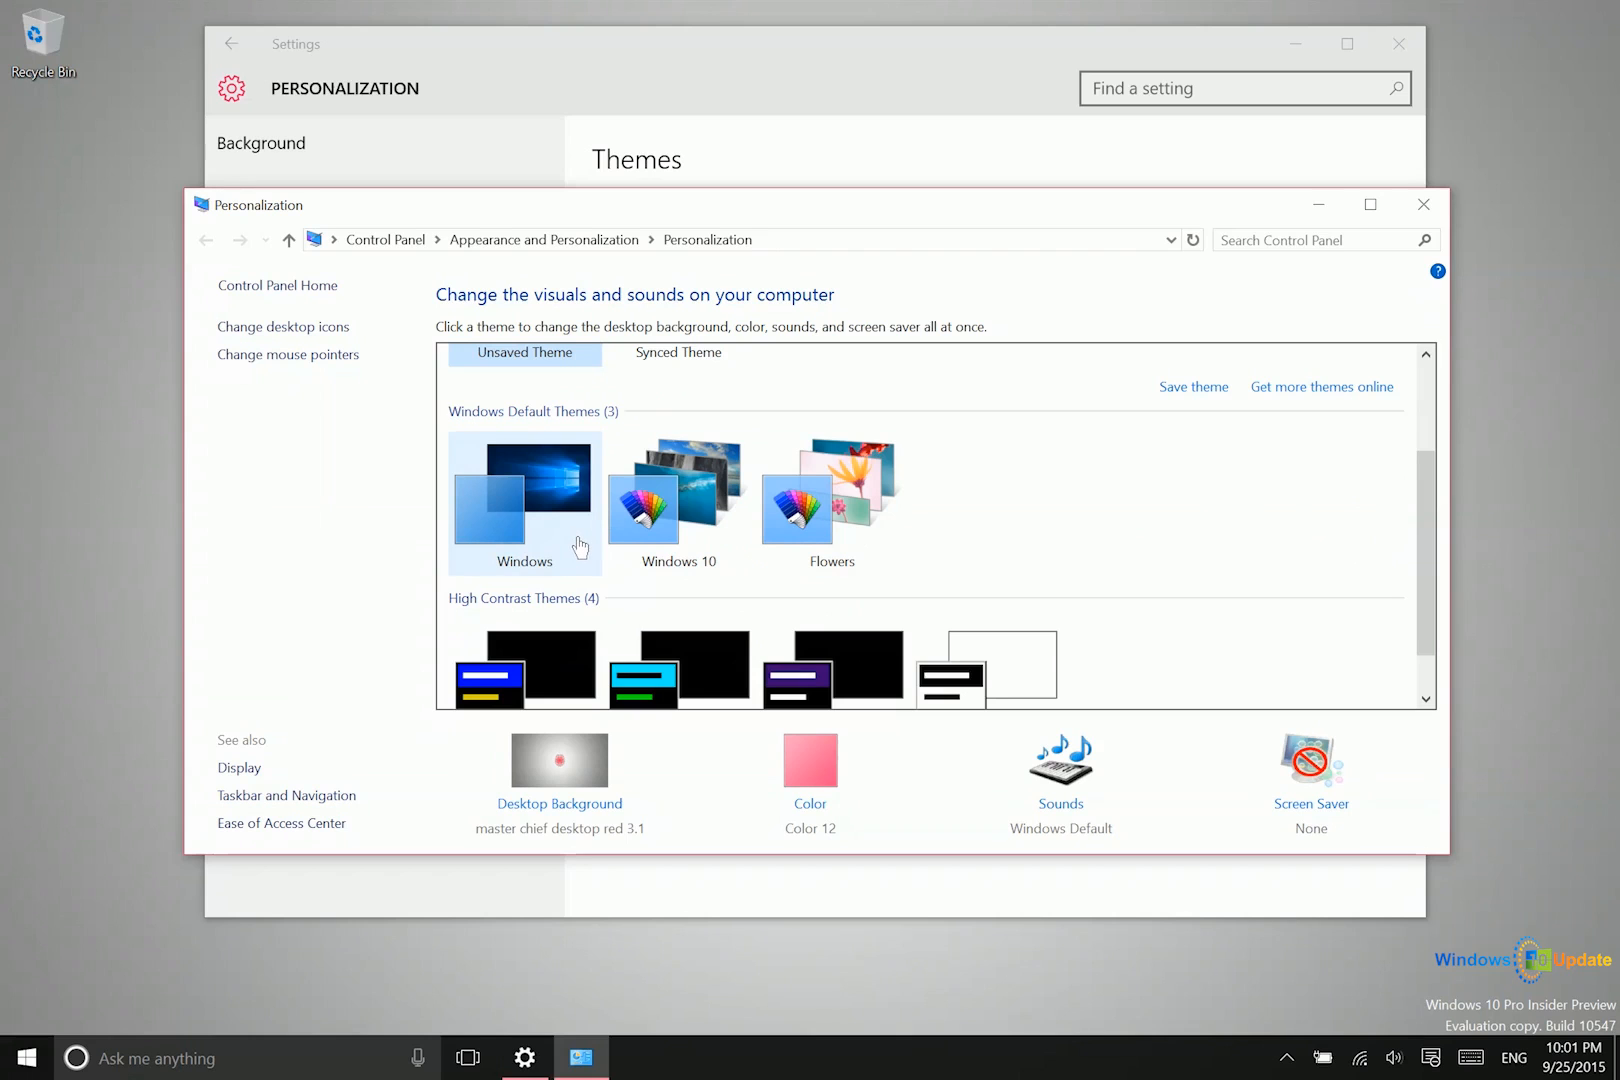